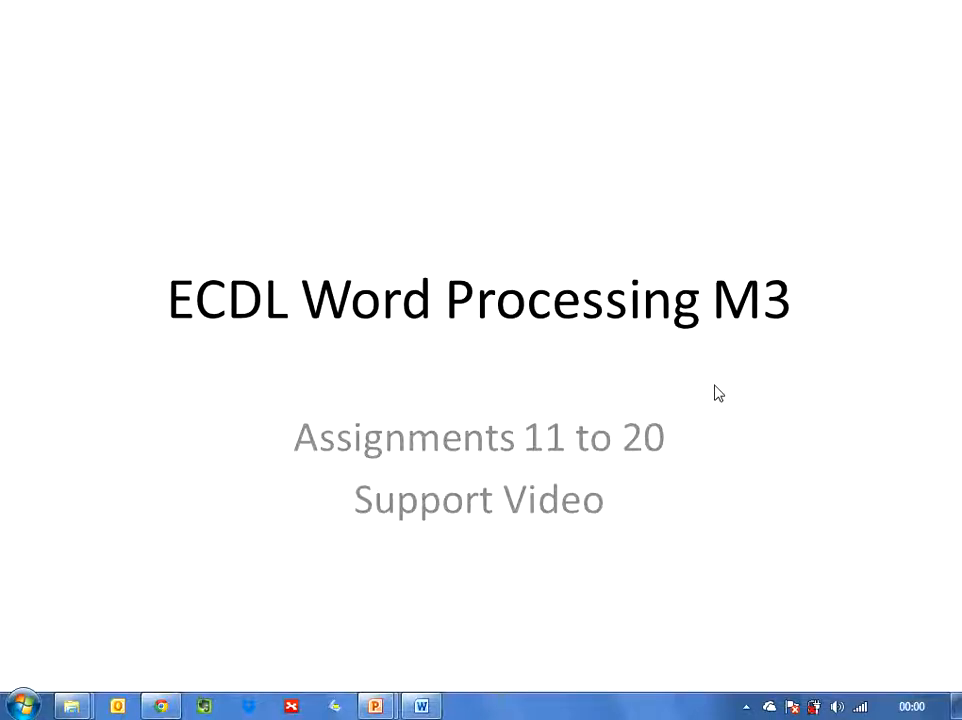
mouse_move(634, 328)
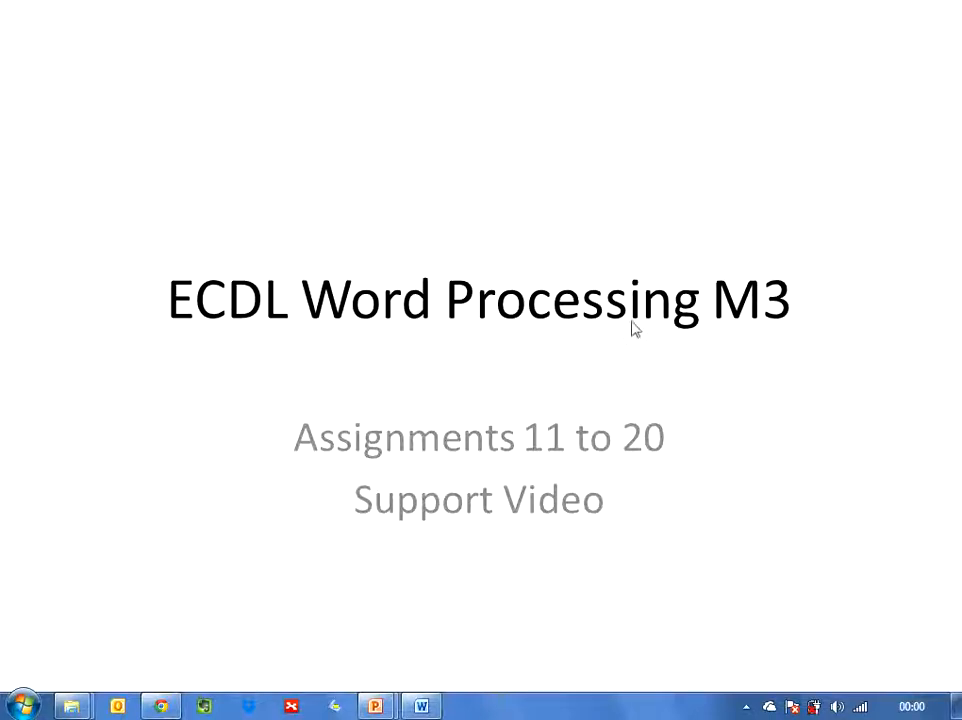
mouse_move(764, 421)
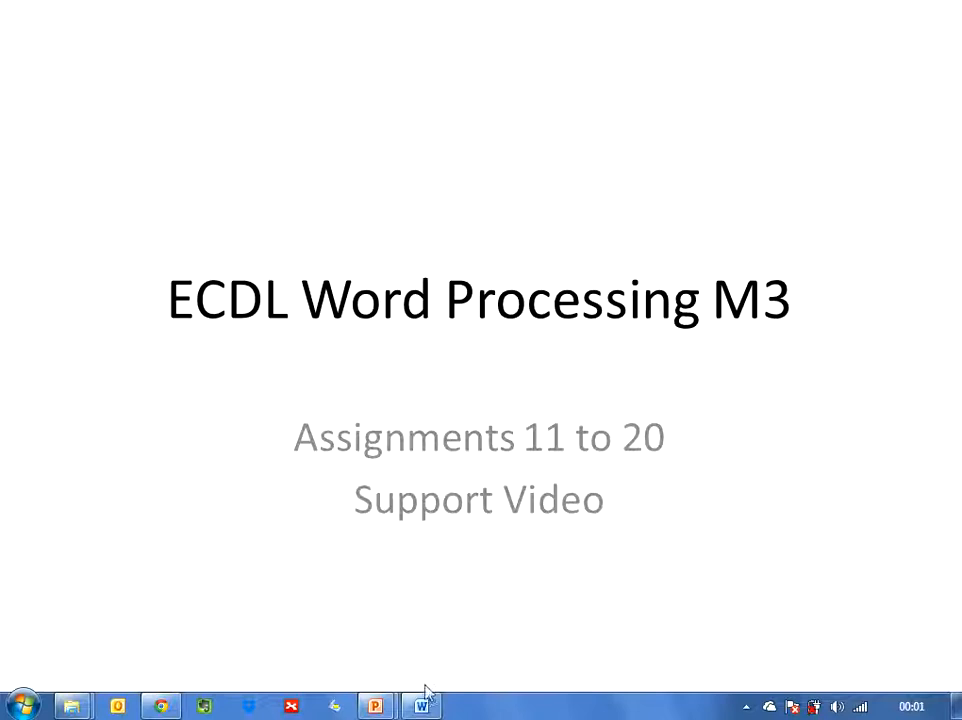
Switch to Word and open Word.doc from the Desktop's M3 folder.
left_click(420, 706)
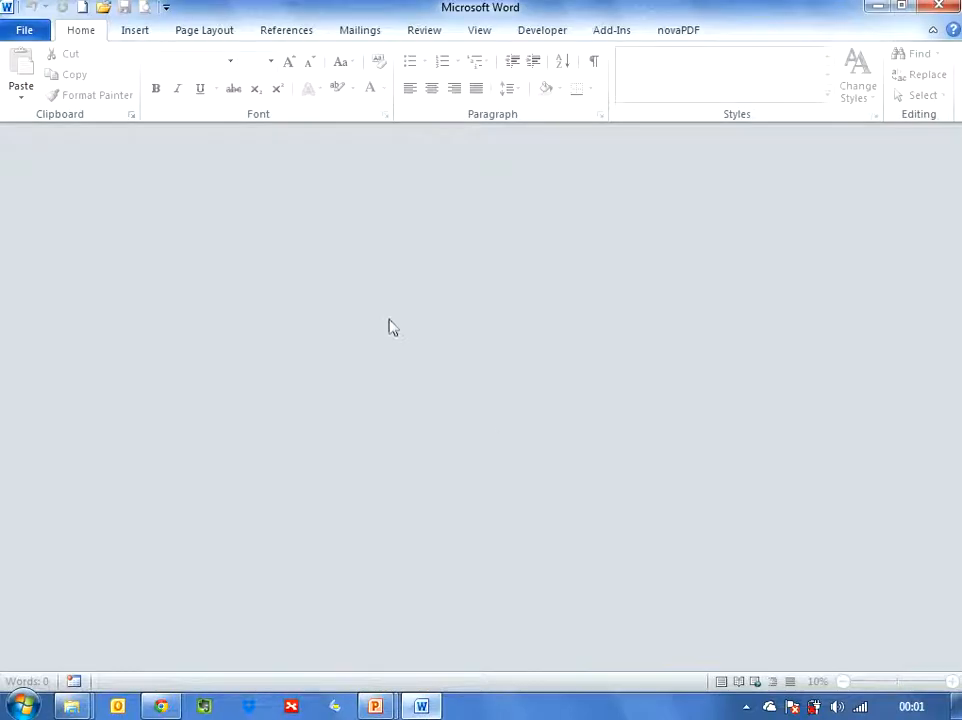
mouse_move(379, 322)
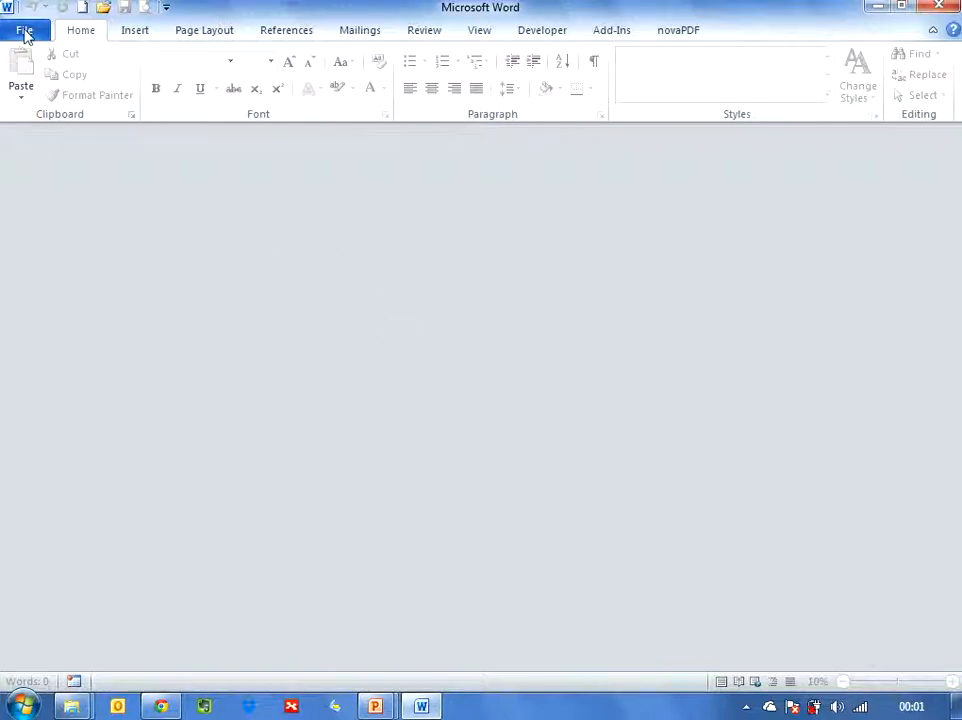
left_click(25, 29)
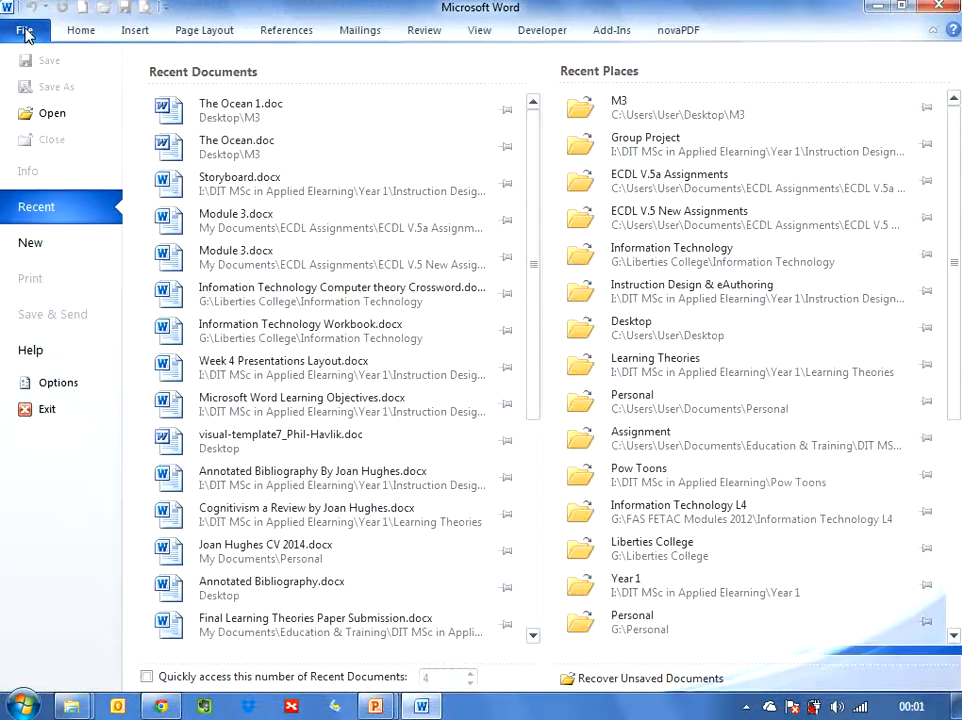
mouse_move(52, 113)
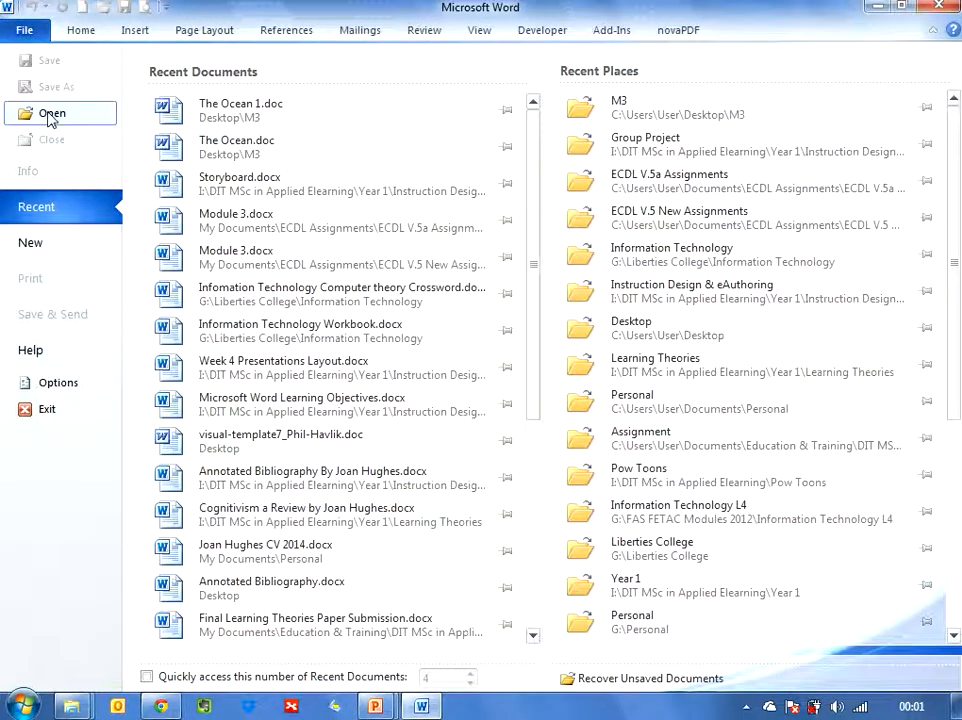
left_click(51, 113)
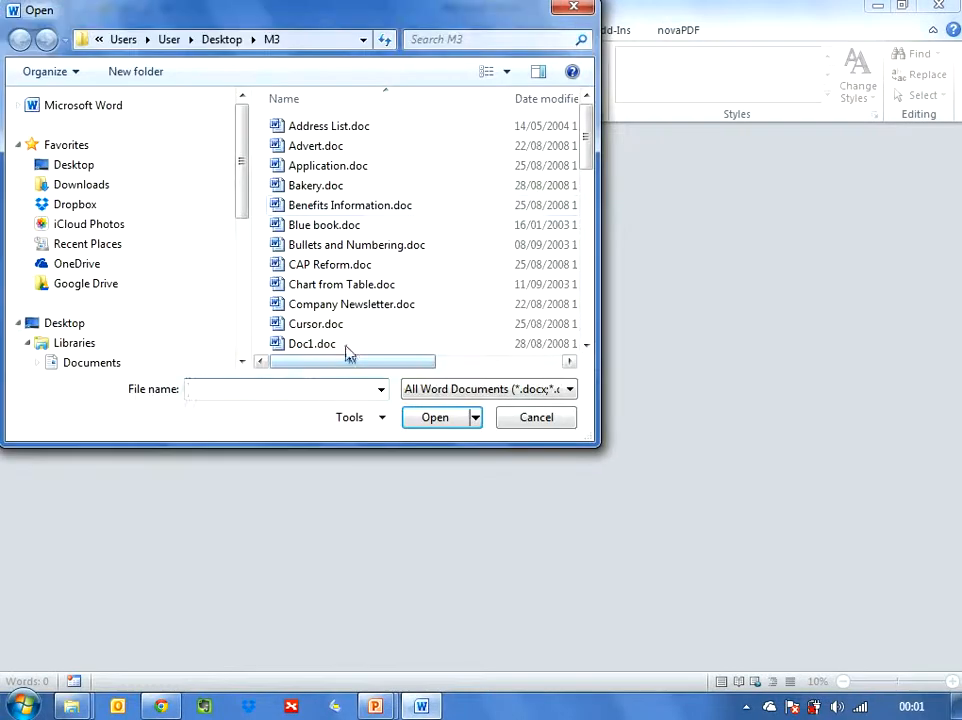
left_click(73, 164)
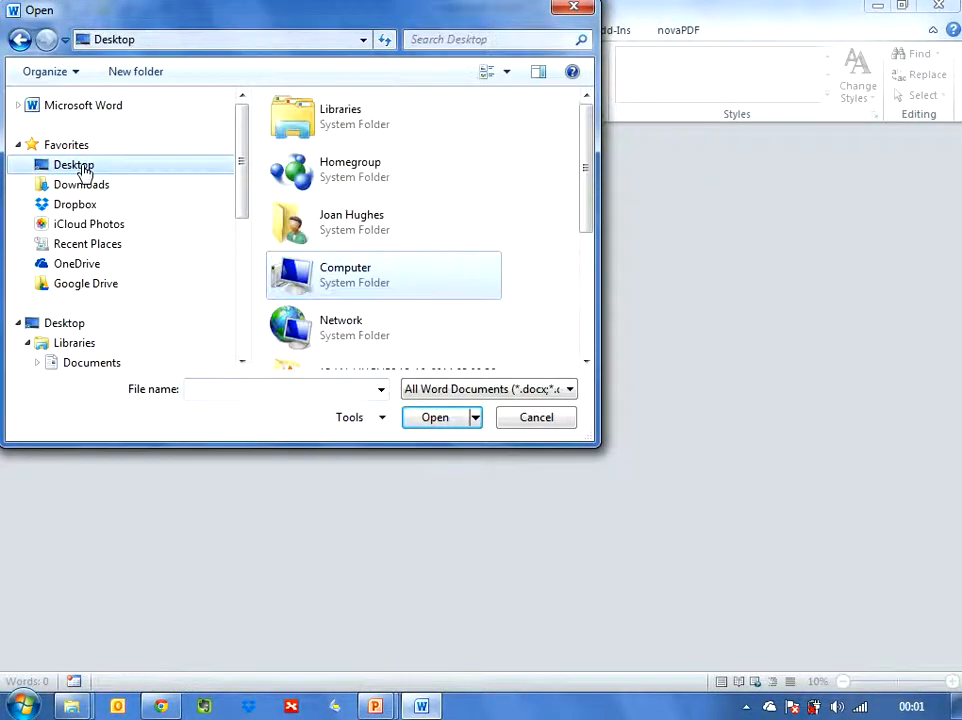
scroll("down", 3)
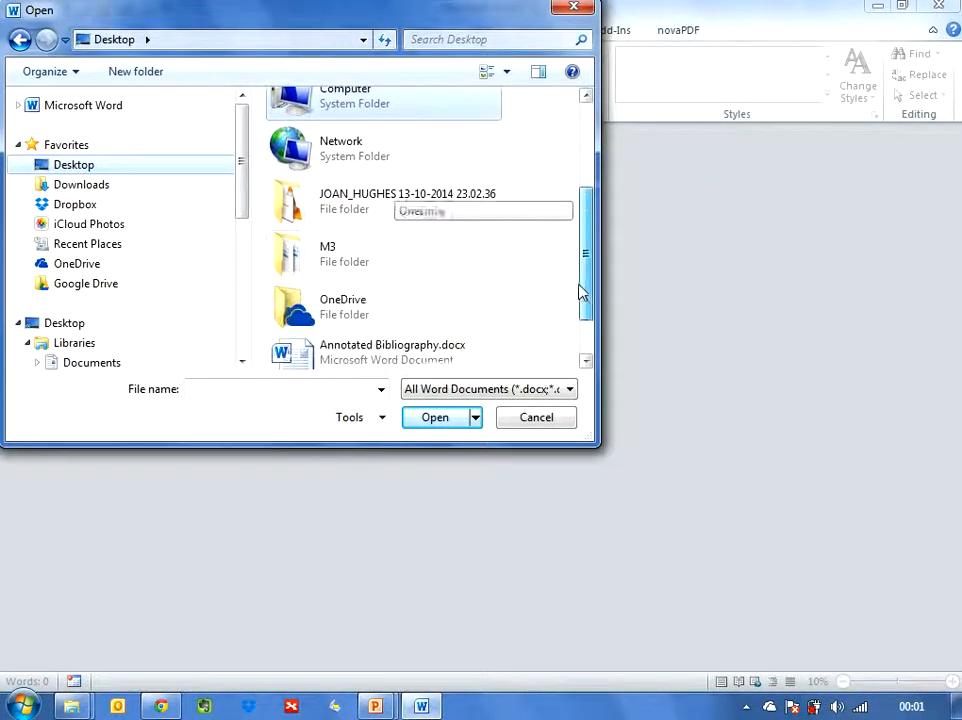
double_click(327, 253)
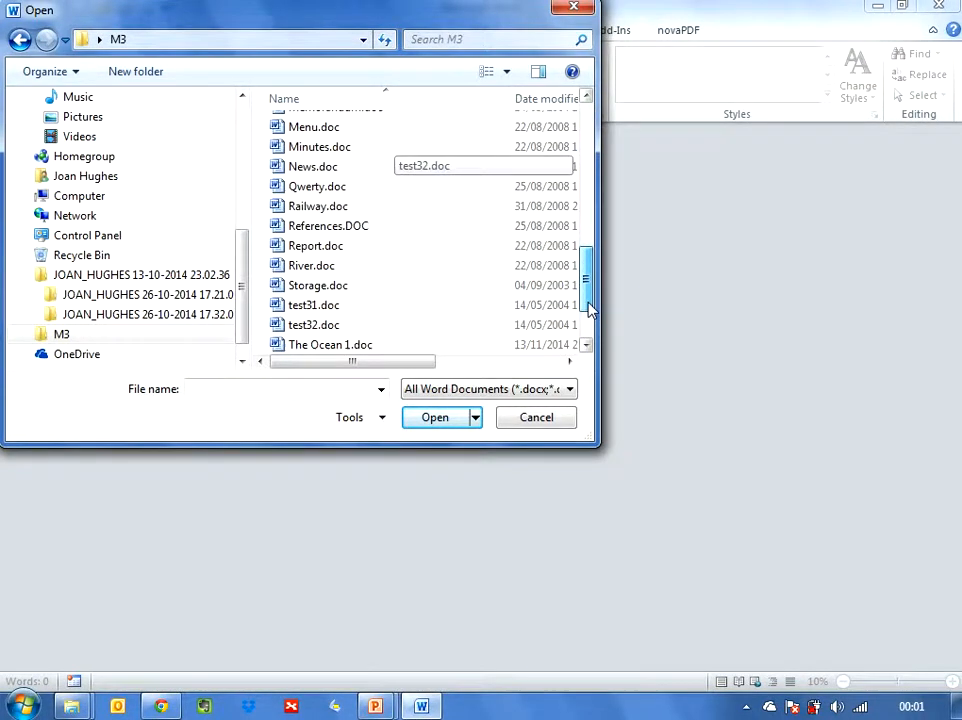
scroll("down", 3)
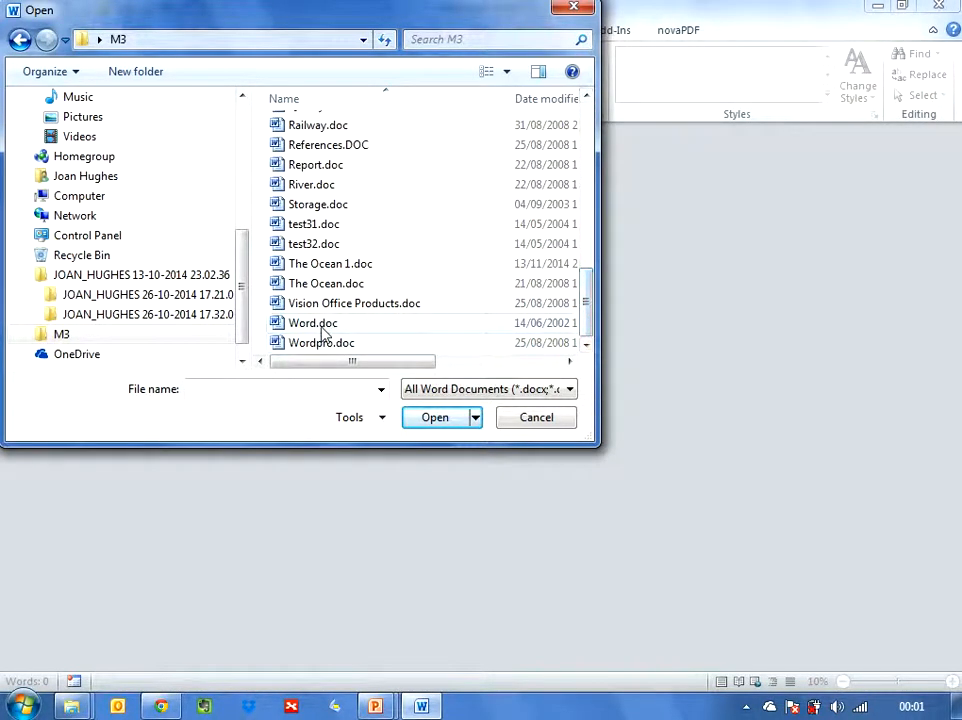
left_click(434, 417)
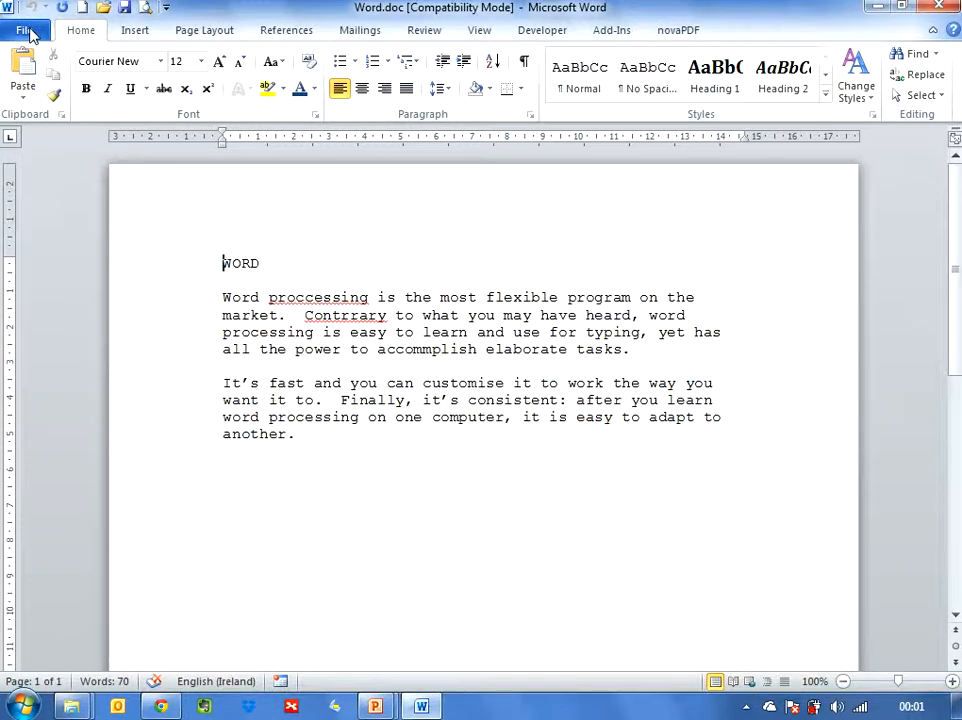
Save a copy of the document as 'Word 2.doc' in the M3 folder.
left_click(25, 29)
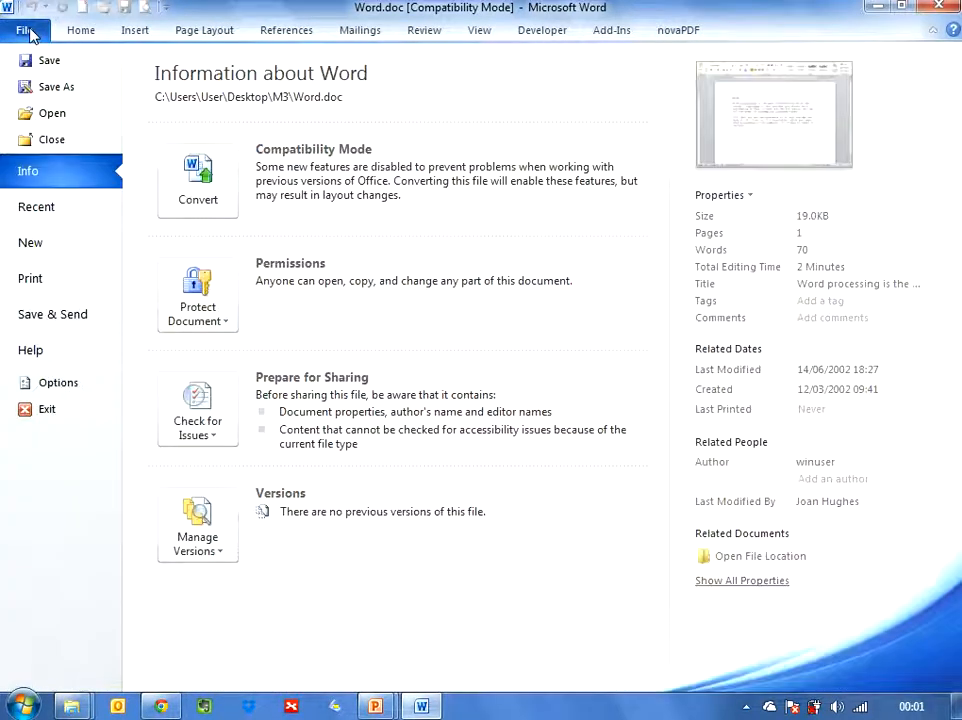
mouse_move(56, 87)
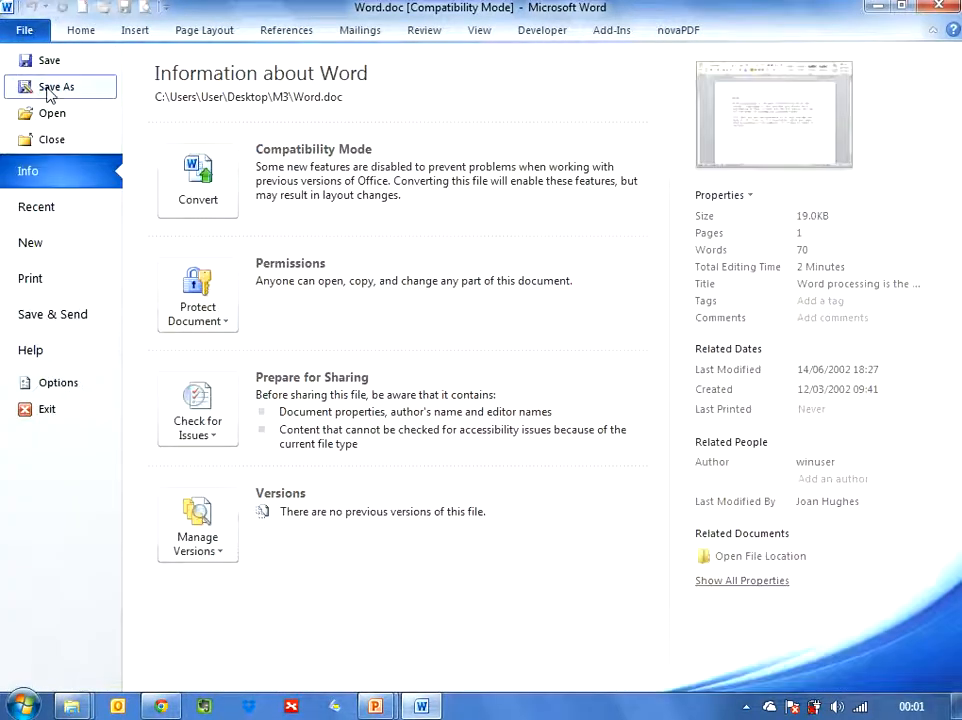
left_click(55, 87)
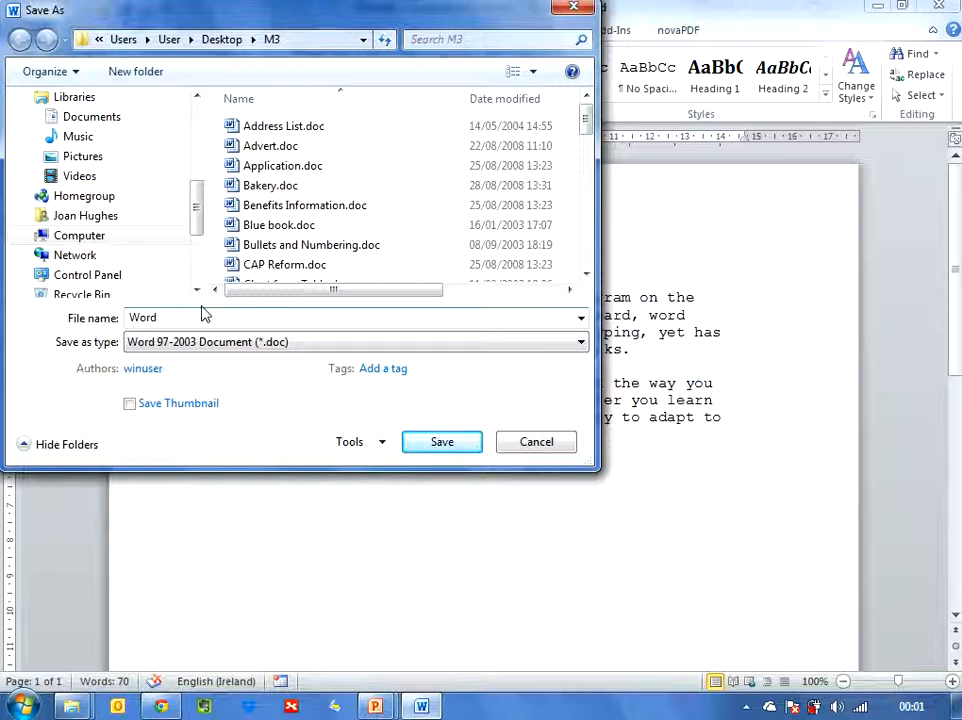
type("2")
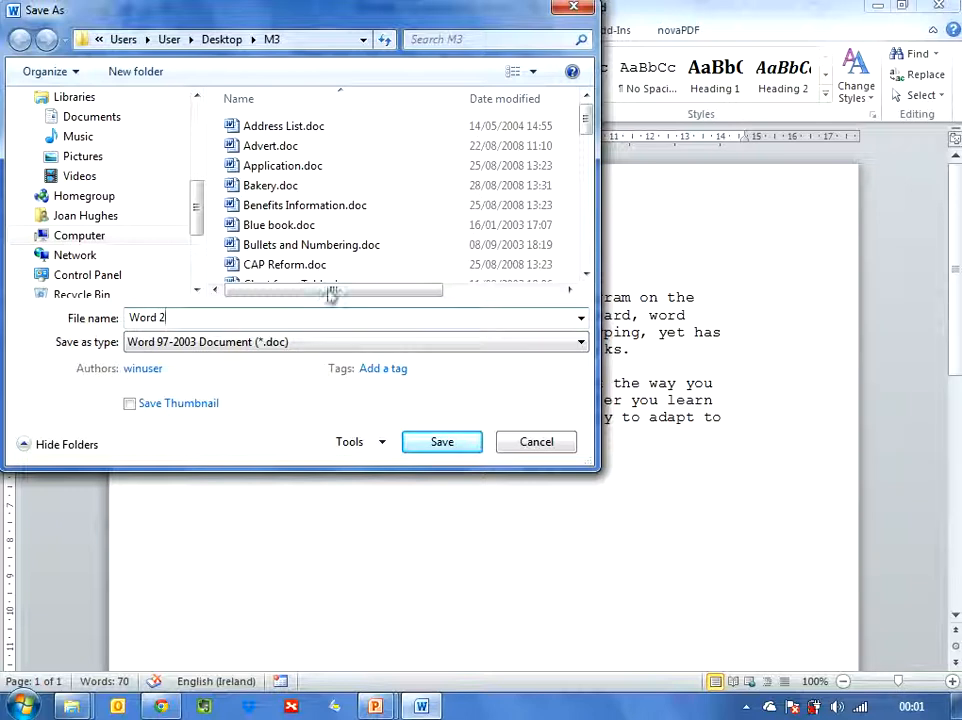
left_click(441, 442)
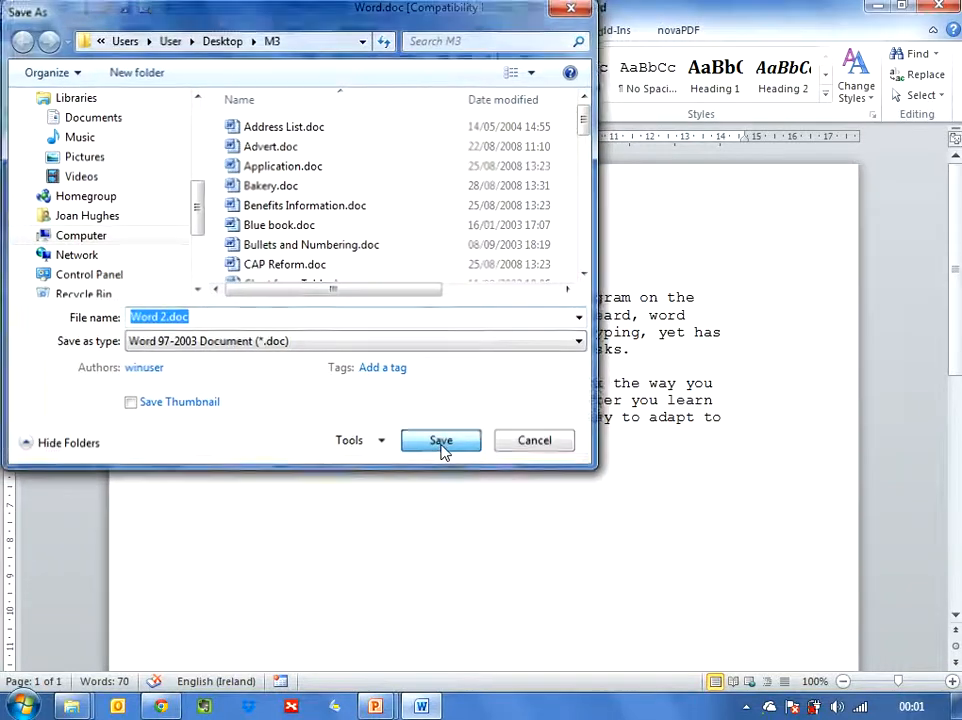
left_click(440, 440)
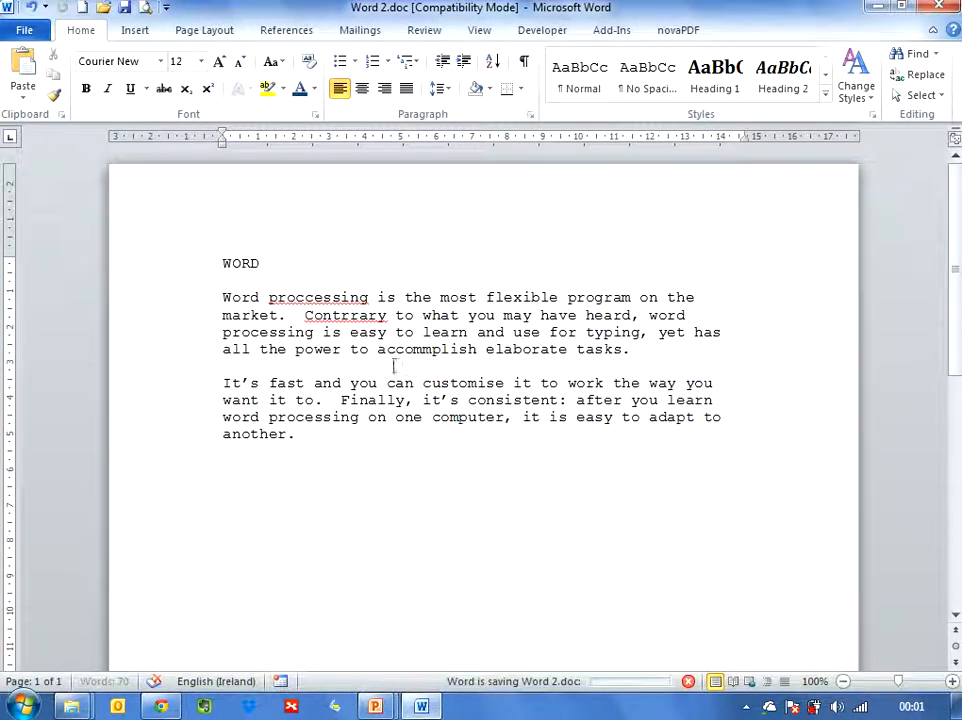
mouse_move(396, 501)
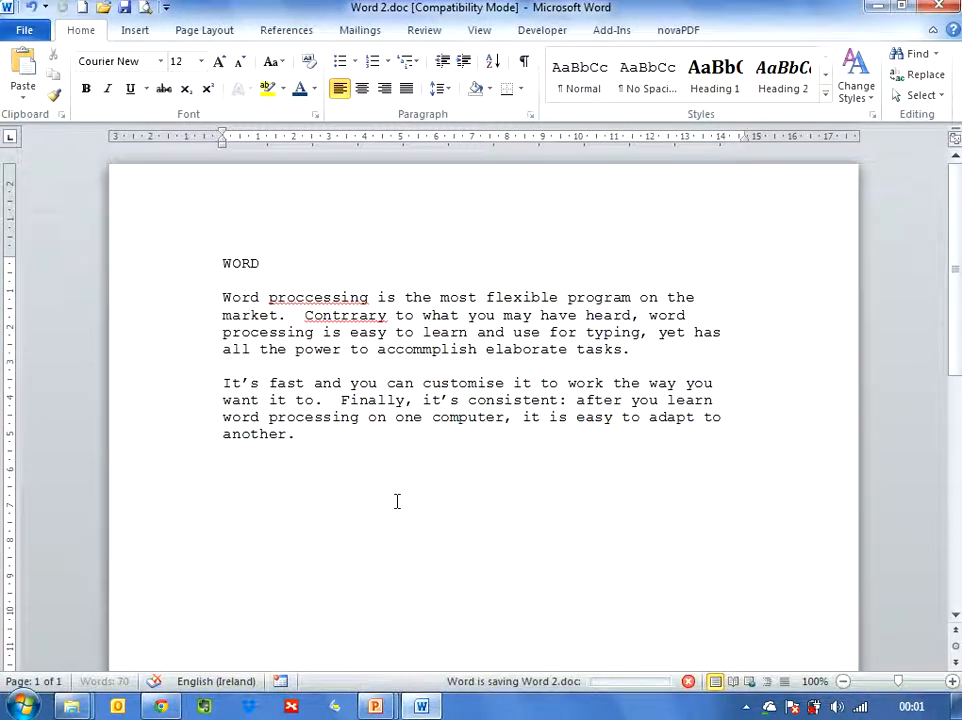
mouse_move(349, 447)
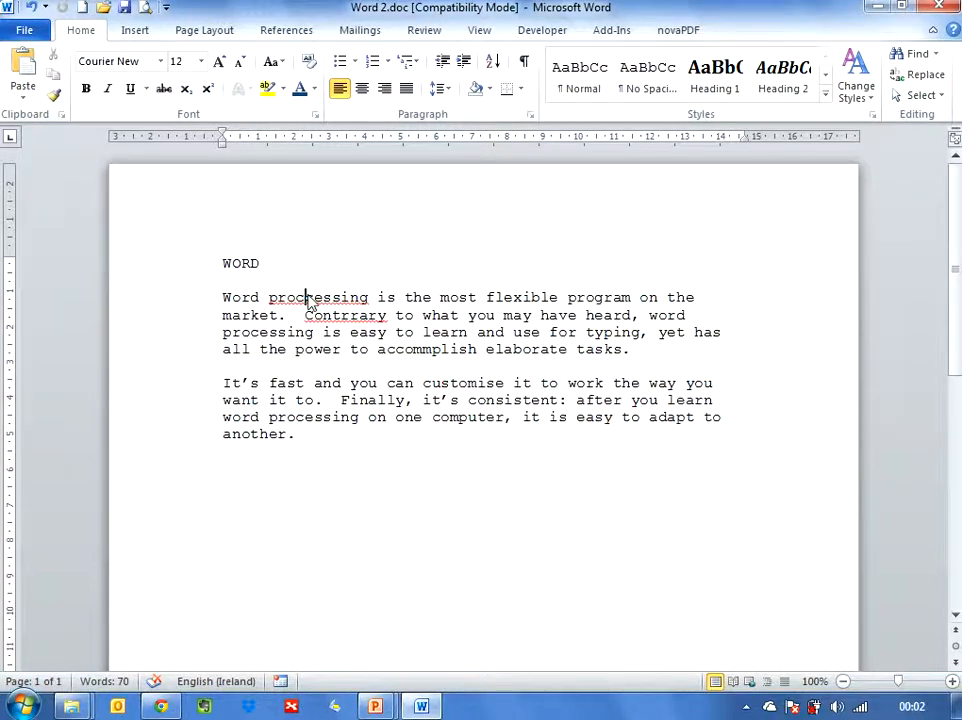
Replace the misspelt 'proccessing' with the suggestion 'processing'.
right_click(318, 297)
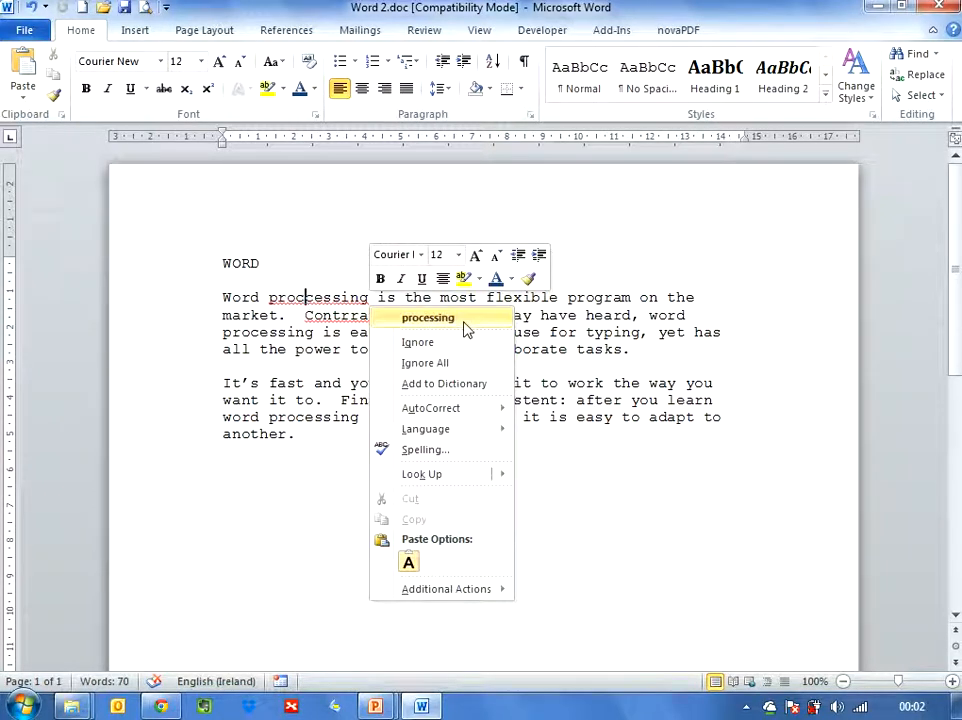
left_click(428, 317)
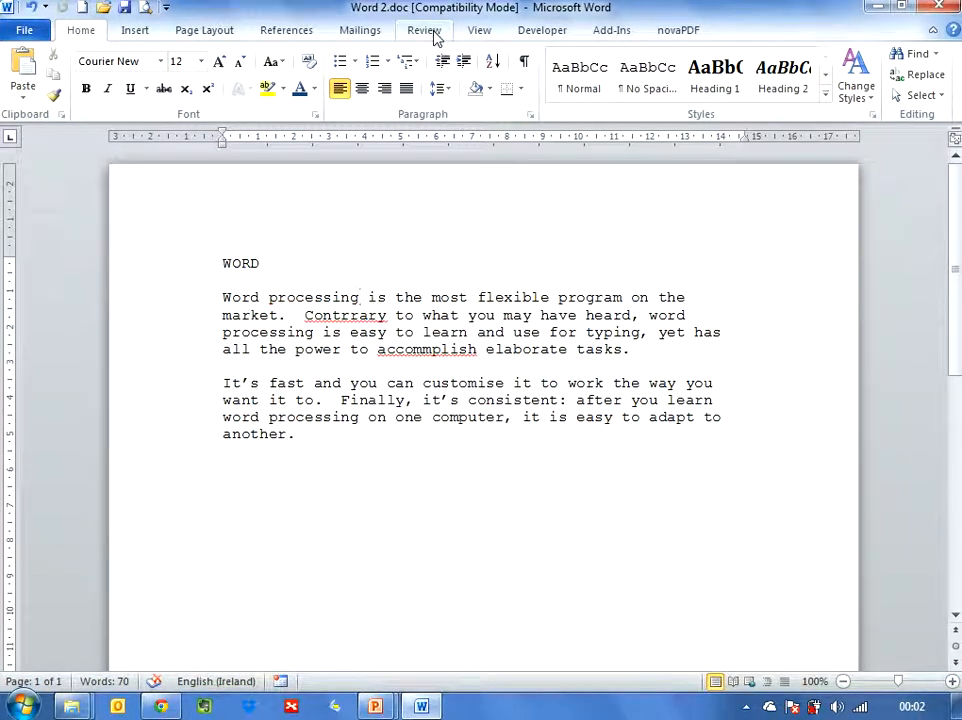
Run Spelling & Grammar, changing 'Contrrary' to 'Contrary' and 'accommplish' to 'accomplish'.
left_click(423, 29)
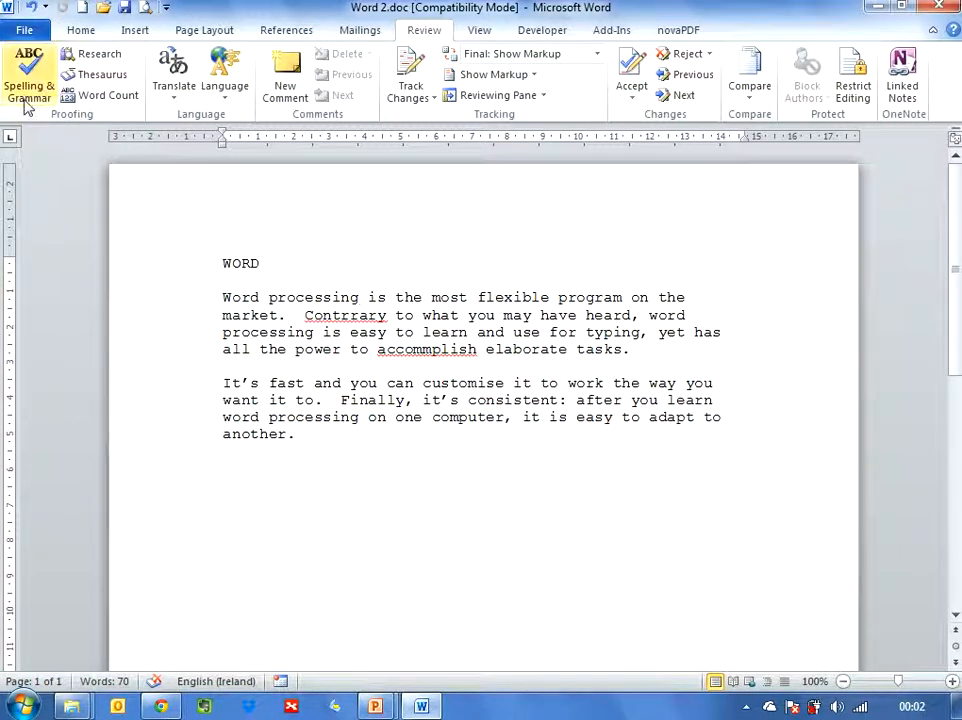
mouse_move(28, 85)
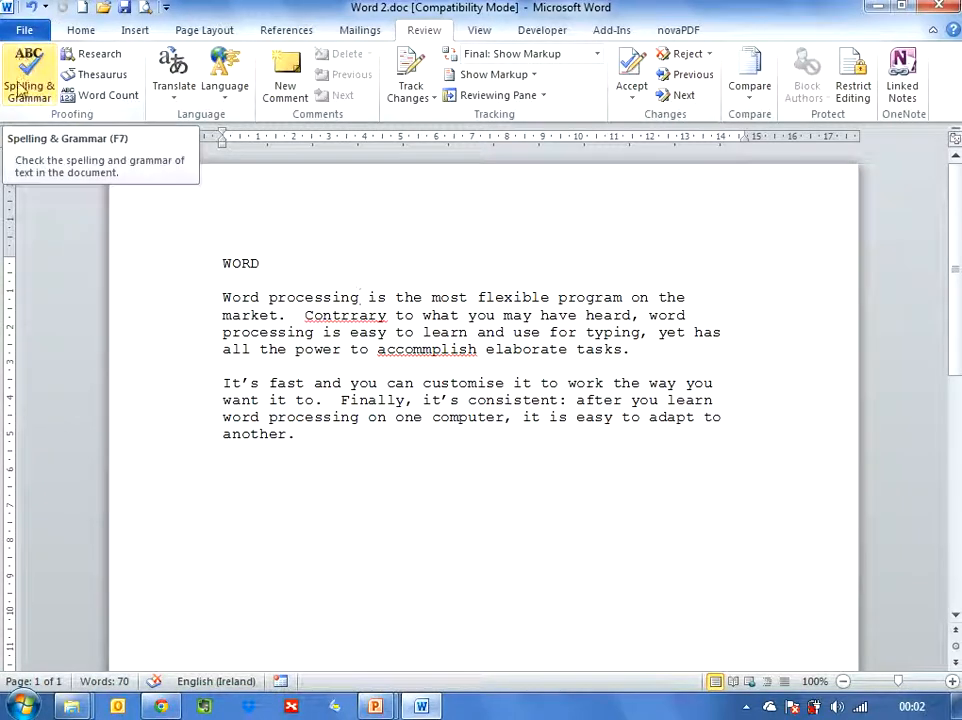
left_click(28, 75)
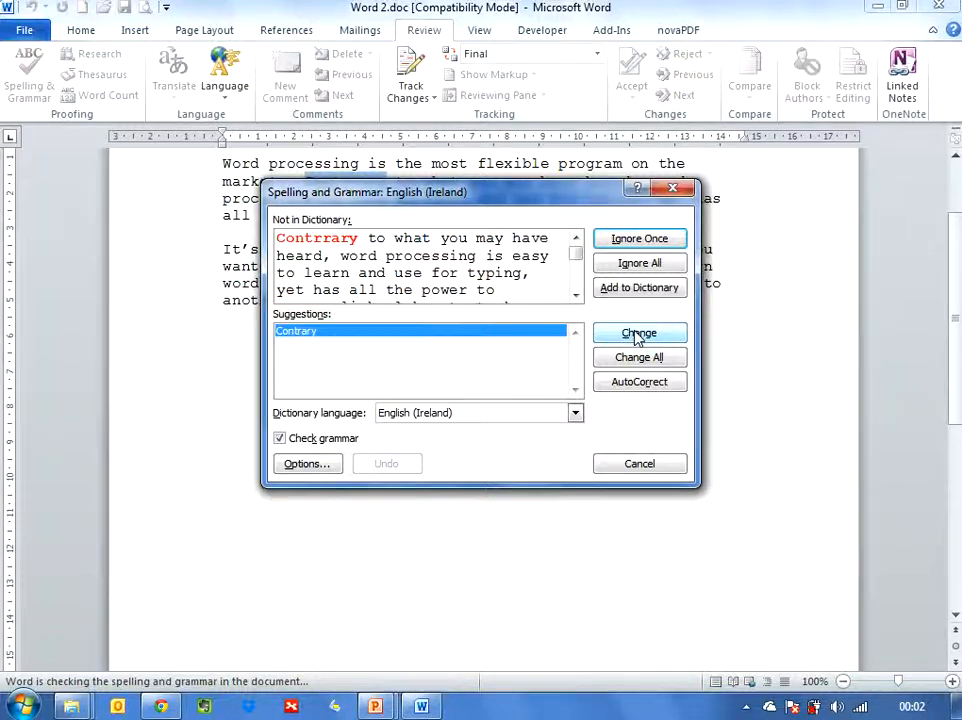
left_click(639, 332)
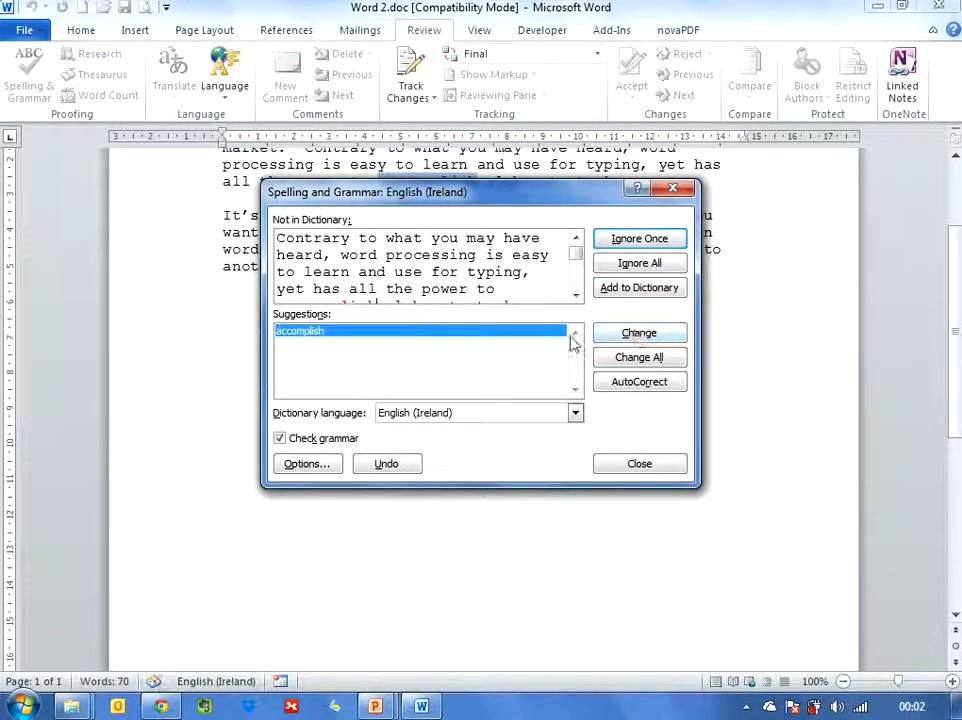
left_click(576, 293)
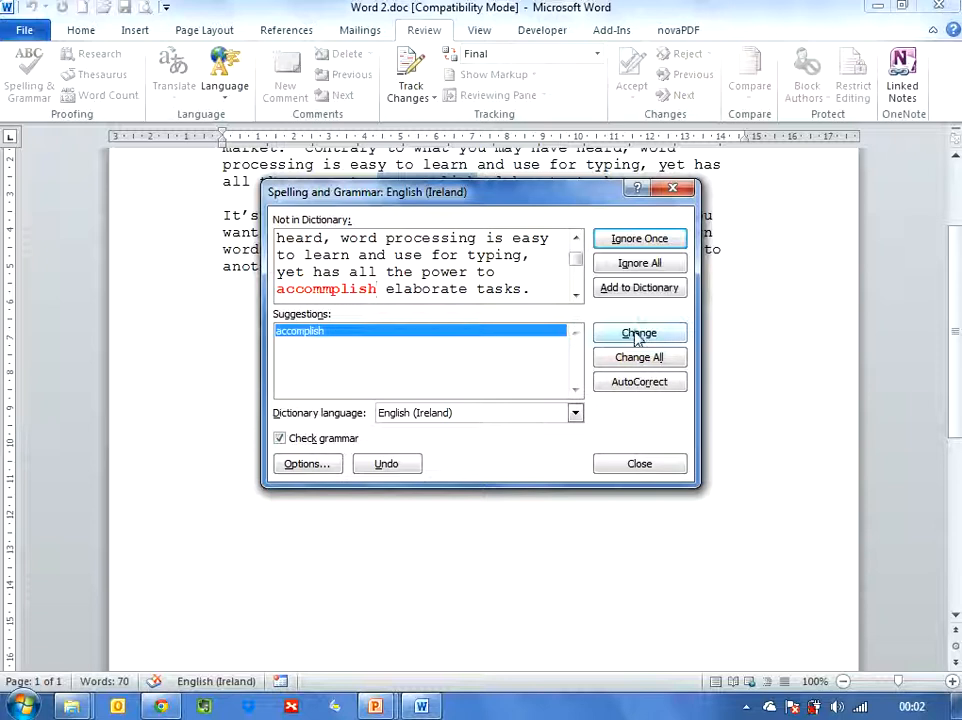
left_click(639, 332)
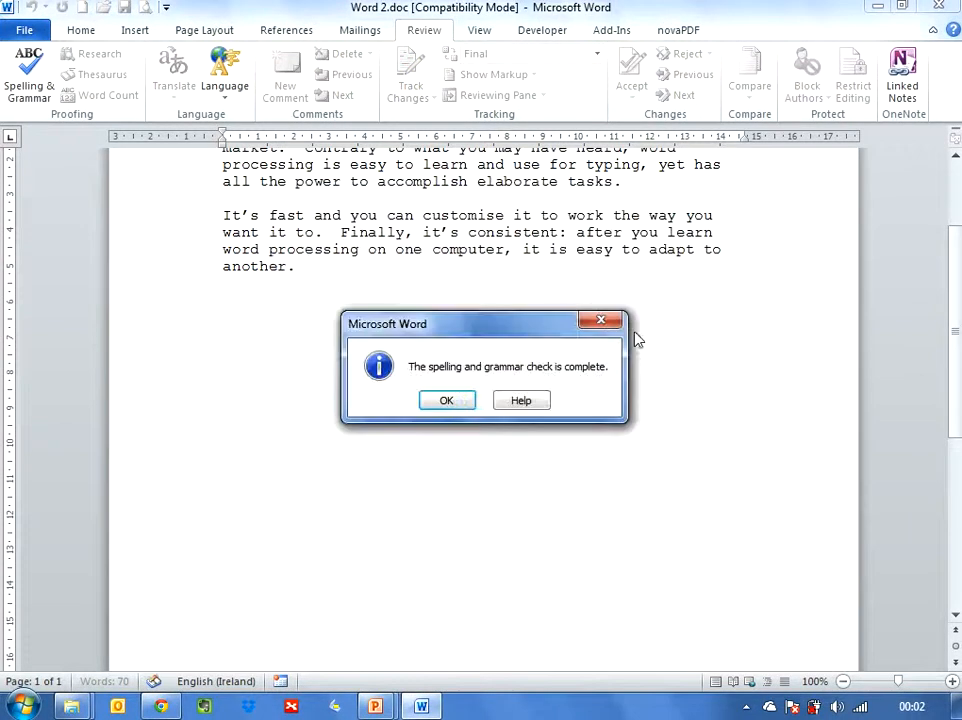
mouse_move(660, 458)
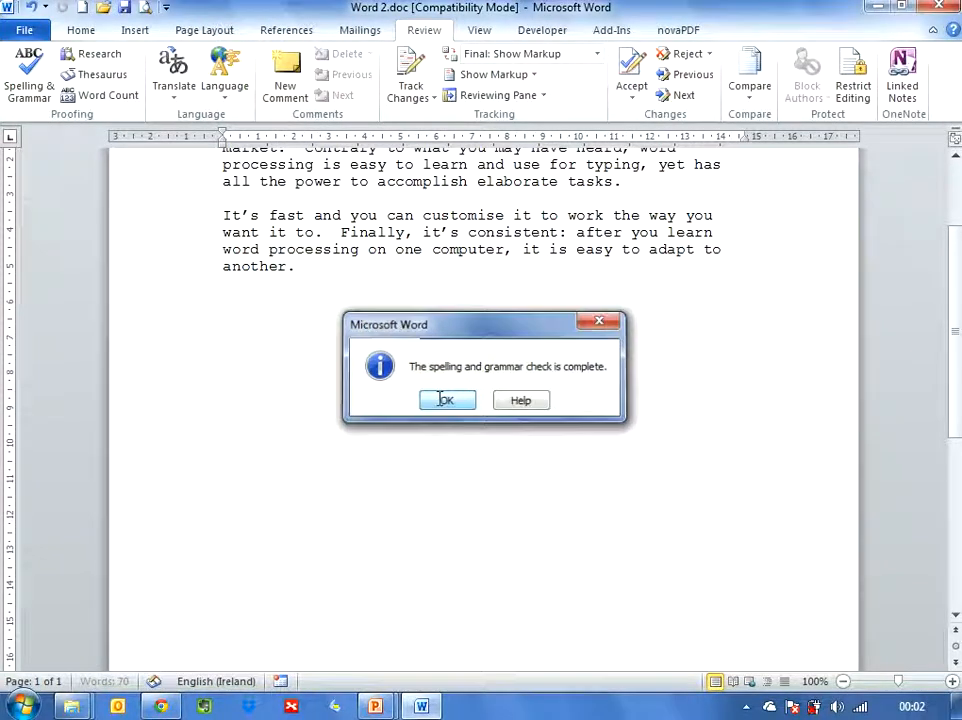
left_click(446, 400)
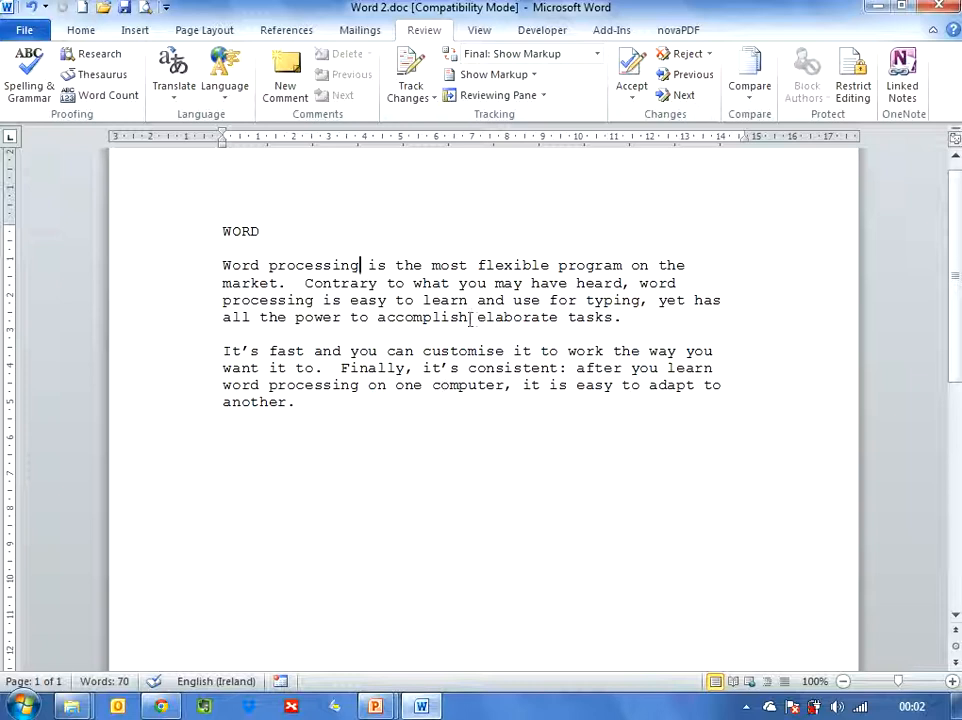
Switch Word 2.doc to Draft view from the View tab.
left_click(478, 29)
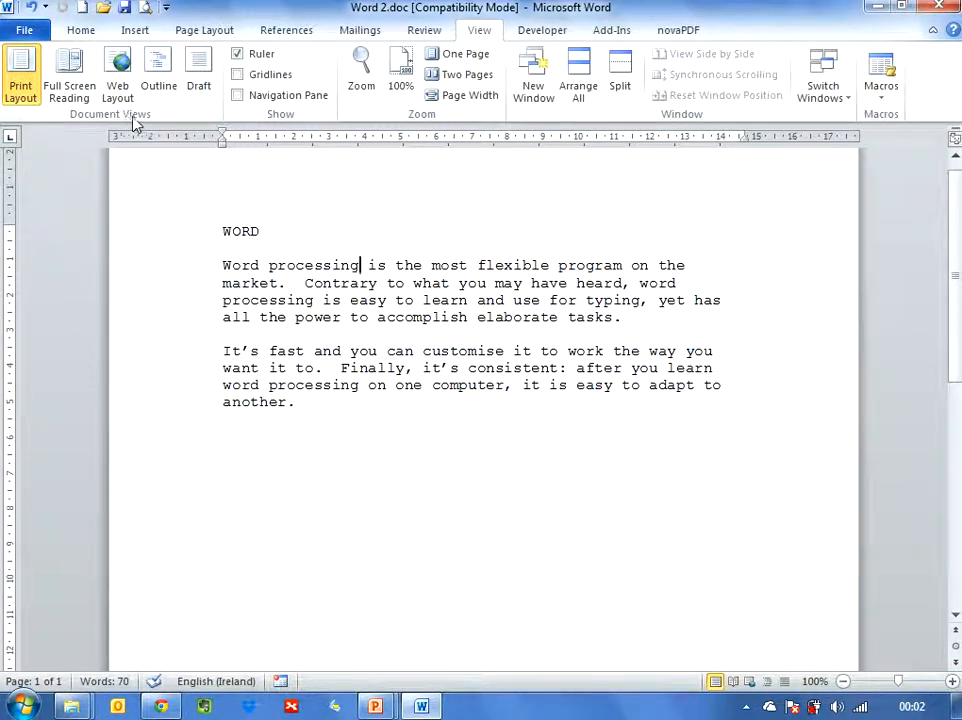
mouse_move(198, 70)
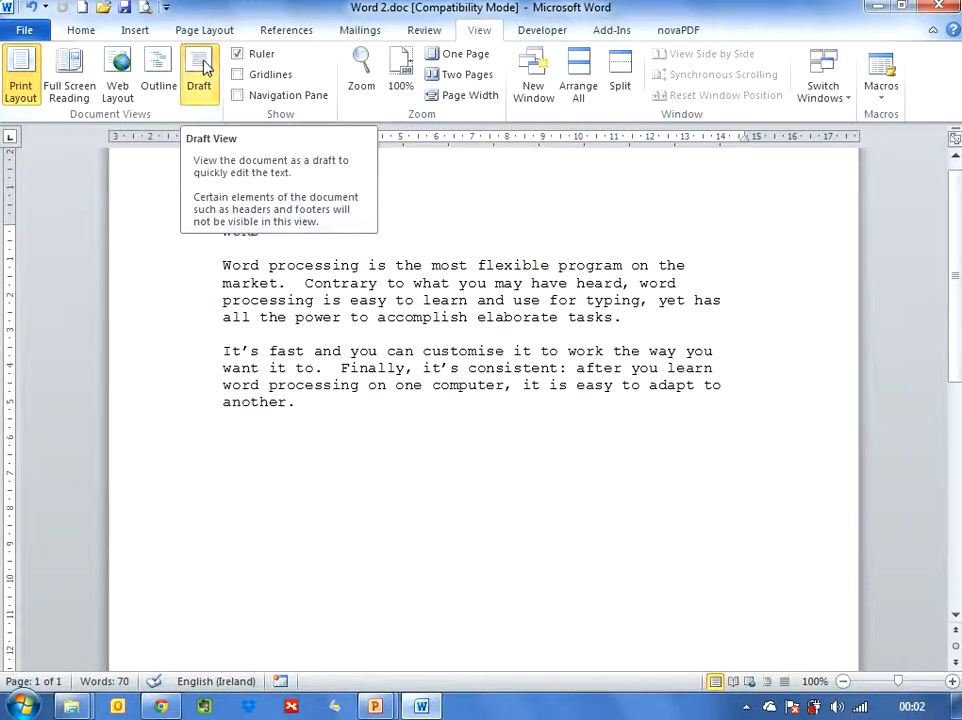
left_click(198, 70)
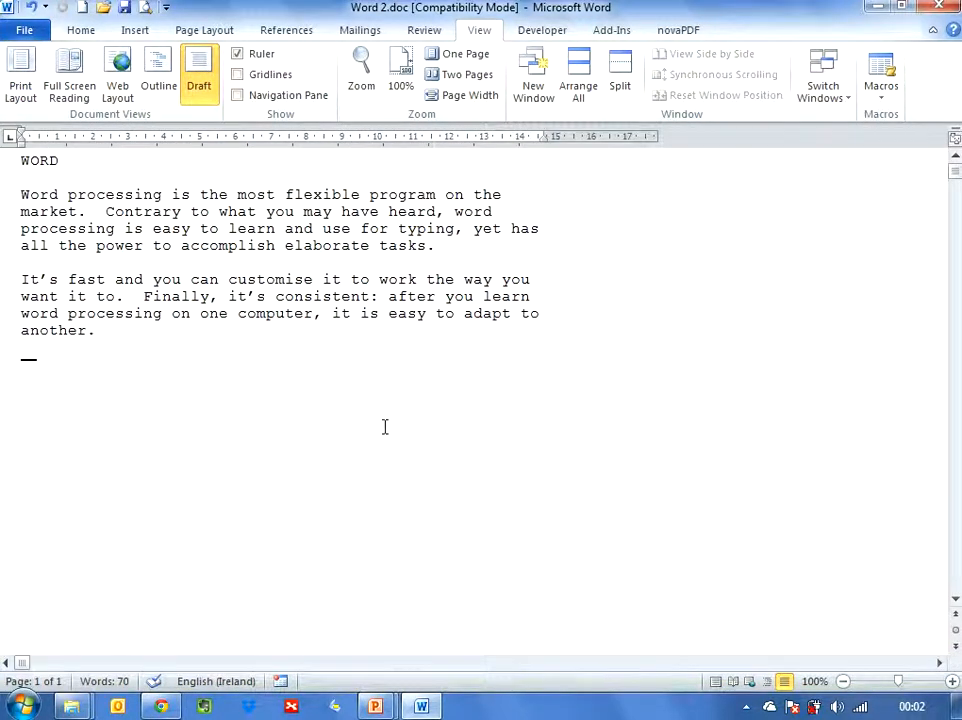
left_click(161, 194)
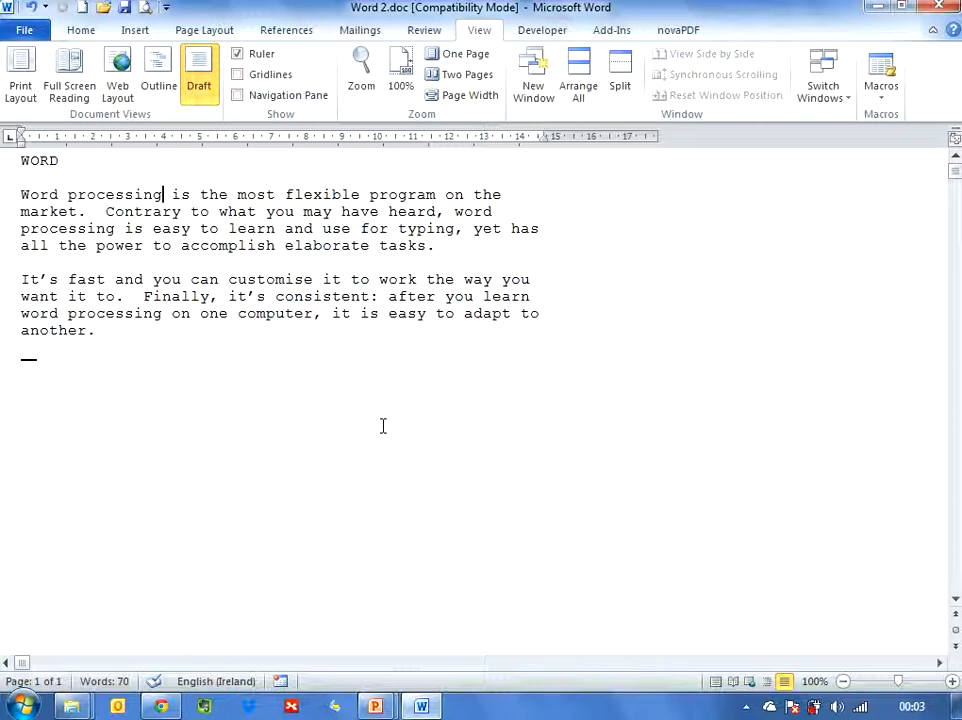
mouse_move(410, 445)
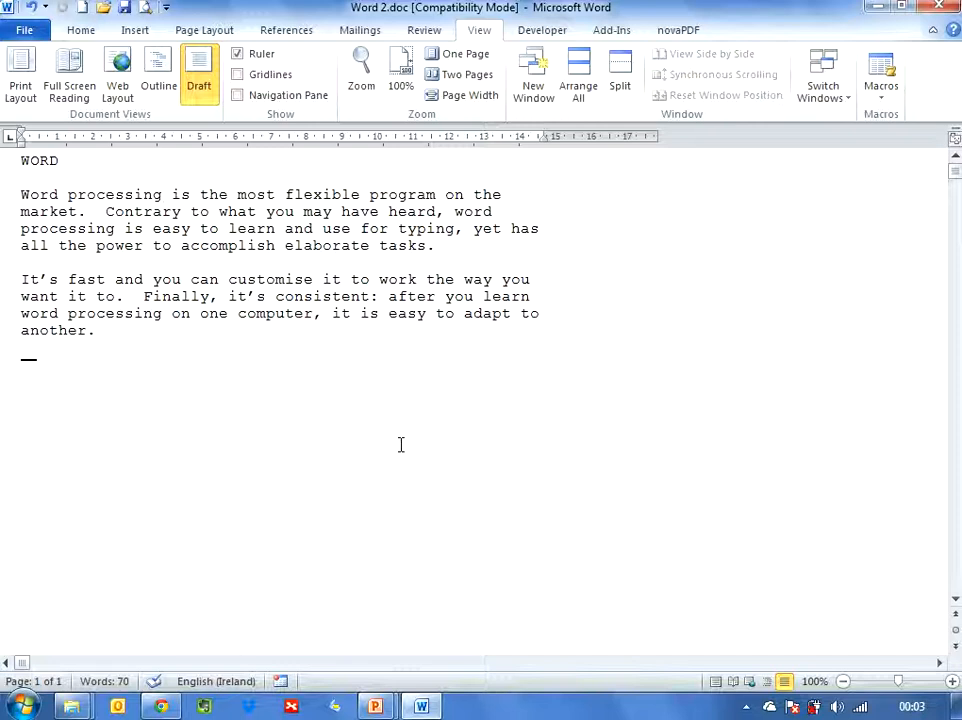
mouse_move(80, 29)
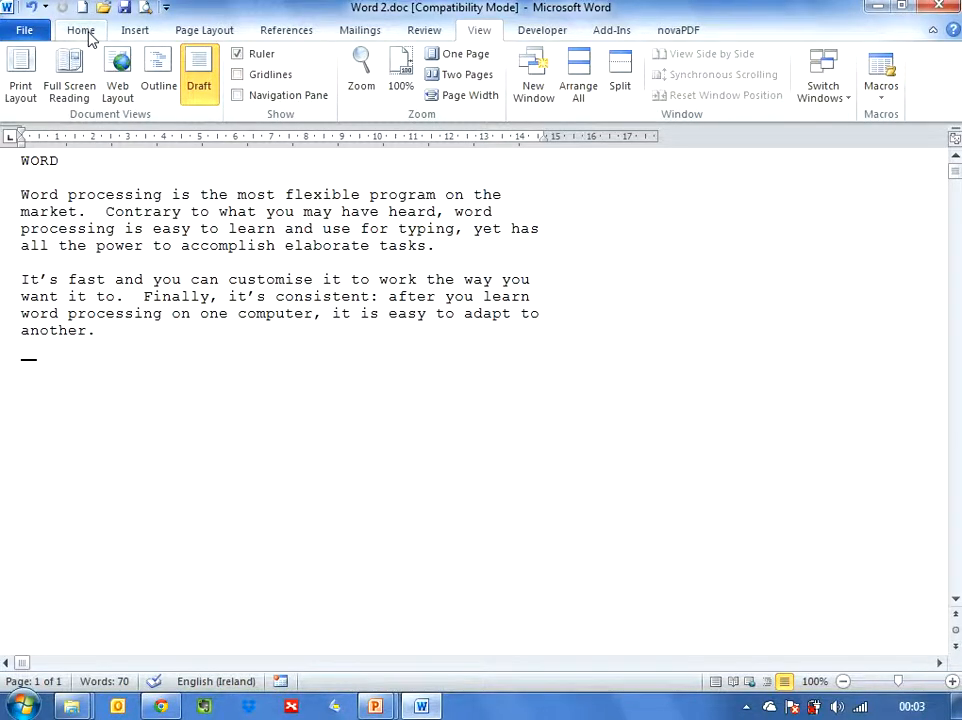
Replace all whole-word 'and' with '&', making two replacements.
left_click(80, 29)
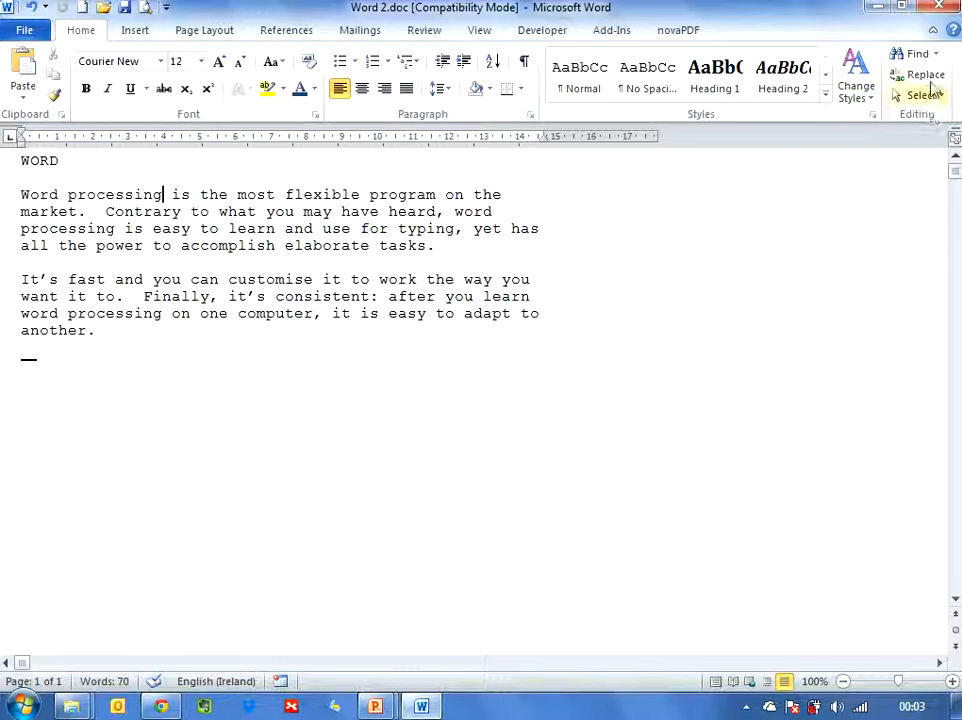
left_click(925, 74)
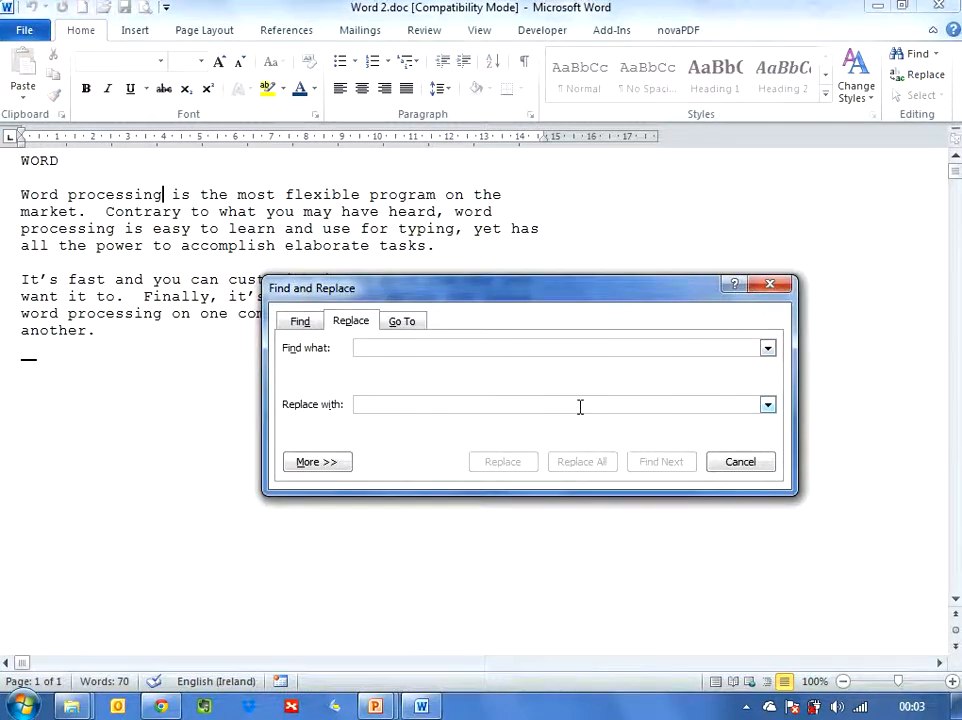
mouse_move(549, 403)
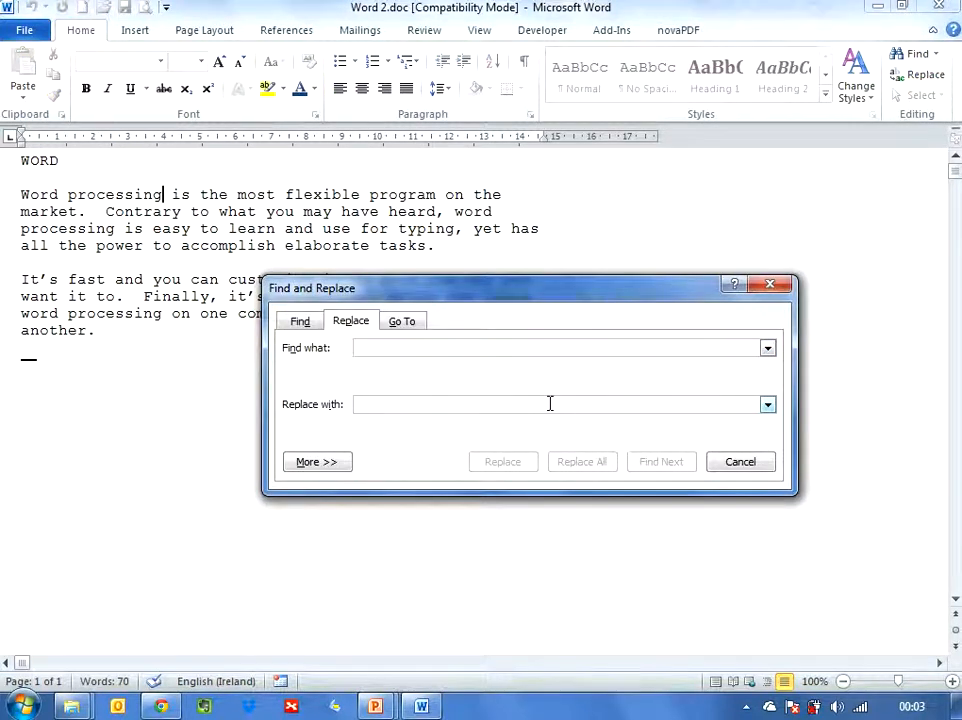
type("and")
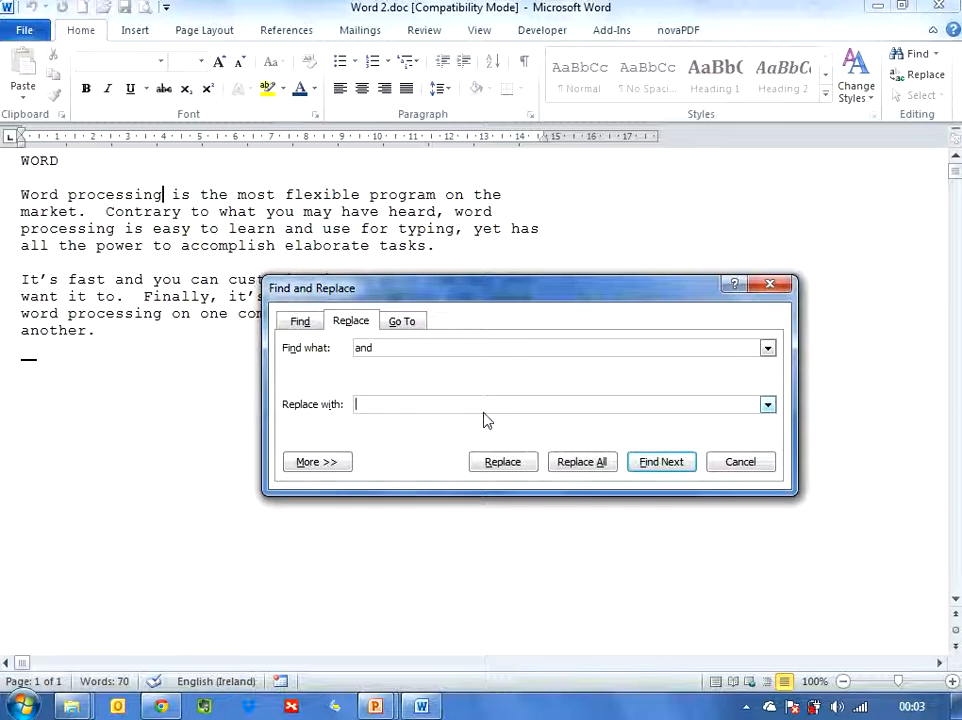
type("&")
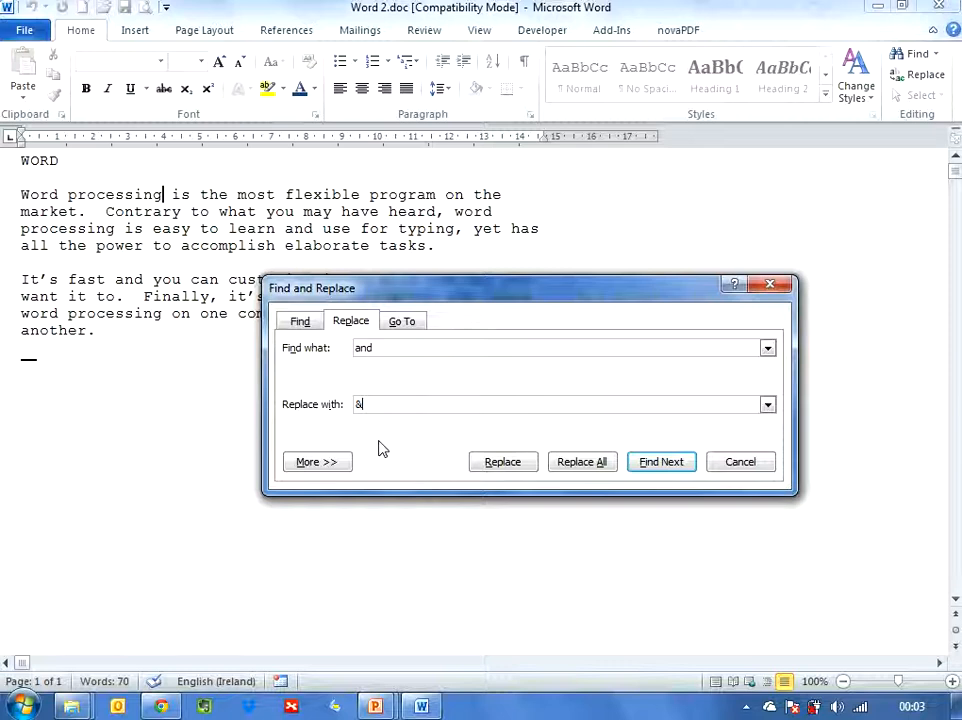
mouse_move(306, 389)
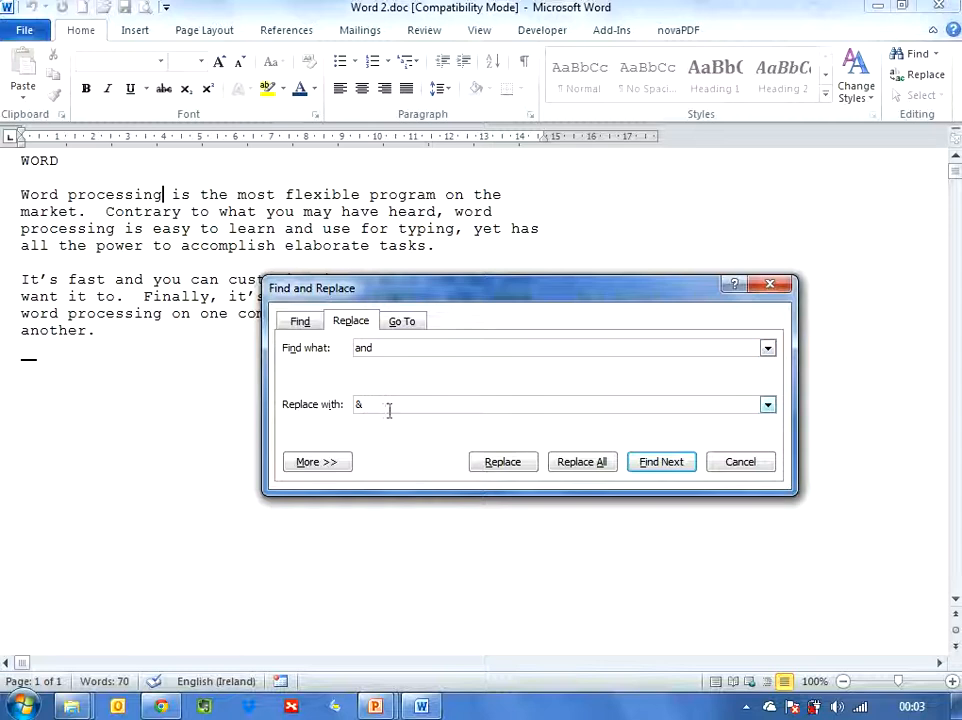
left_click(316, 461)
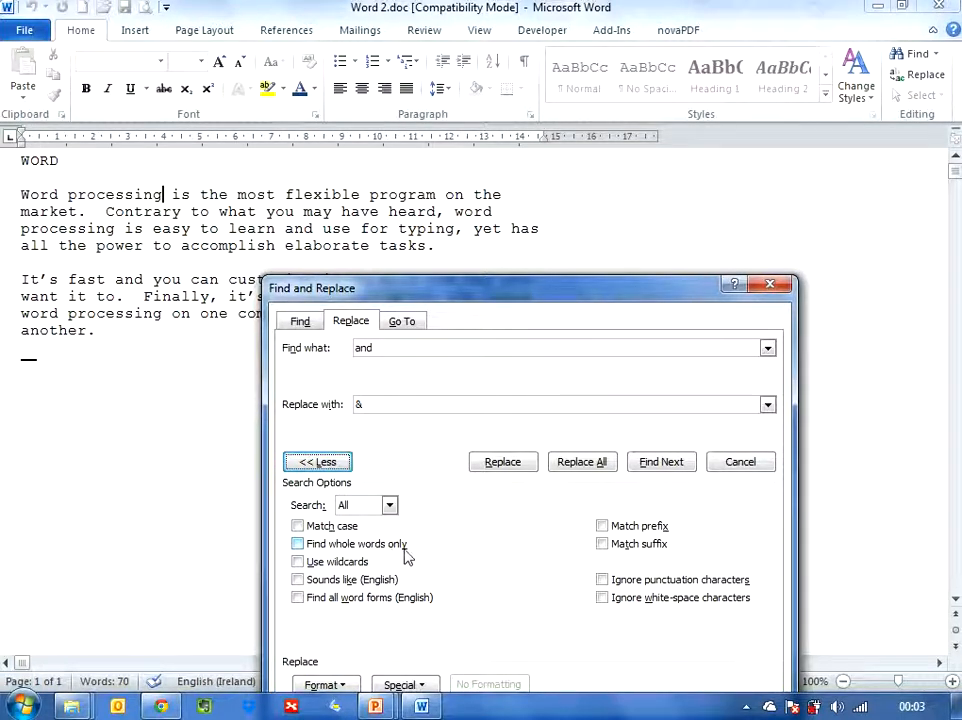
left_click(297, 543)
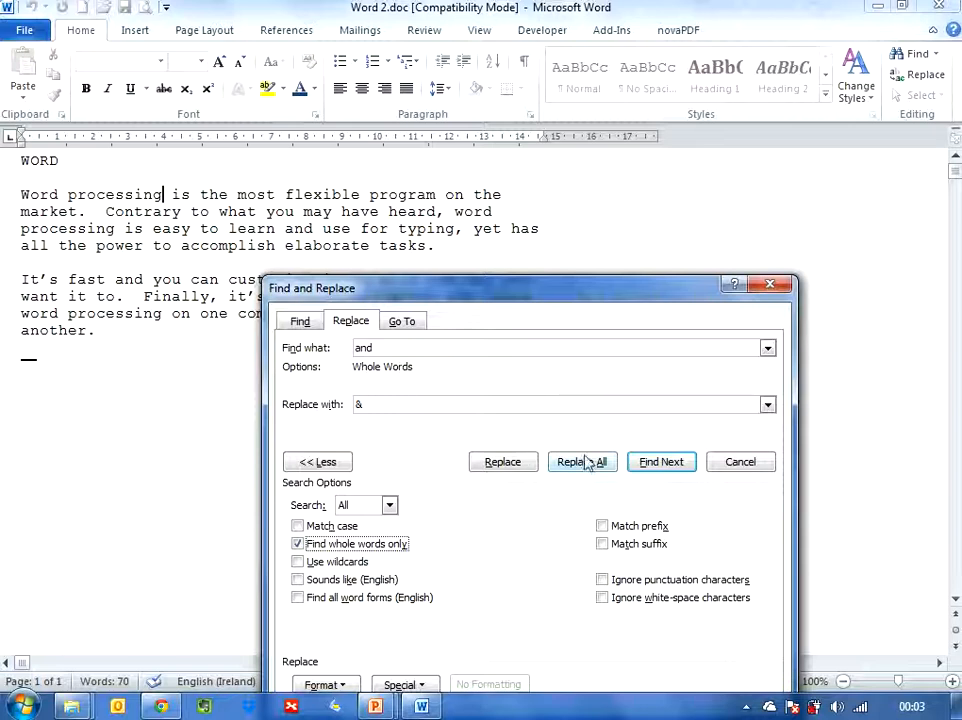
left_click(582, 461)
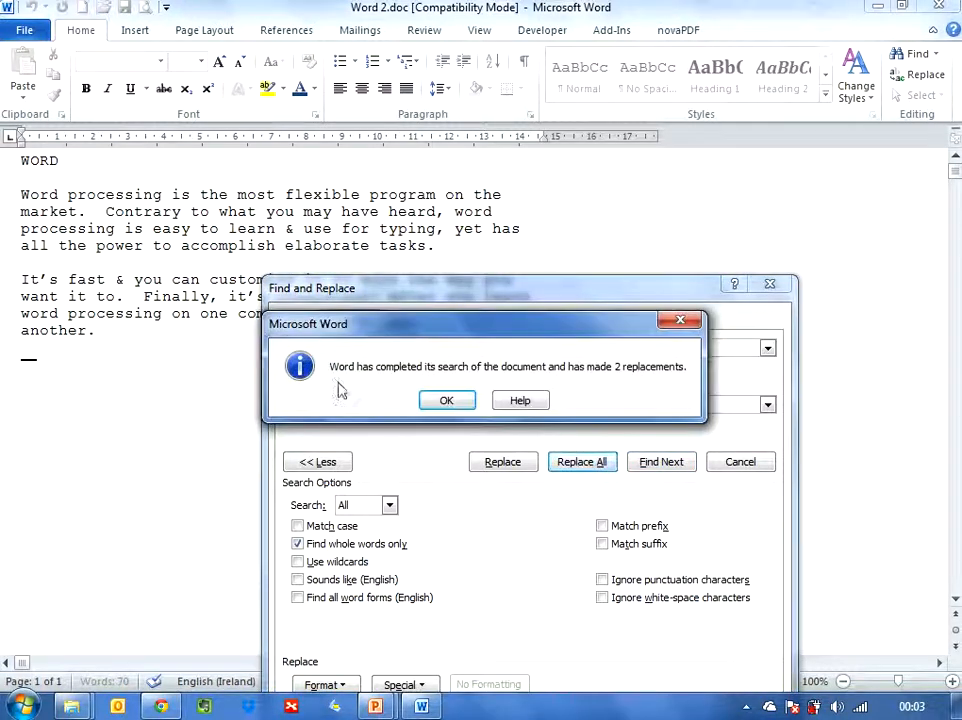
mouse_move(670, 387)
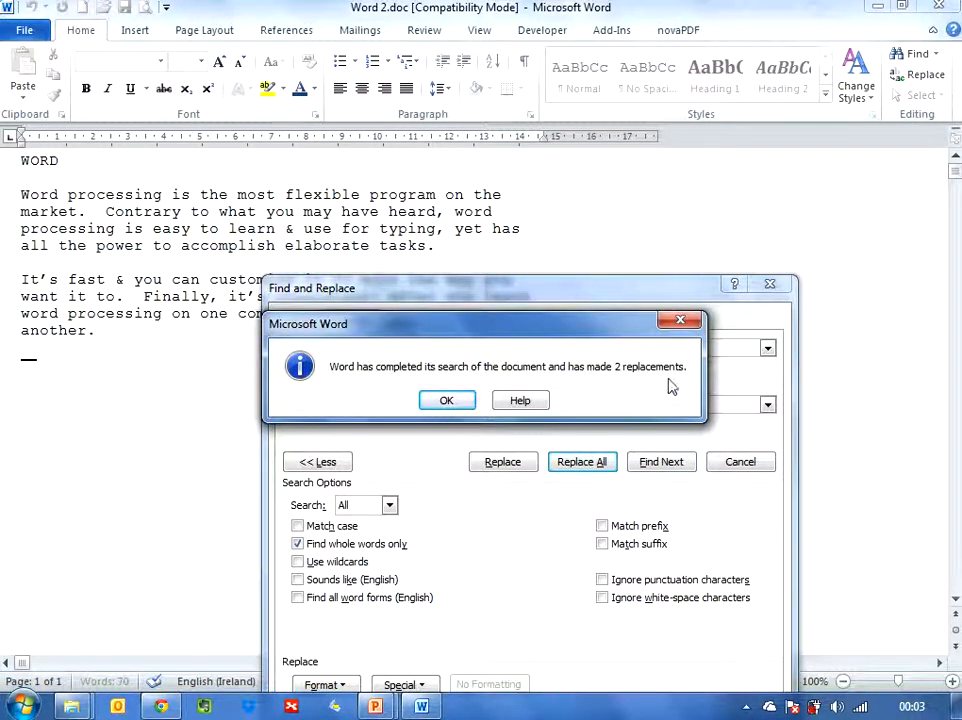
left_click(446, 400)
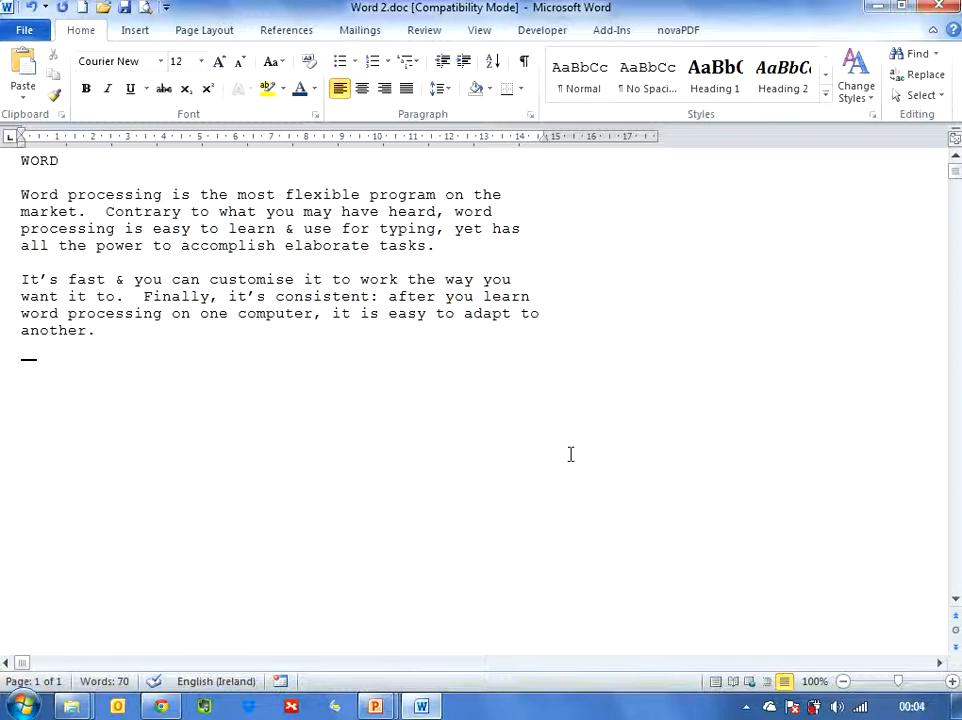
mouse_move(254, 379)
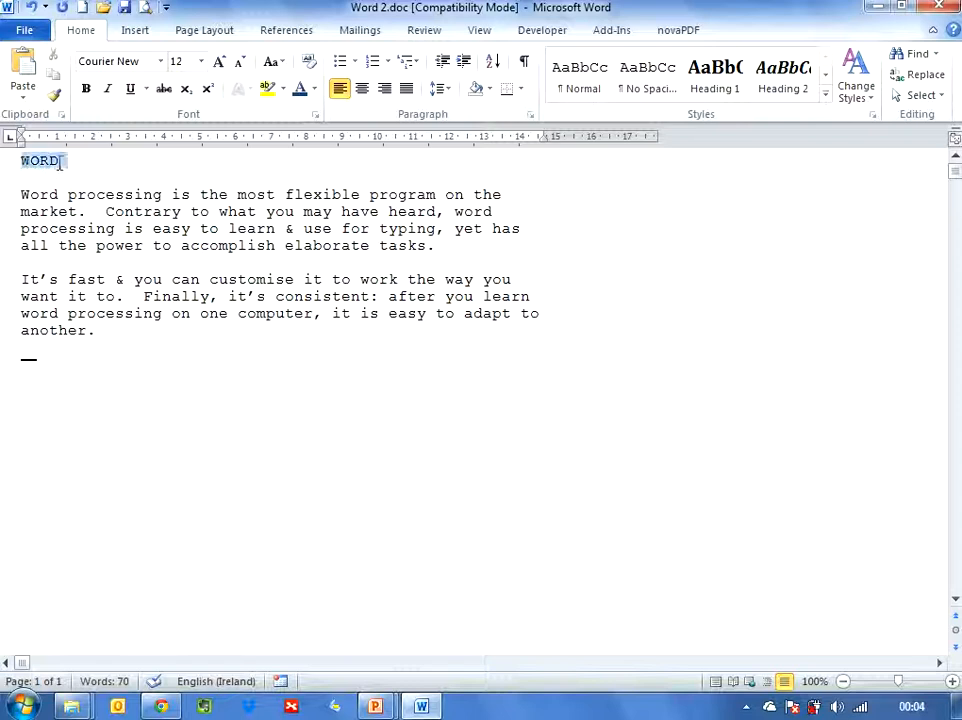
Apply the Heading 1 style to the 'WORD' title from the Styles gallery.
double_click(39, 160)
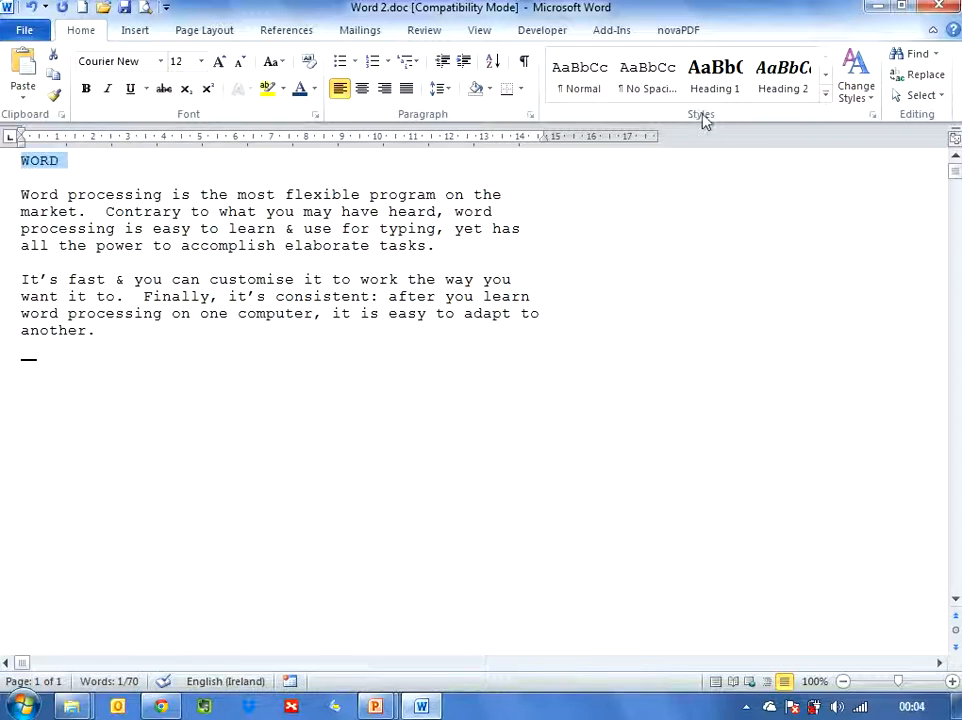
mouse_move(714, 75)
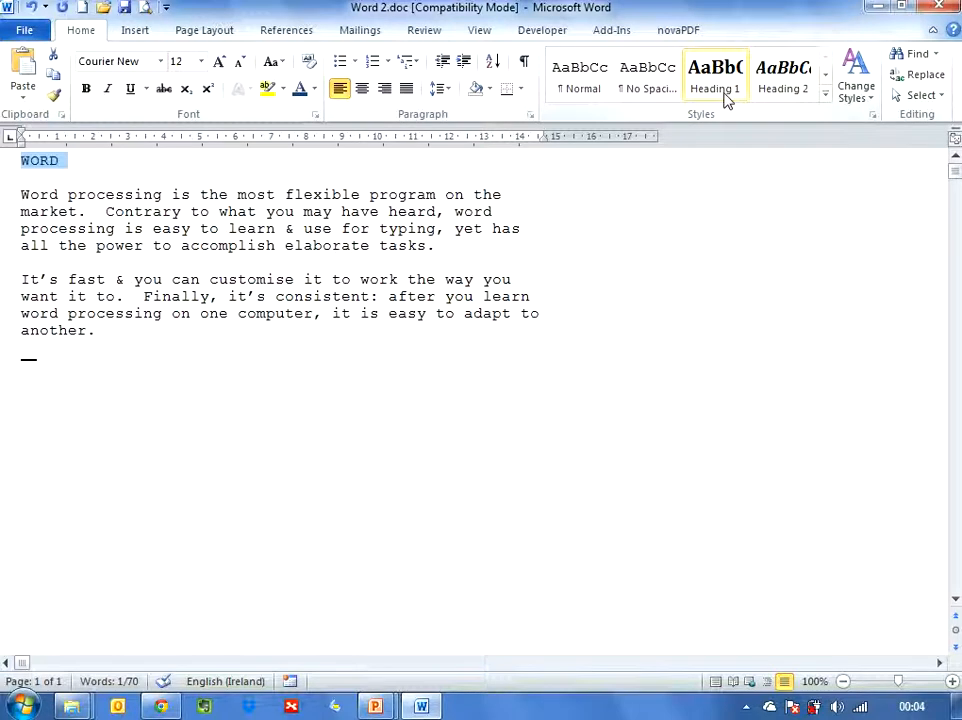
mouse_move(825, 103)
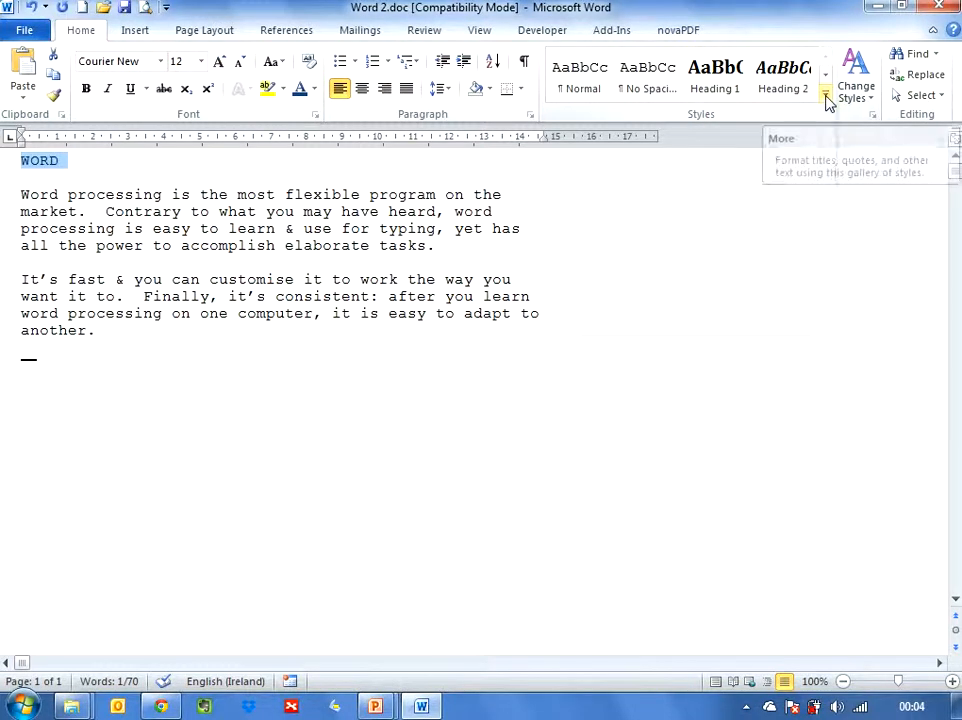
left_click(826, 98)
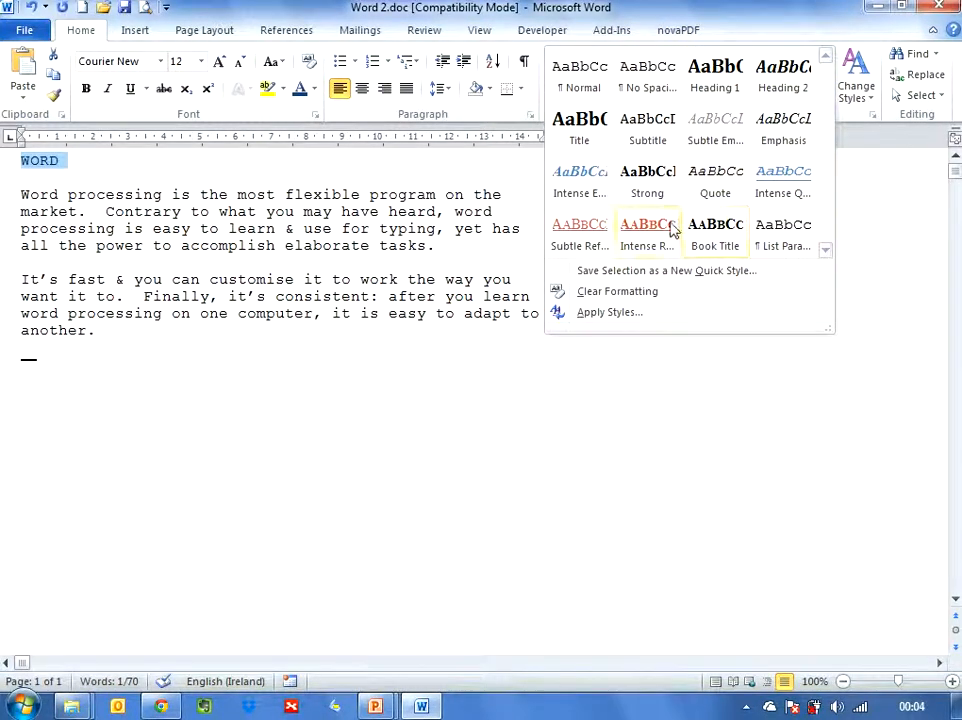
mouse_move(715, 70)
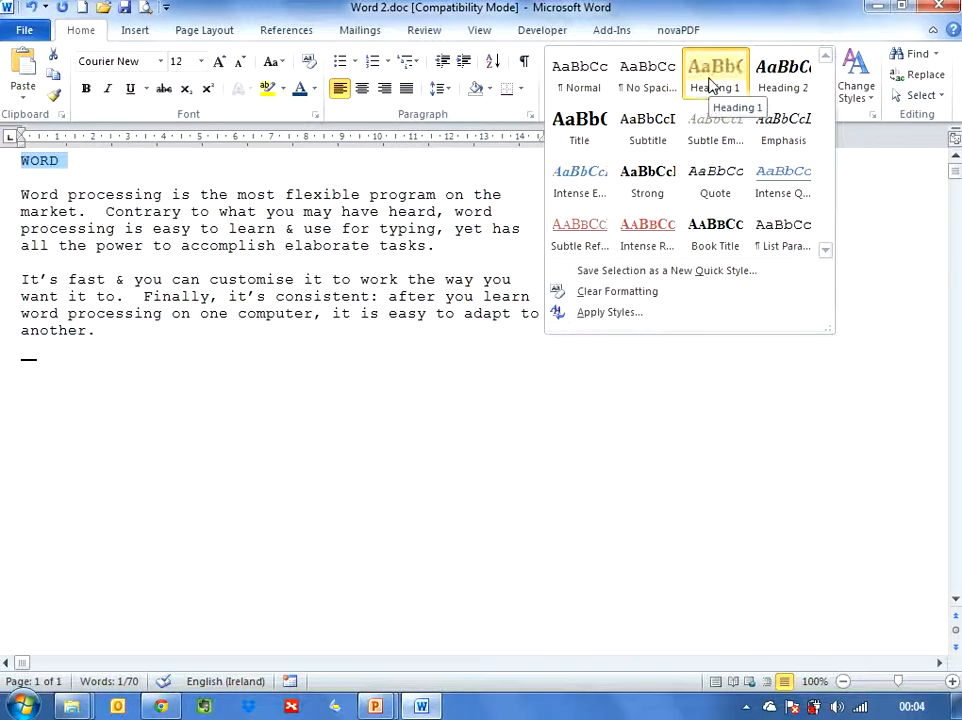
left_click(715, 67)
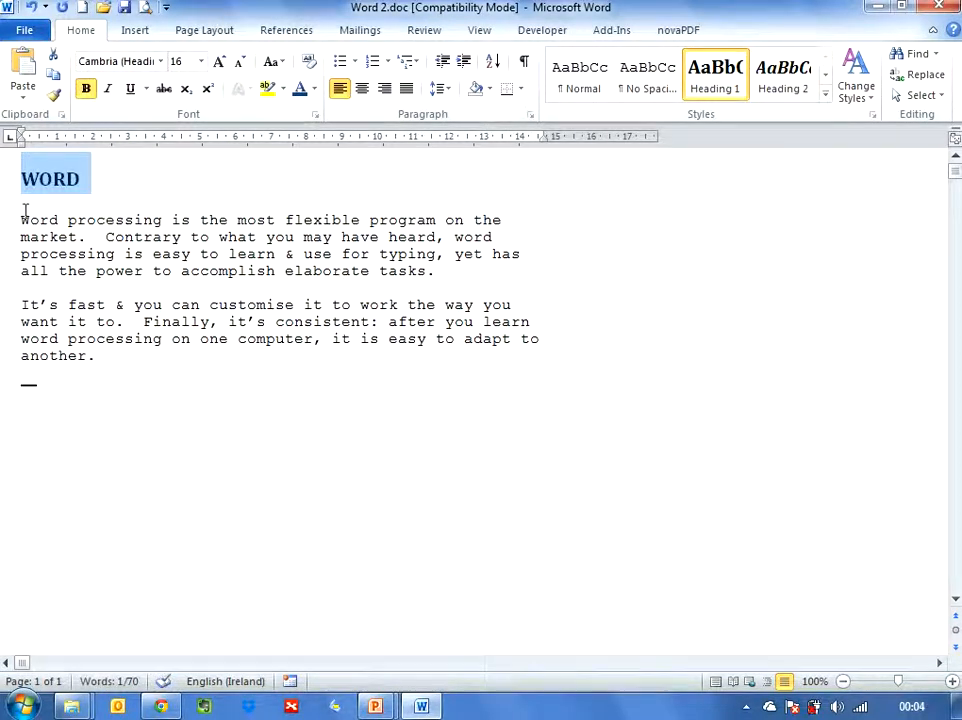
mouse_move(62, 205)
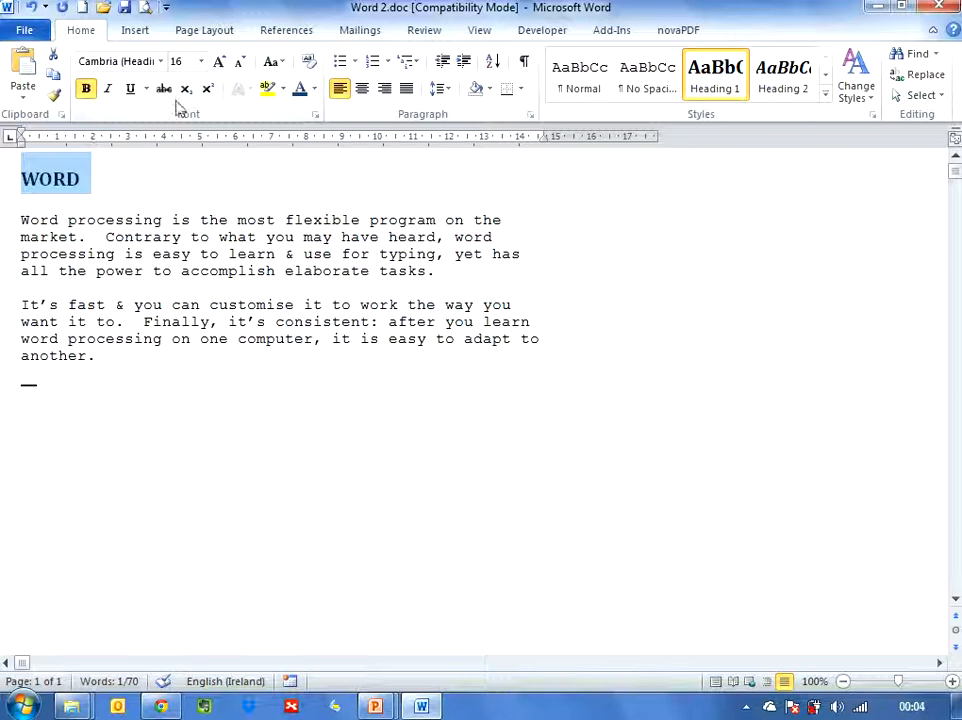
mouse_move(137, 192)
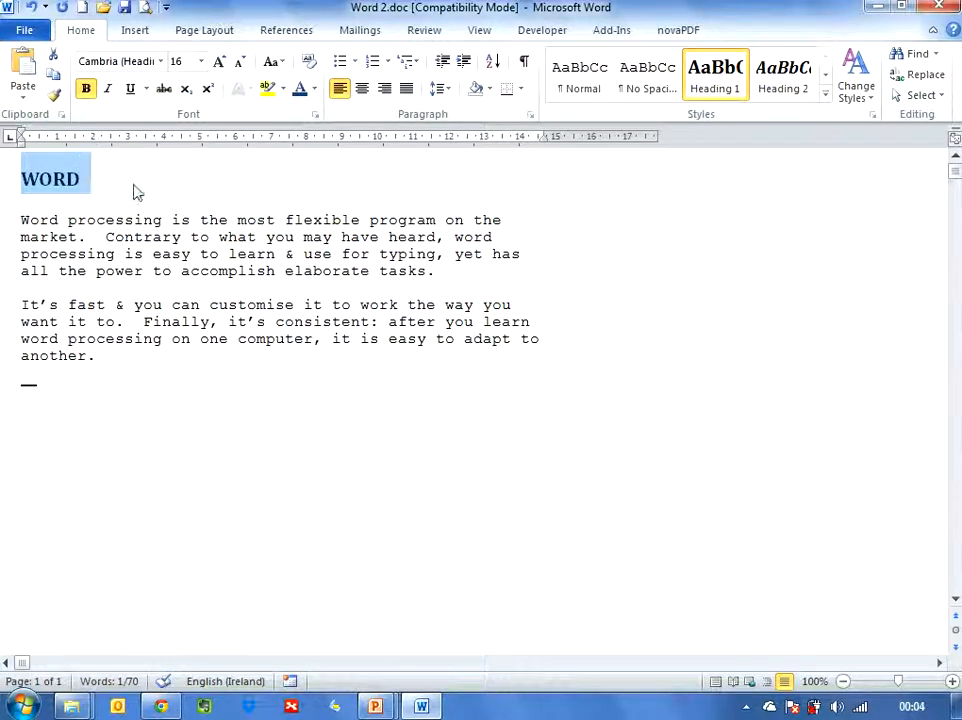
left_click(137, 185)
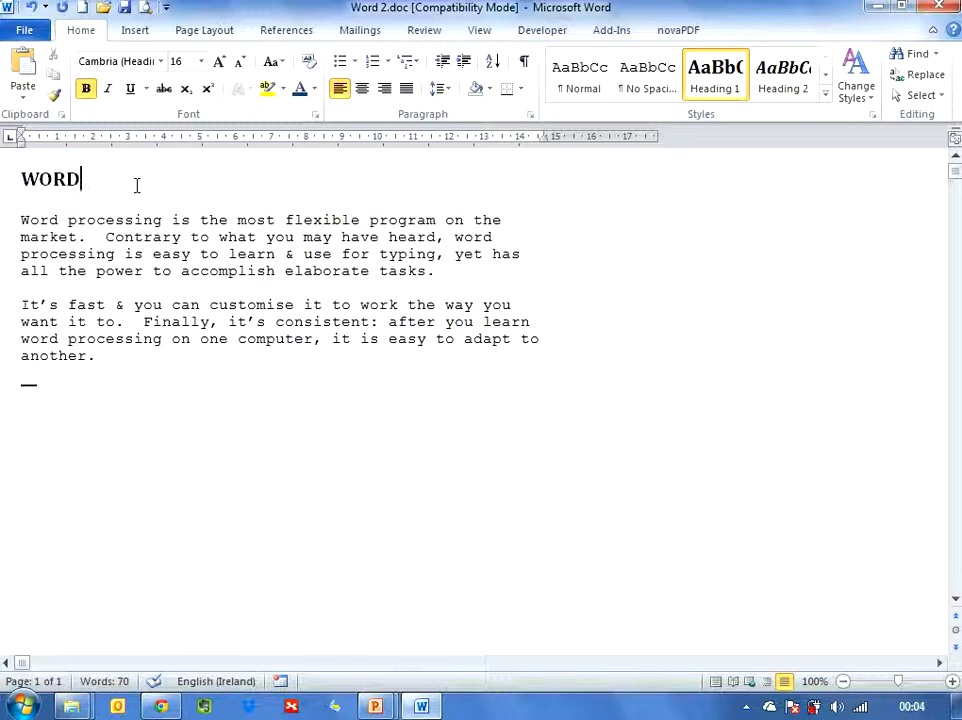
mouse_move(688, 213)
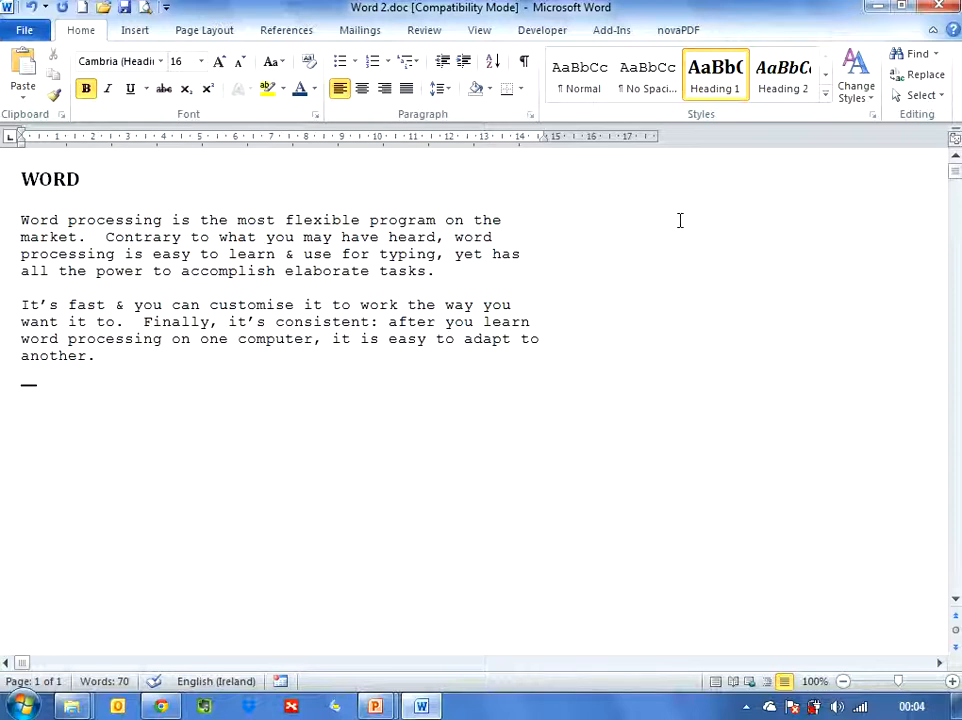
mouse_move(18, 178)
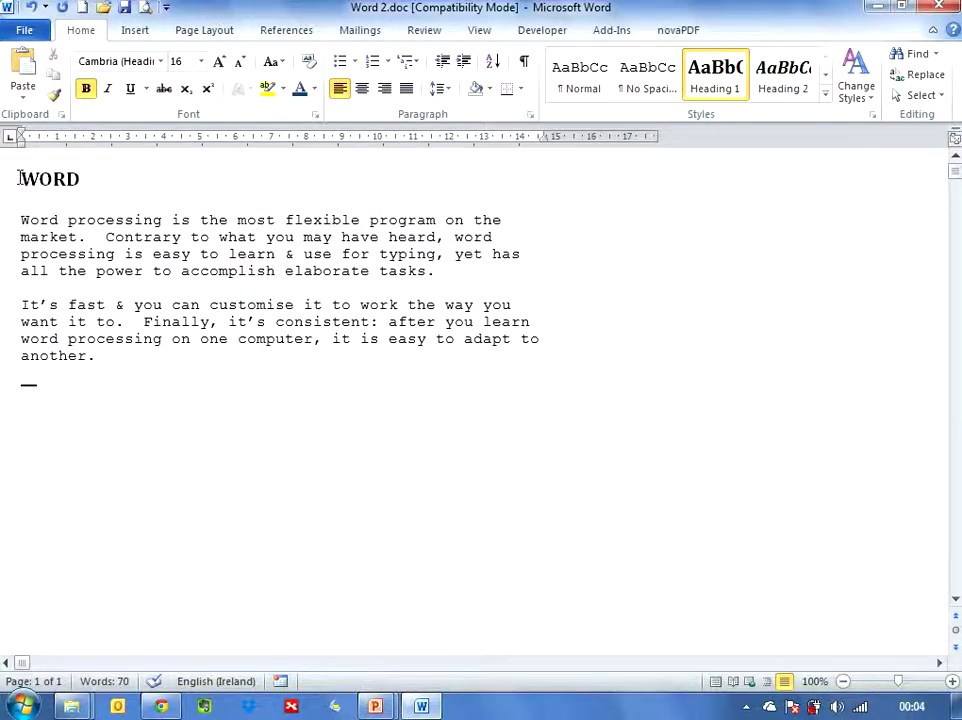
key("ctrl+a")
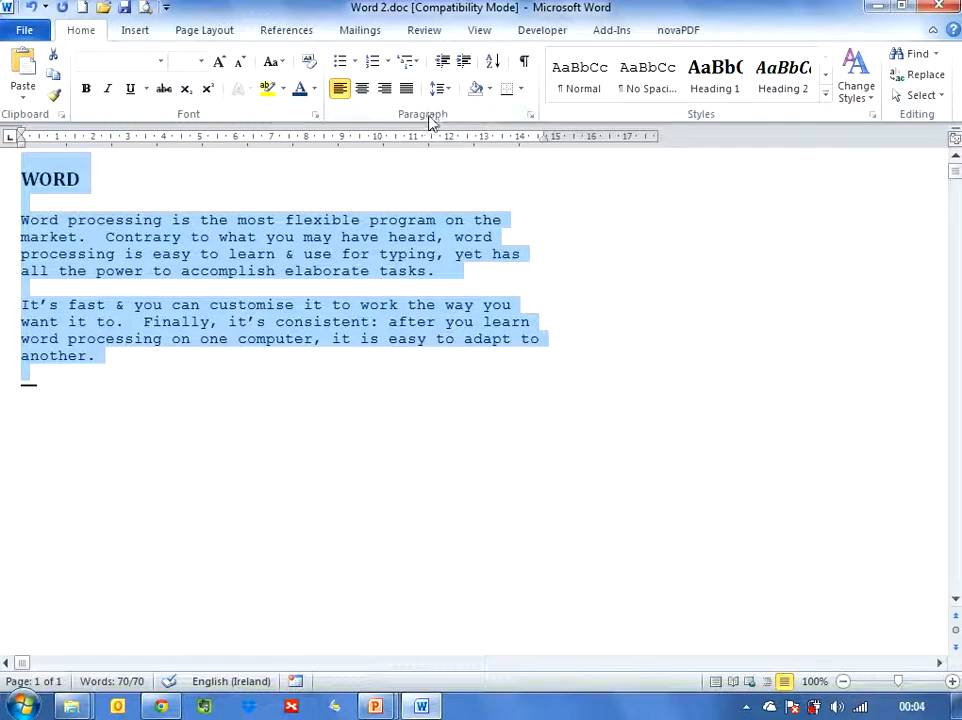
mouse_move(439, 89)
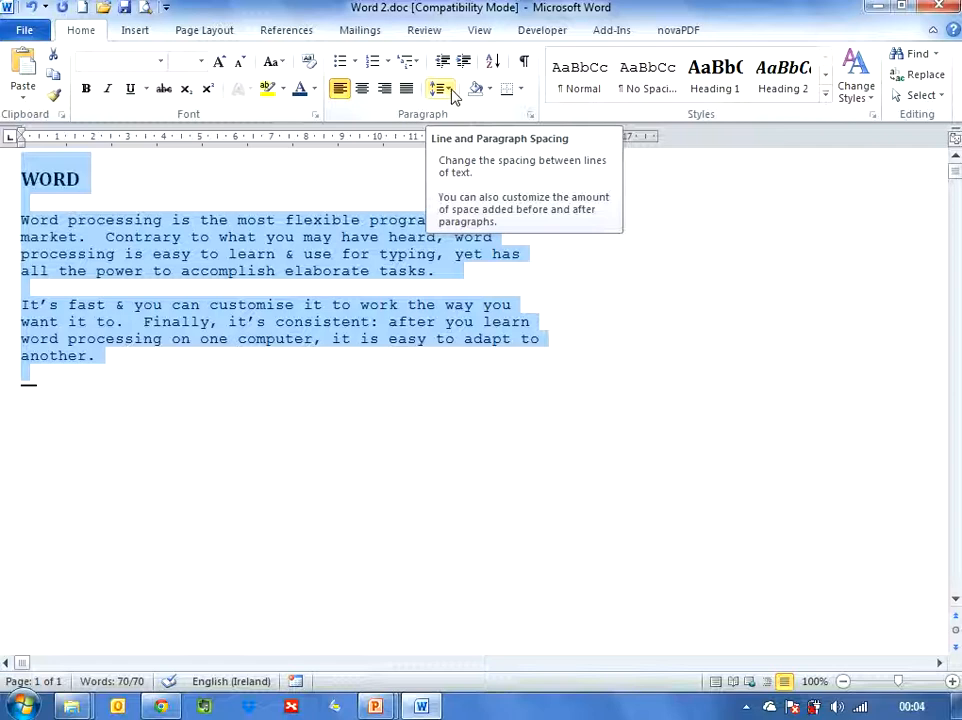
left_click(438, 89)
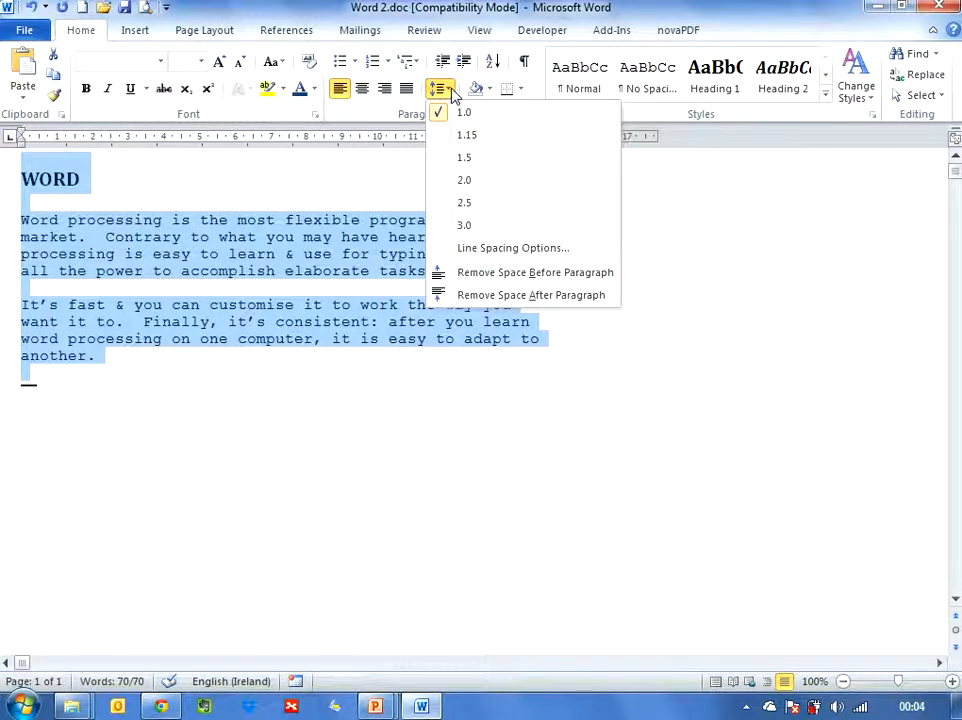
mouse_move(464, 180)
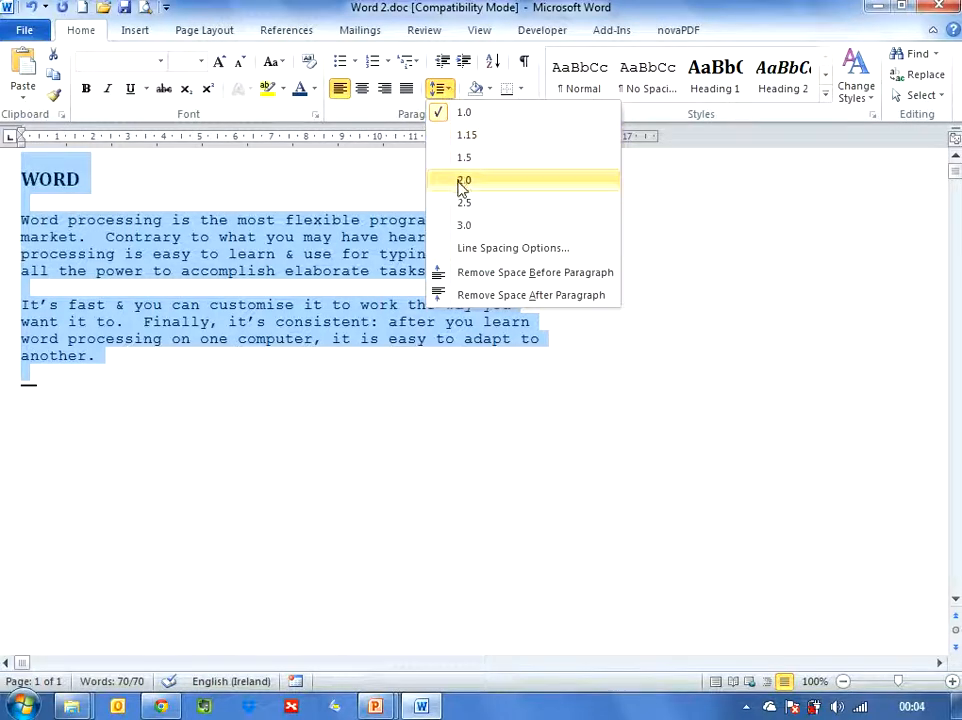
left_click(464, 180)
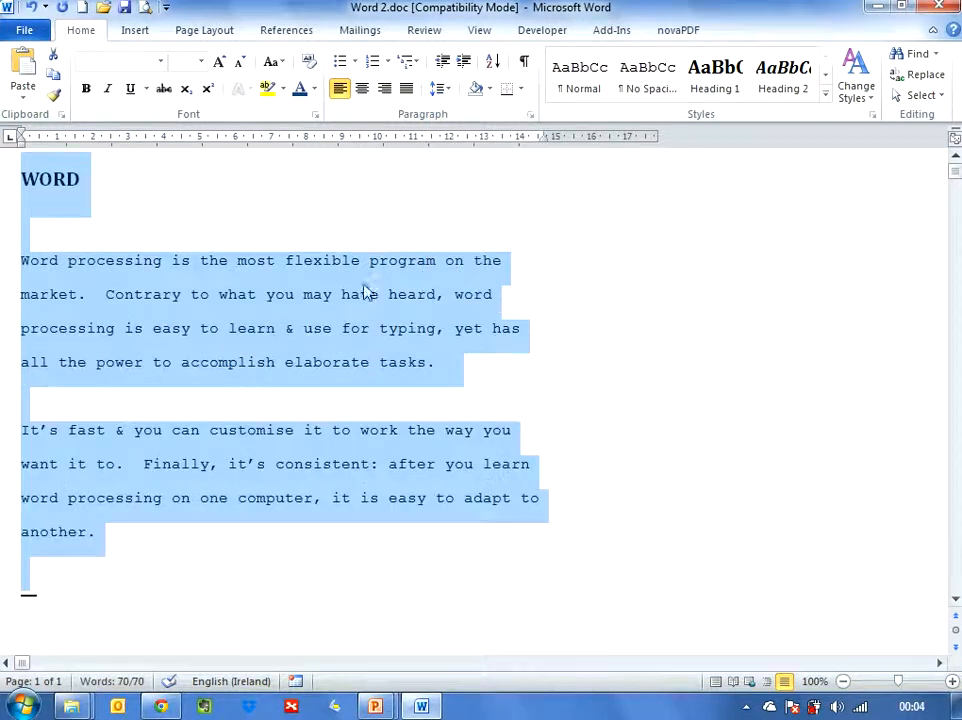
left_click(810, 388)
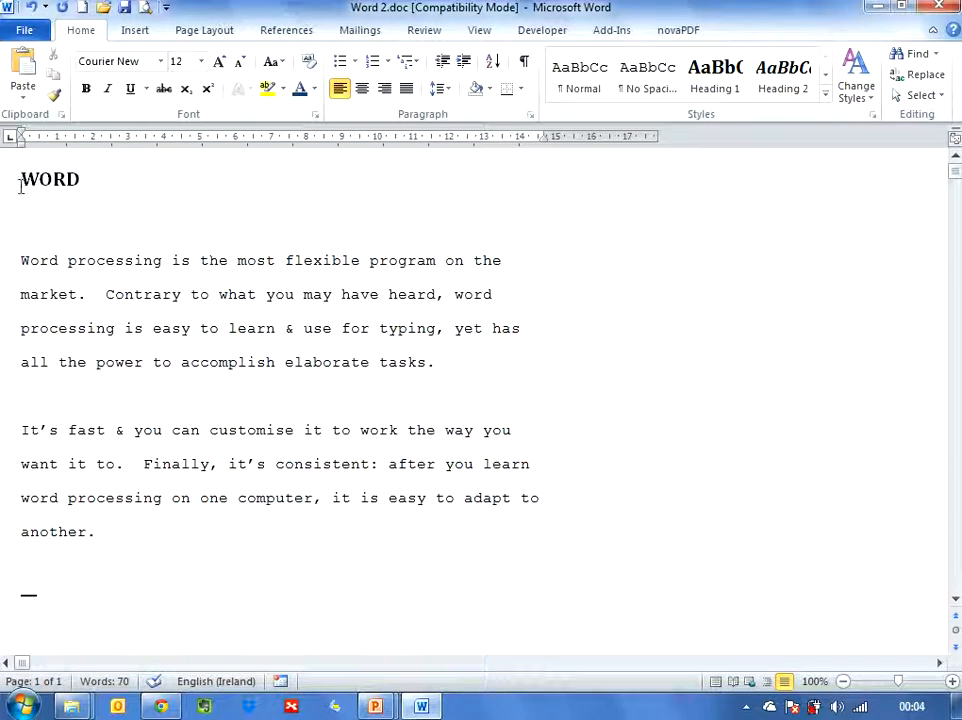
Select the 'WORD' heading and open the Borders and Shading dialog.
double_click(49, 179)
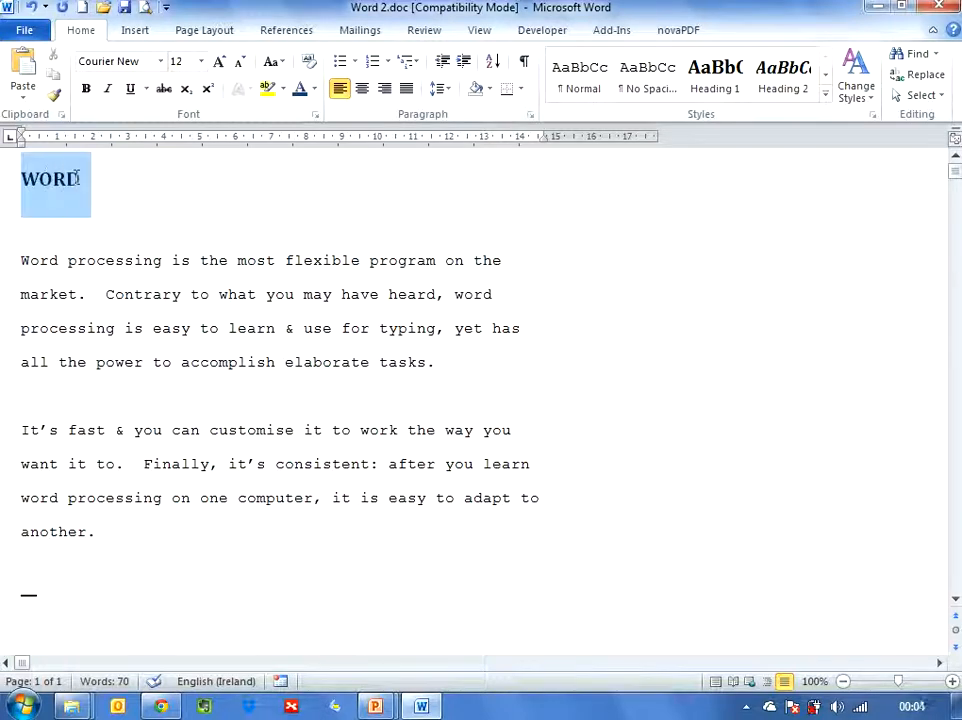
left_click(714, 77)
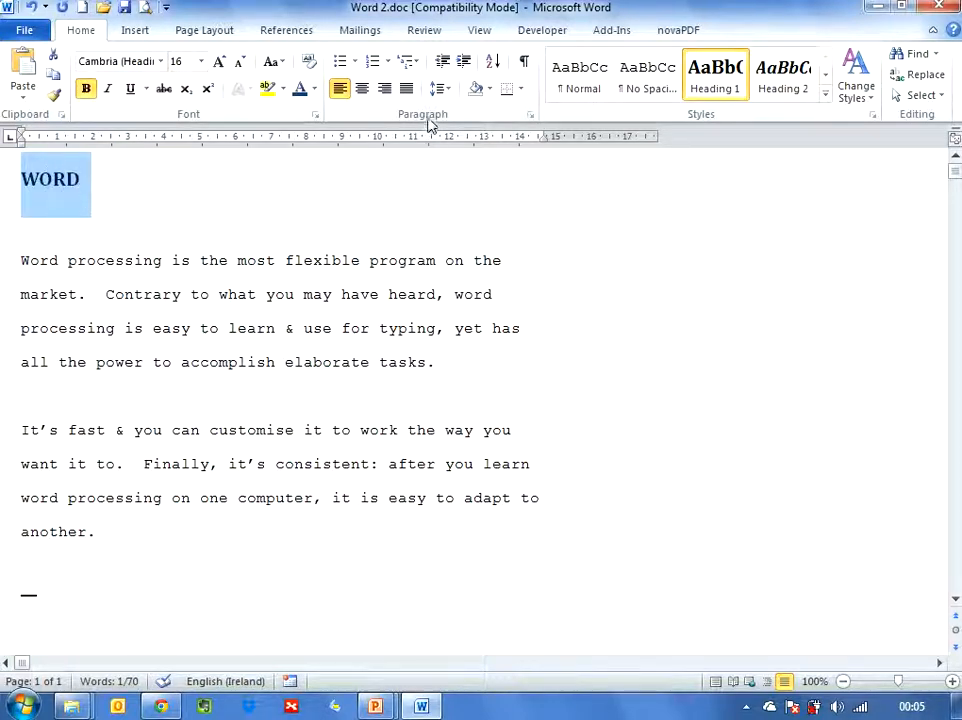
mouse_move(510, 108)
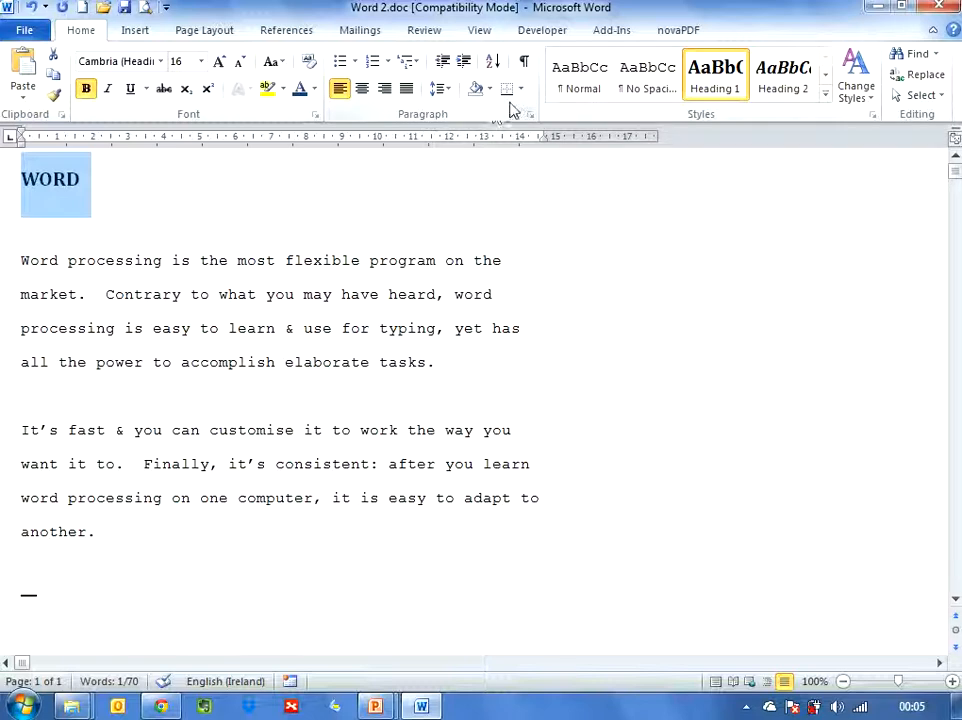
mouse_move(510, 90)
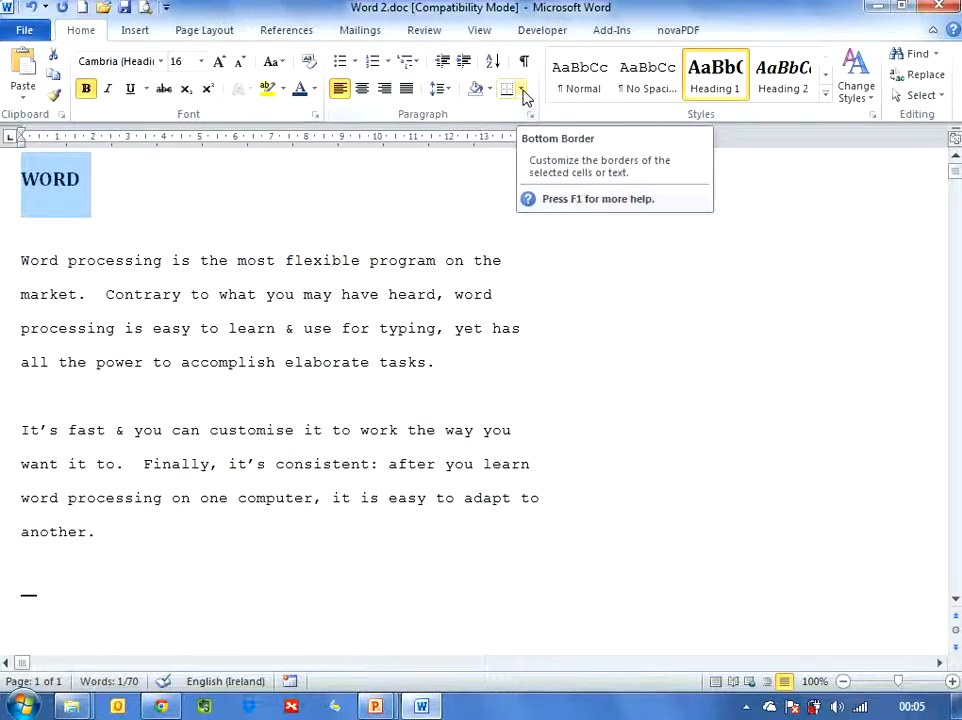
left_click(520, 89)
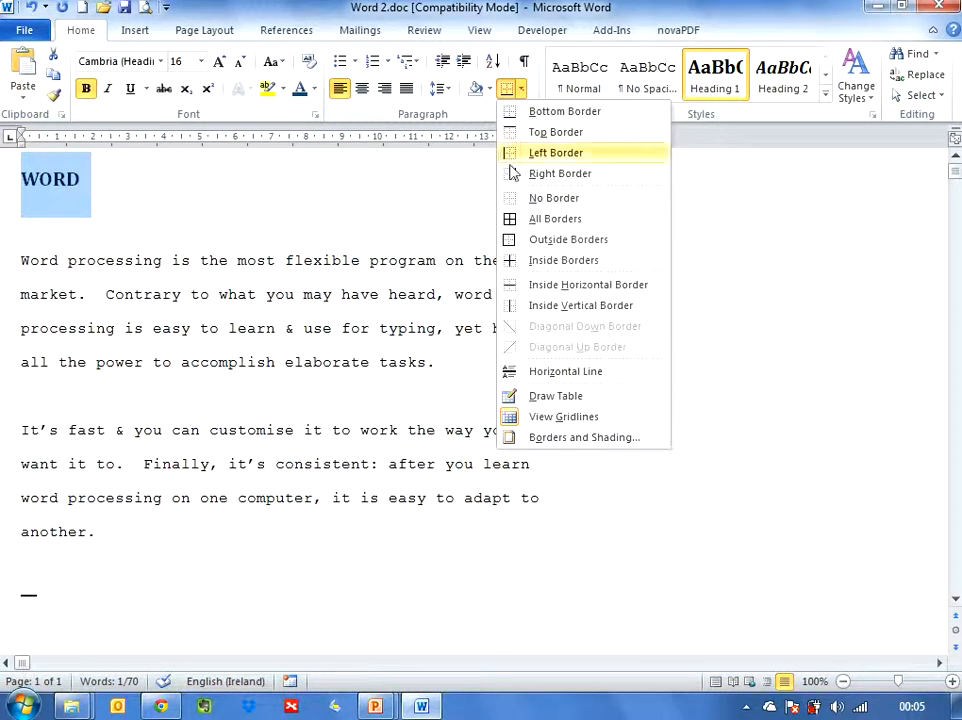
mouse_move(584, 437)
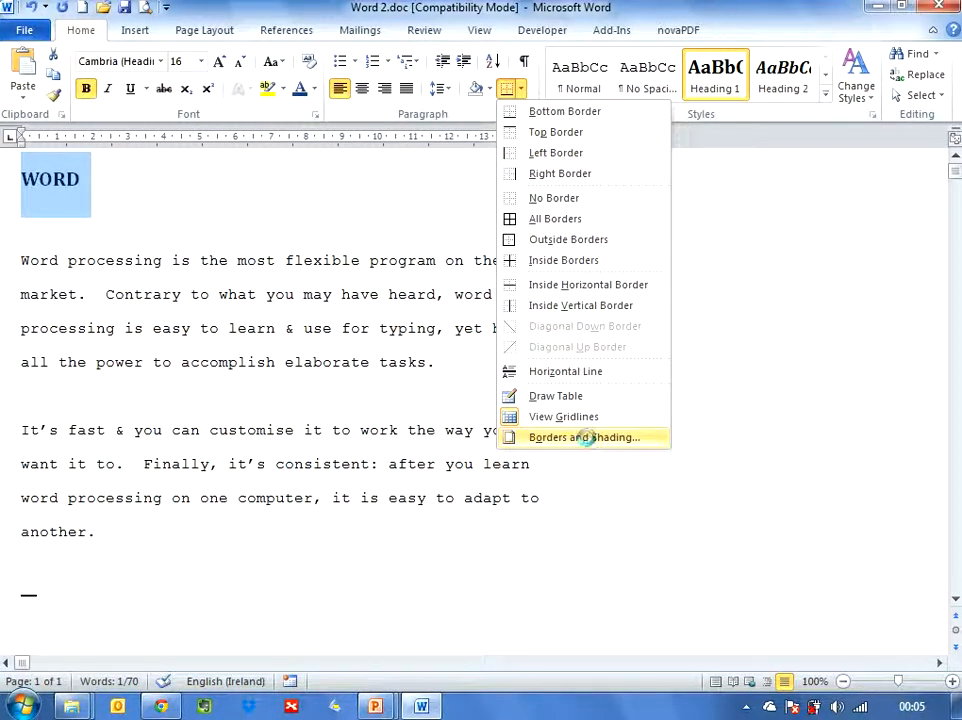
left_click(584, 437)
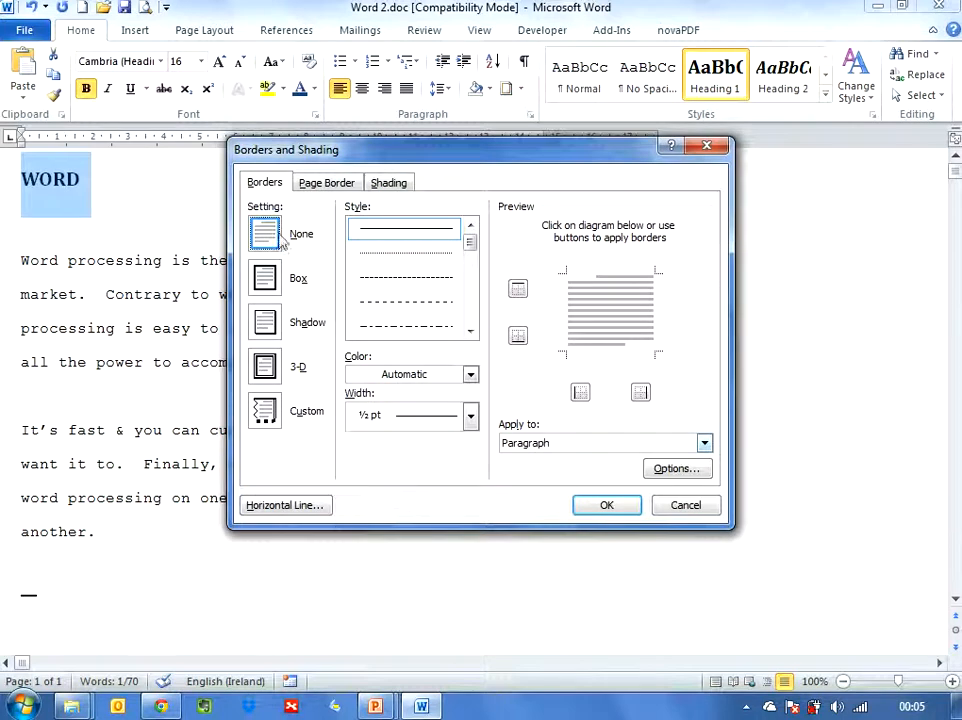
mouse_move(262, 290)
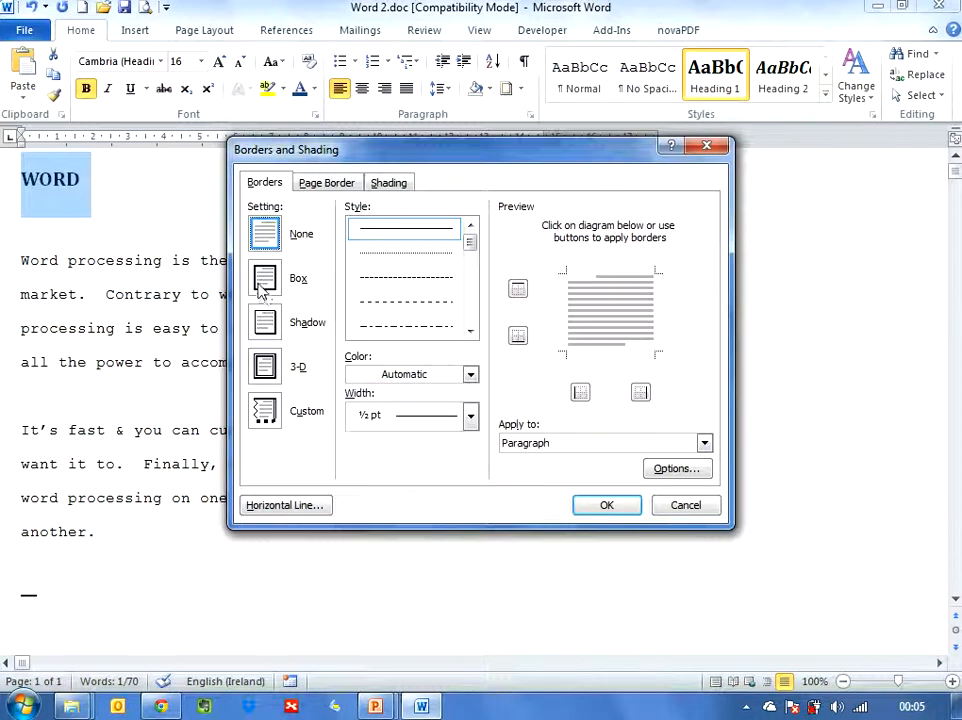
Give the WORD text a single-line red 3 pt Box border, applied to text only.
left_click(265, 277)
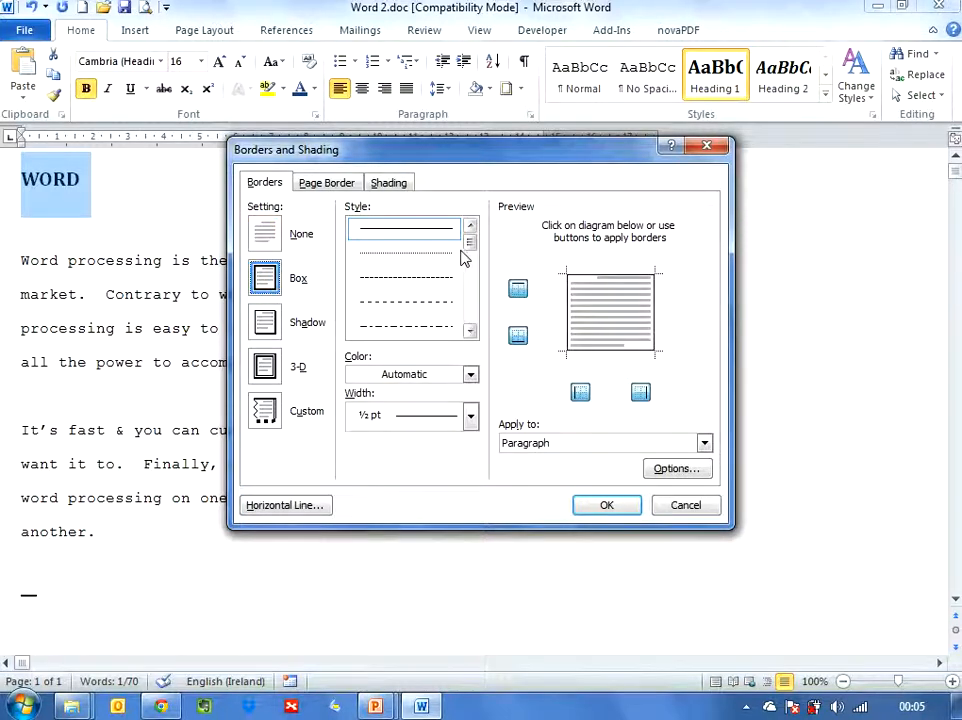
mouse_move(425, 247)
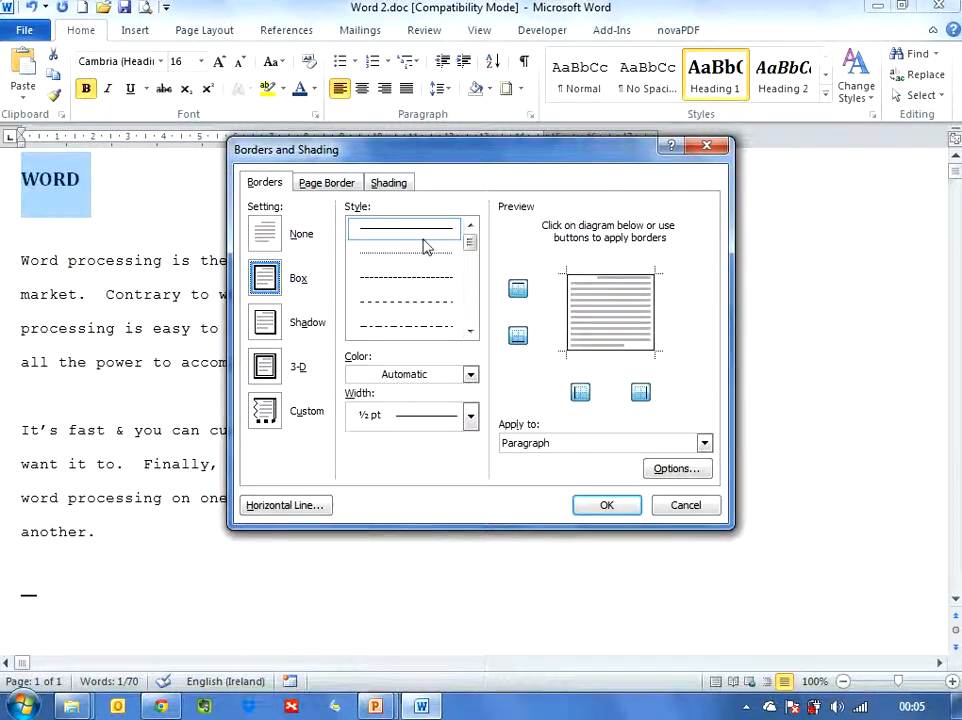
left_click(470, 335)
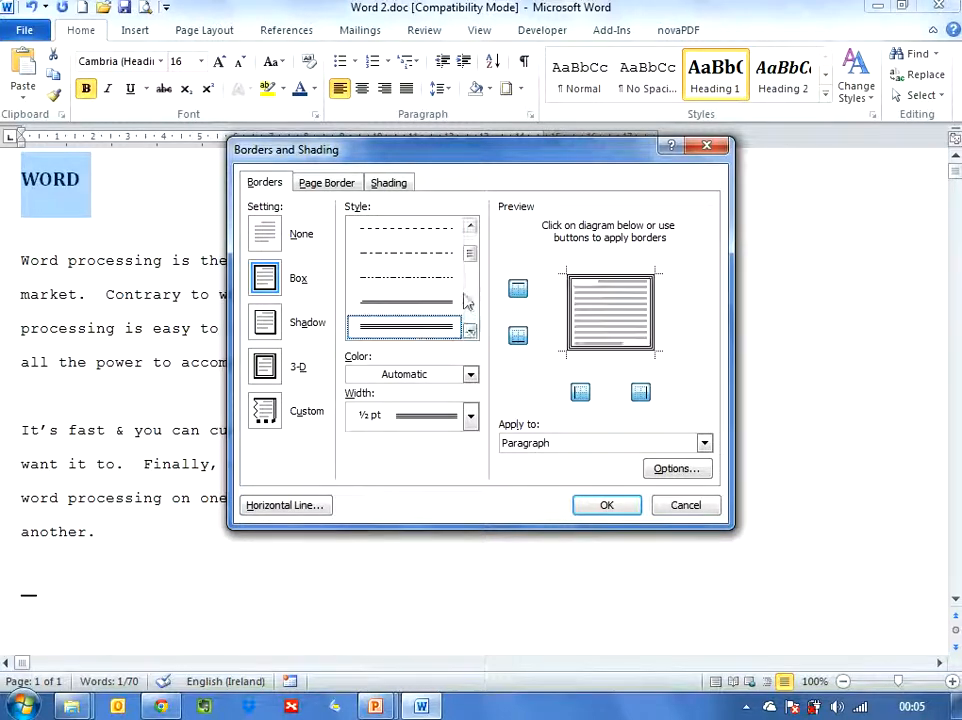
left_click(470, 227)
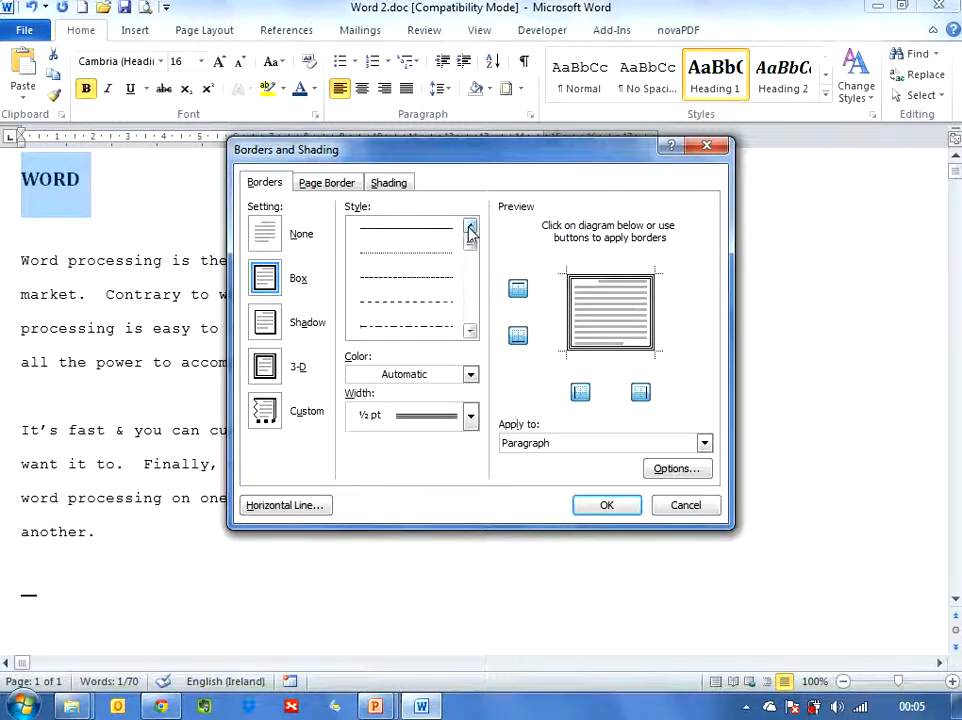
left_click(470, 228)
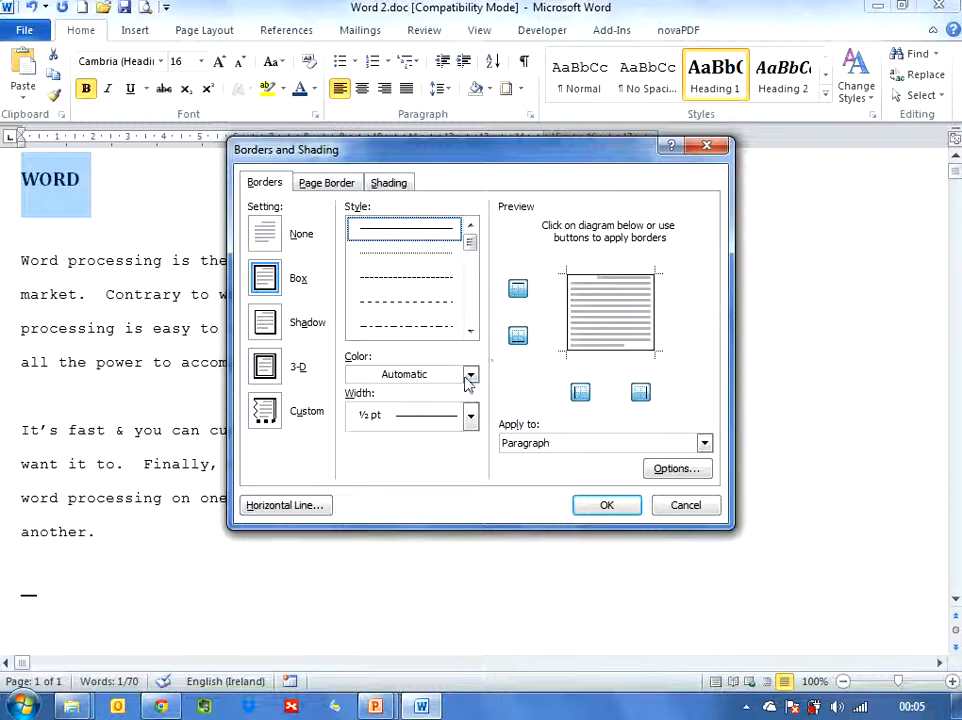
left_click(470, 374)
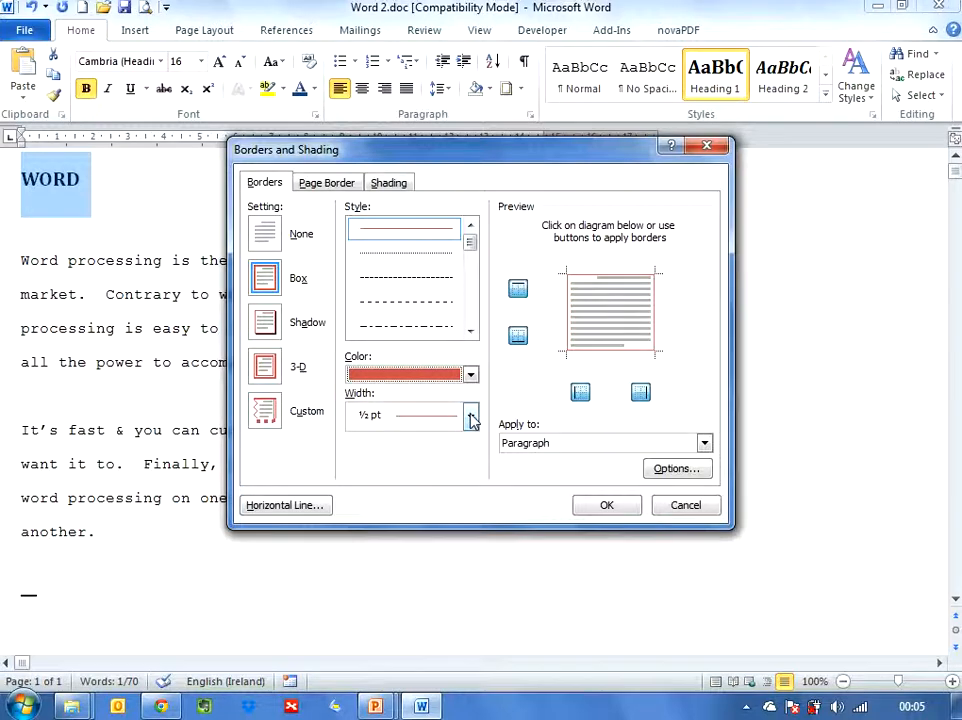
left_click(470, 415)
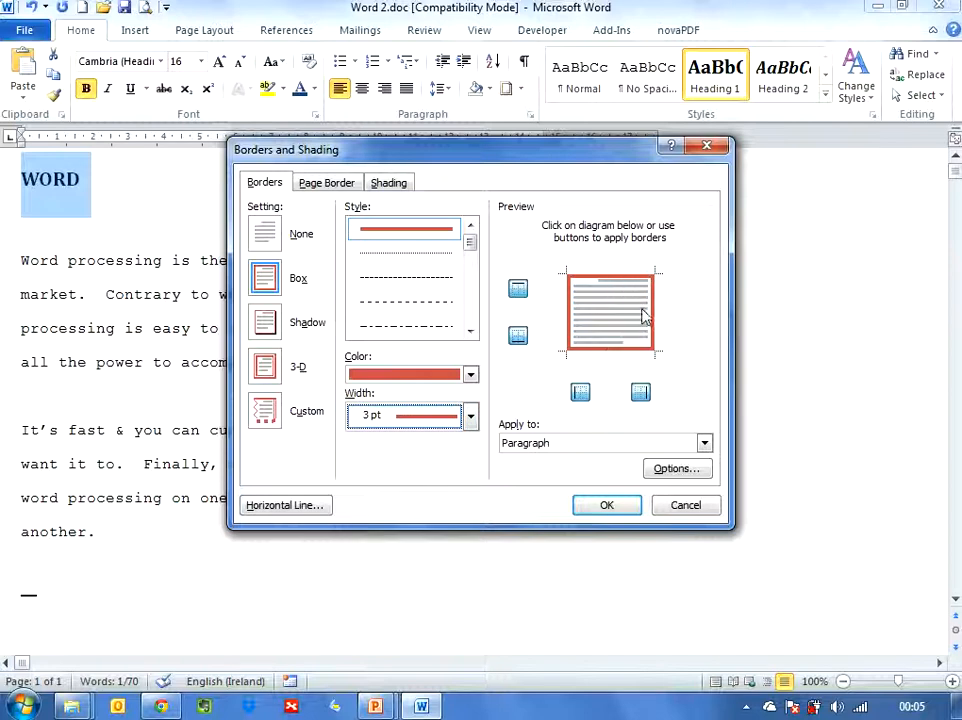
mouse_move(623, 327)
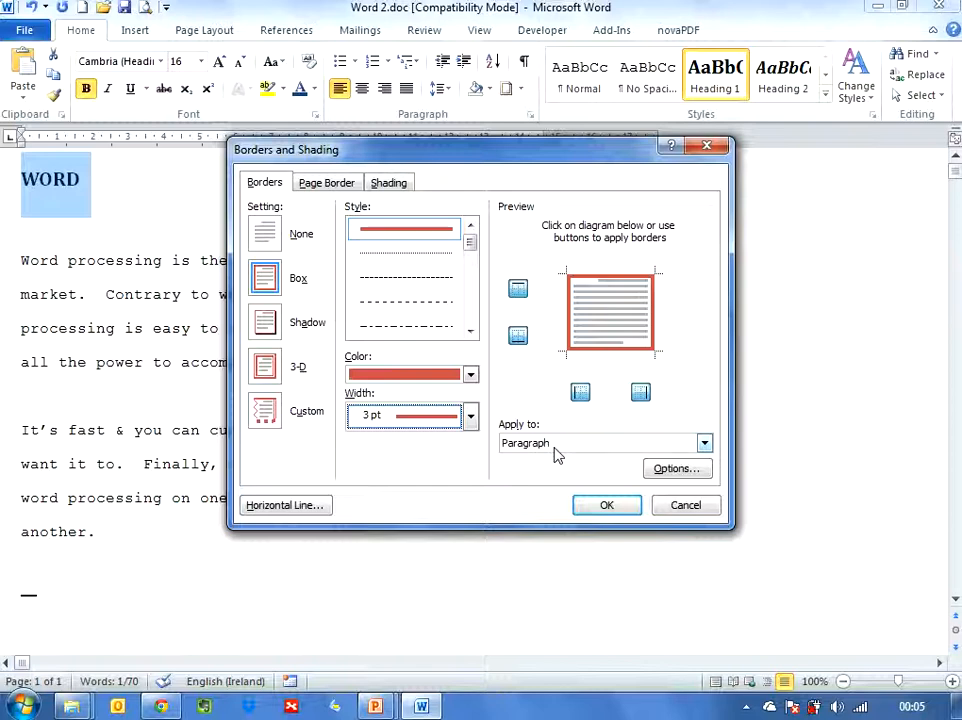
mouse_move(550, 455)
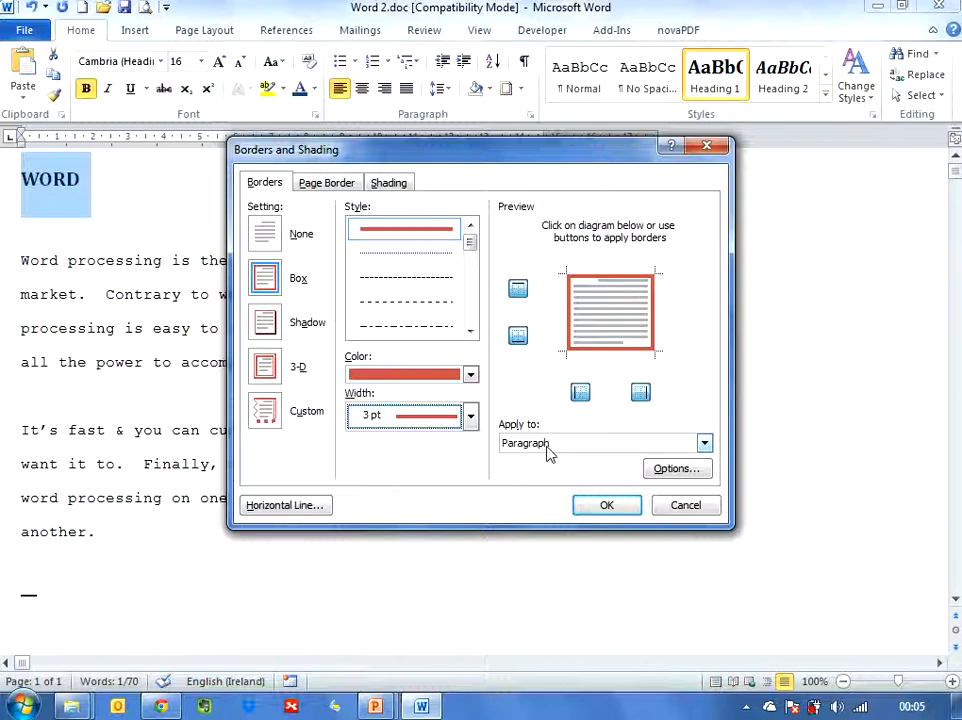
left_click(704, 443)
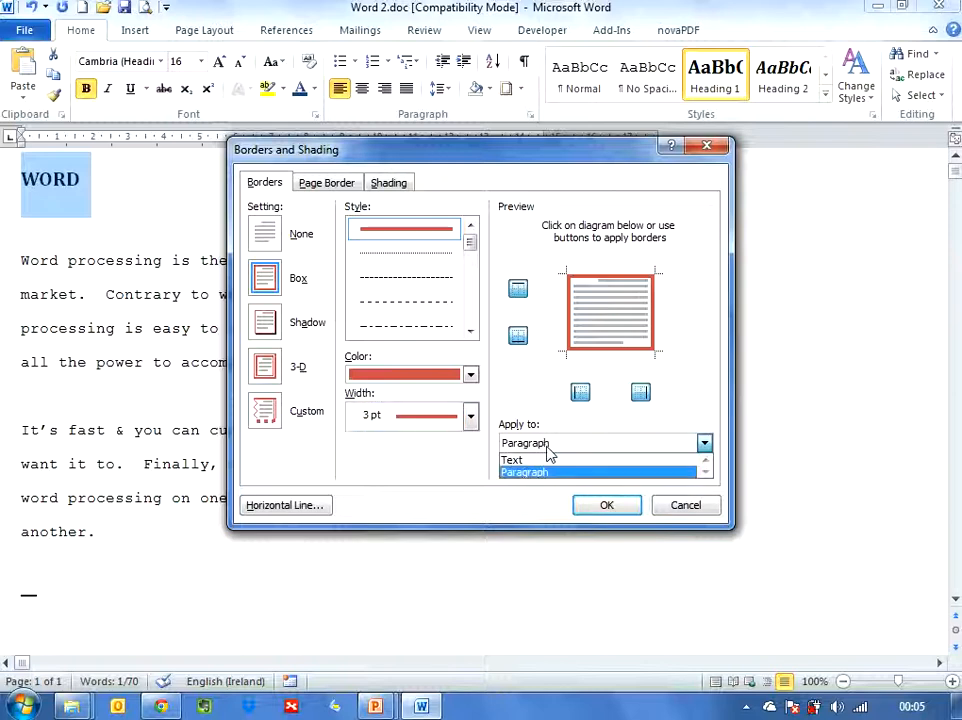
left_click(511, 460)
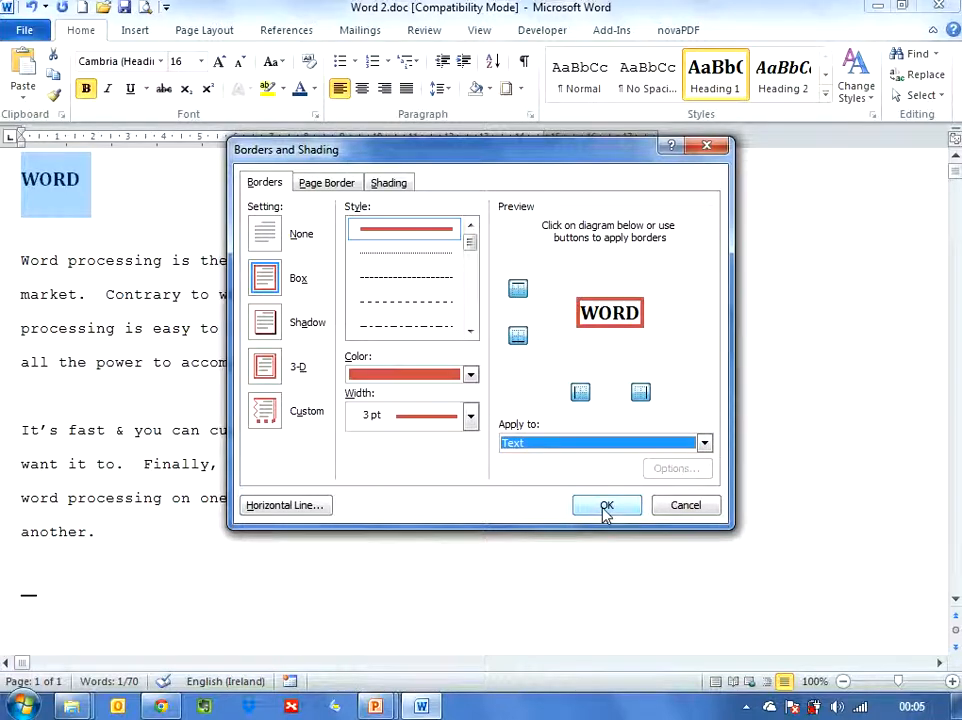
left_click(606, 505)
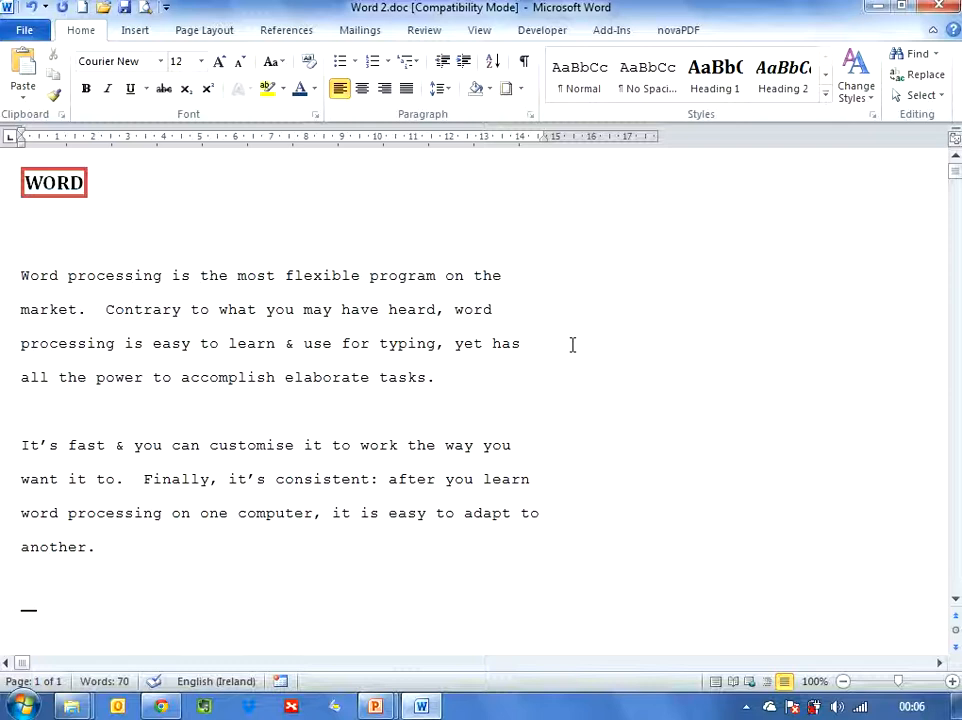
left_click(501, 309)
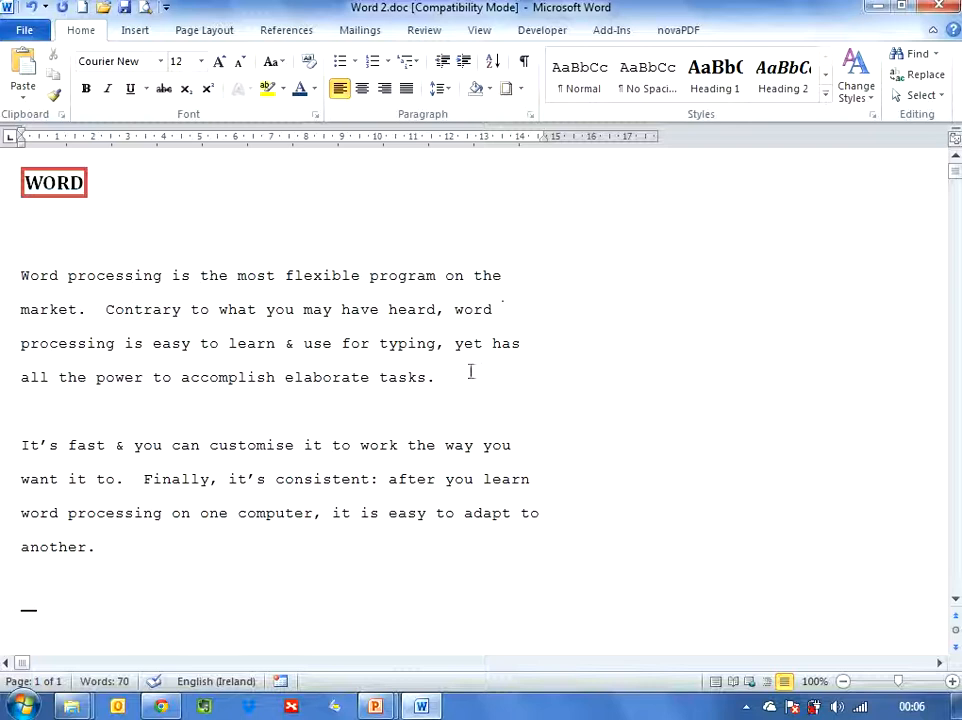
Select the first body paragraph and set Left indent 0.5 cm, Right indent 2 cm.
left_click_drag(20, 275, 433, 377)
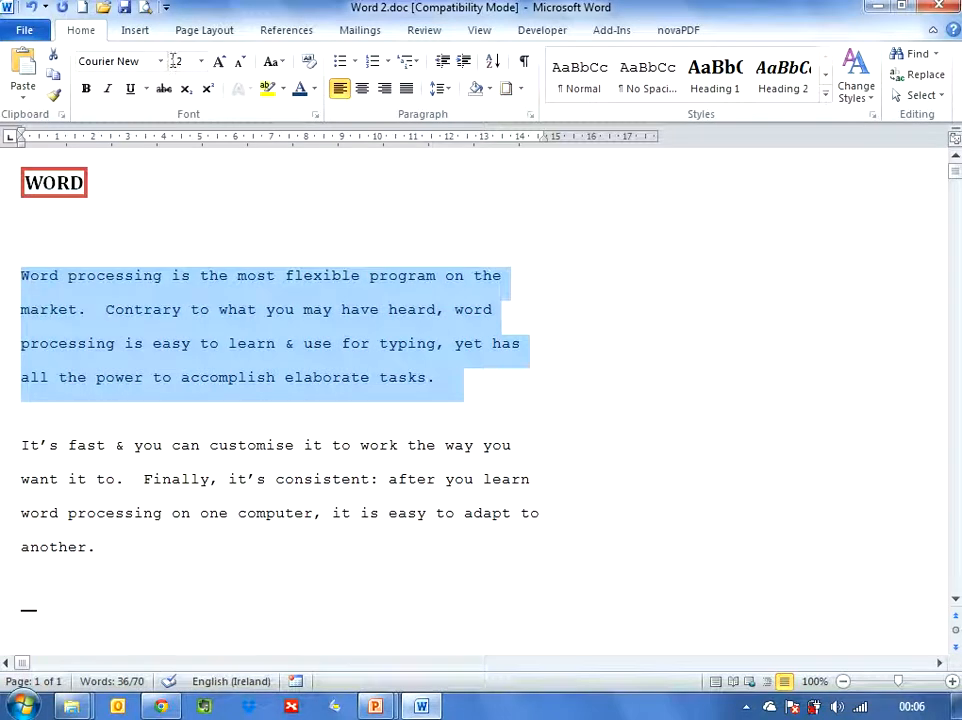
left_click(204, 29)
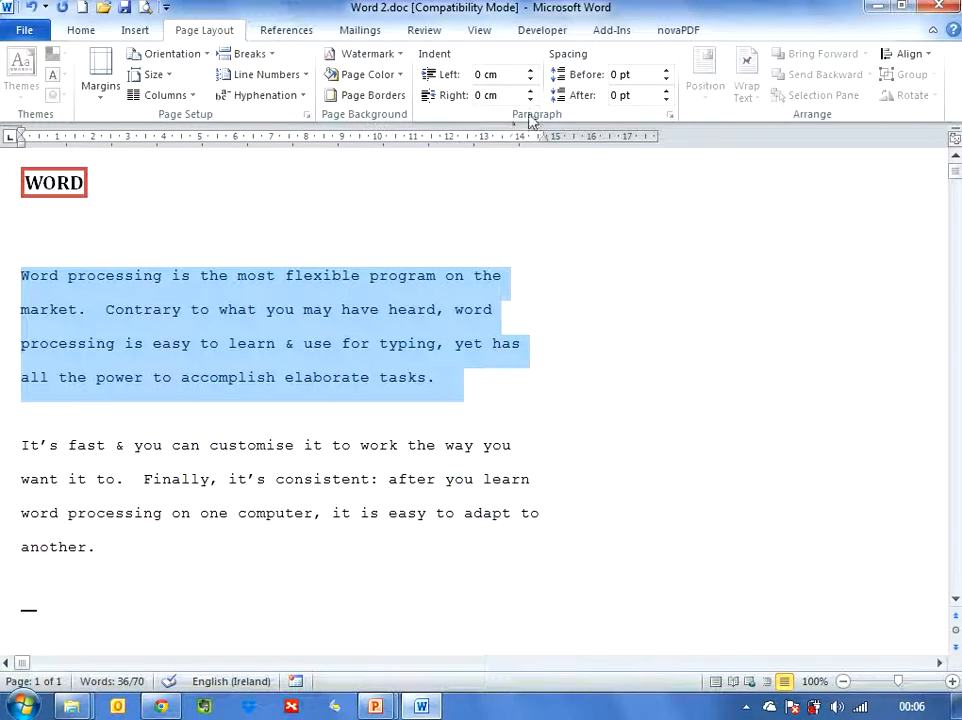
mouse_move(445, 103)
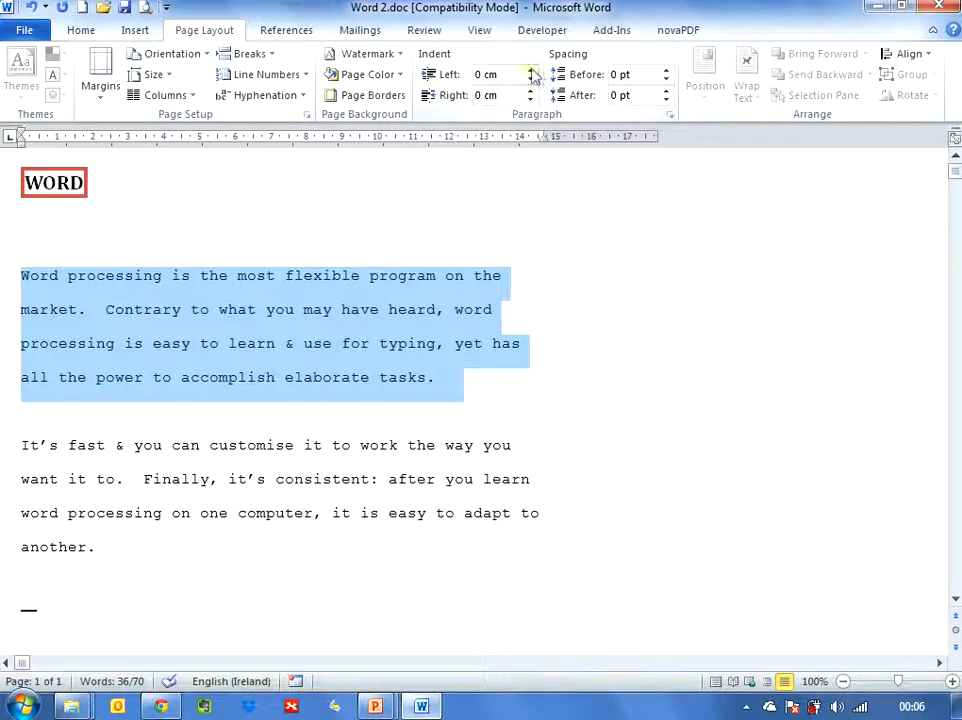
left_click(531, 70)
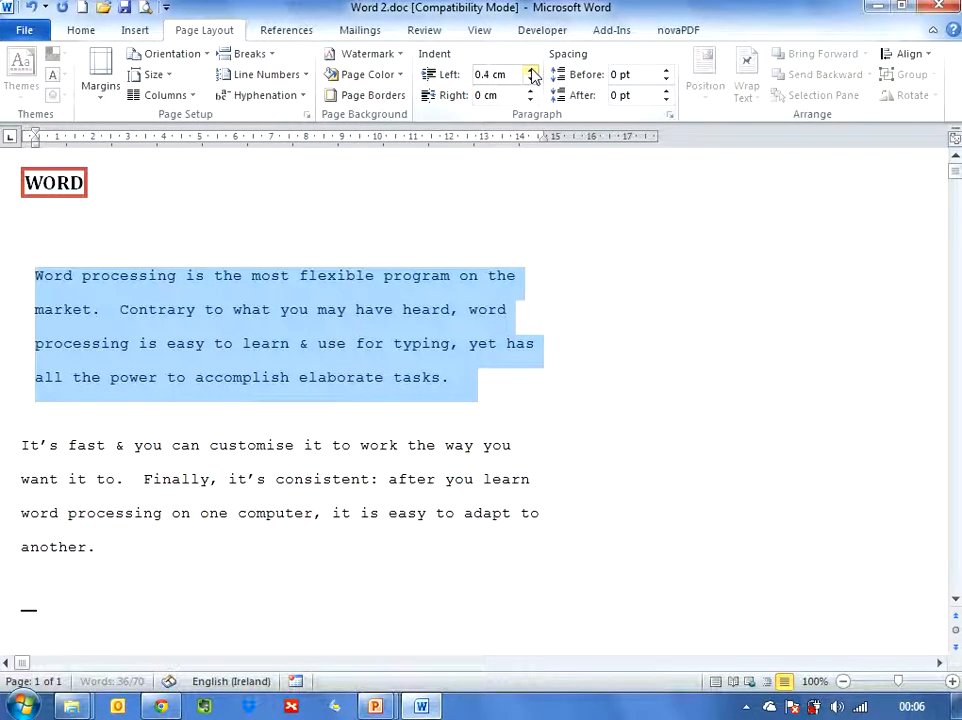
left_click(531, 70)
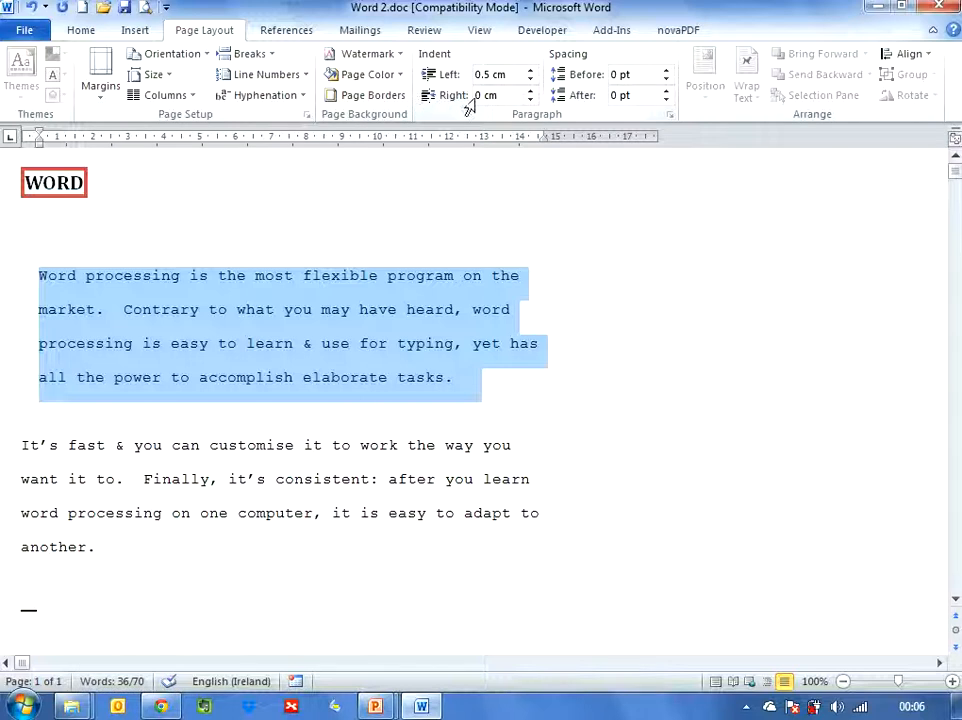
left_click(531, 90)
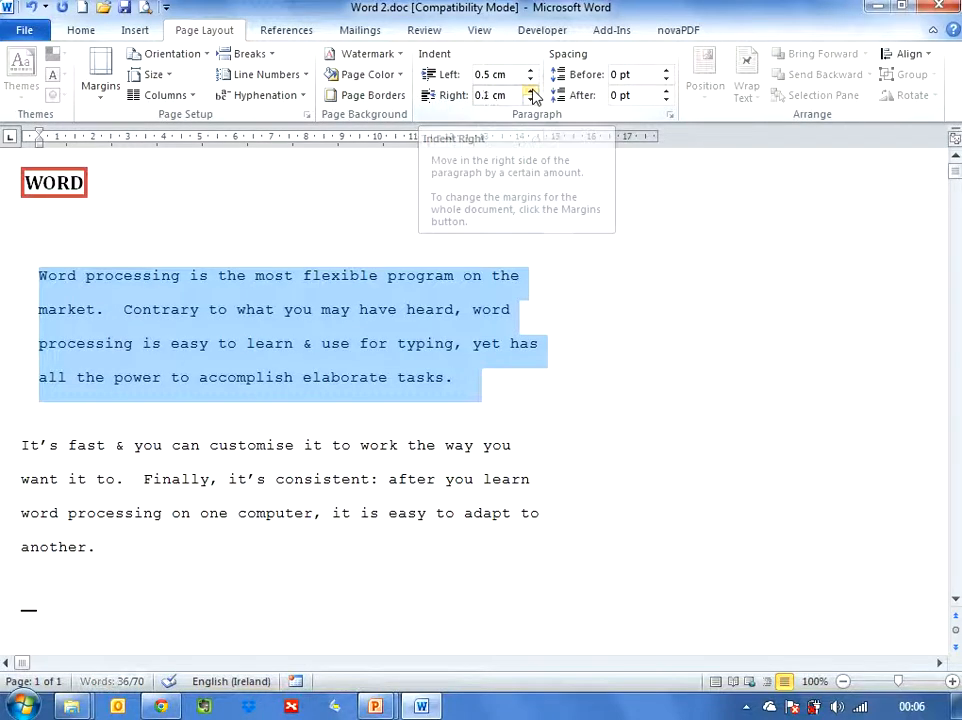
left_click(531, 90)
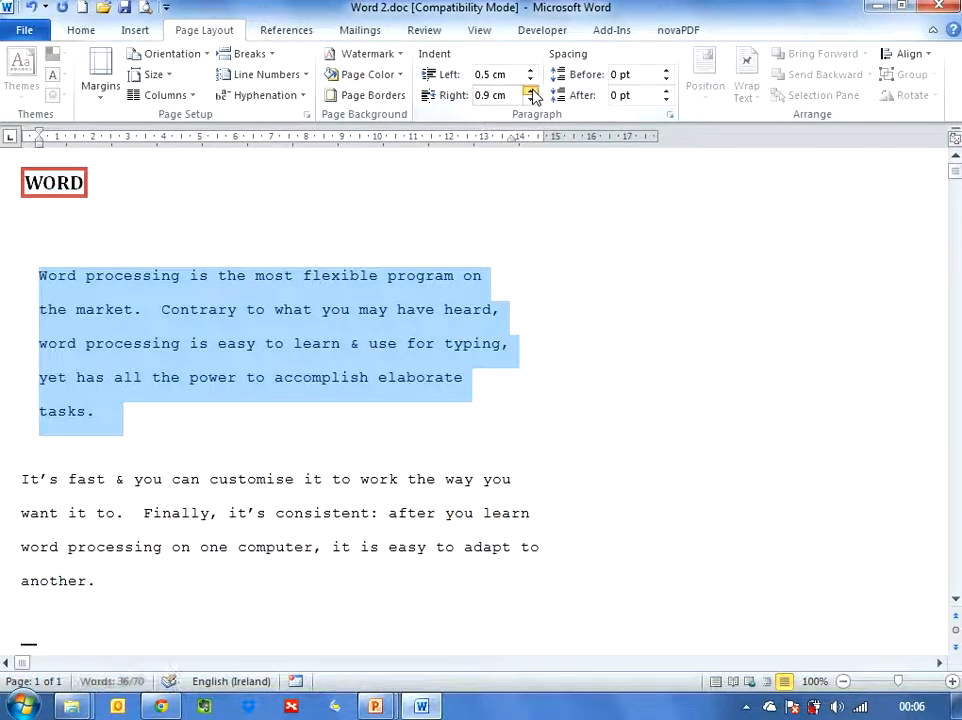
left_click(531, 91)
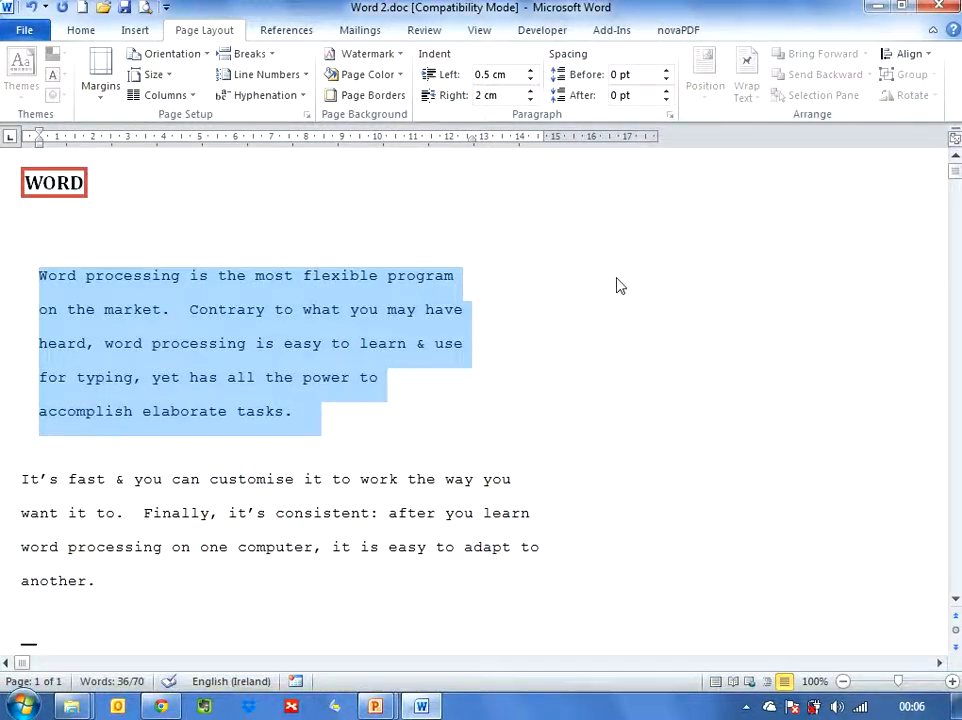
left_click(650, 333)
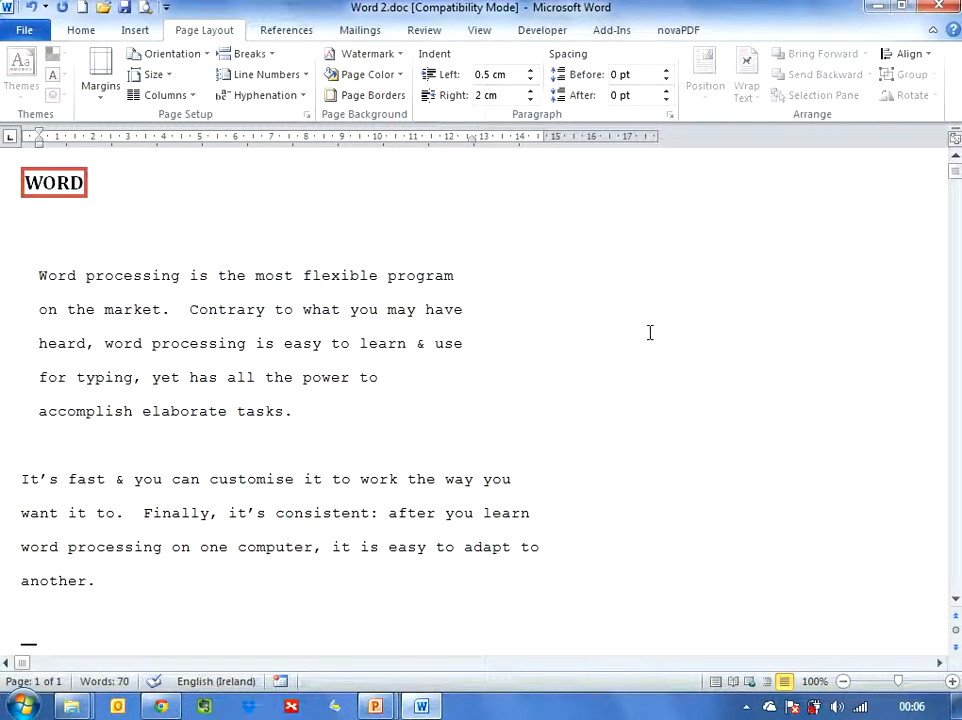
left_click(457, 275)
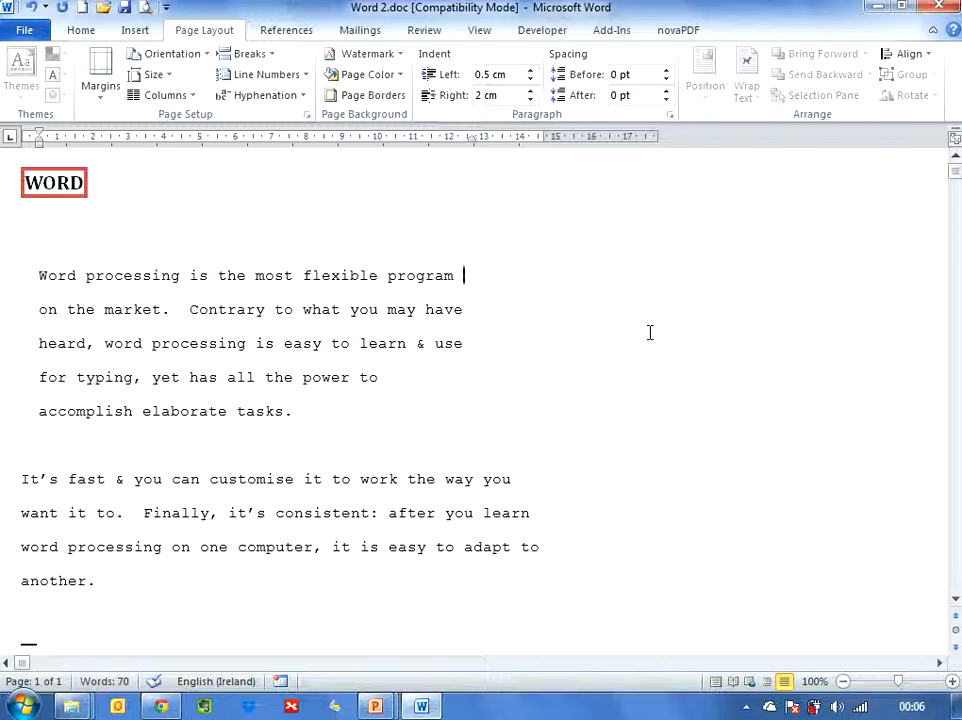
mouse_move(10, 485)
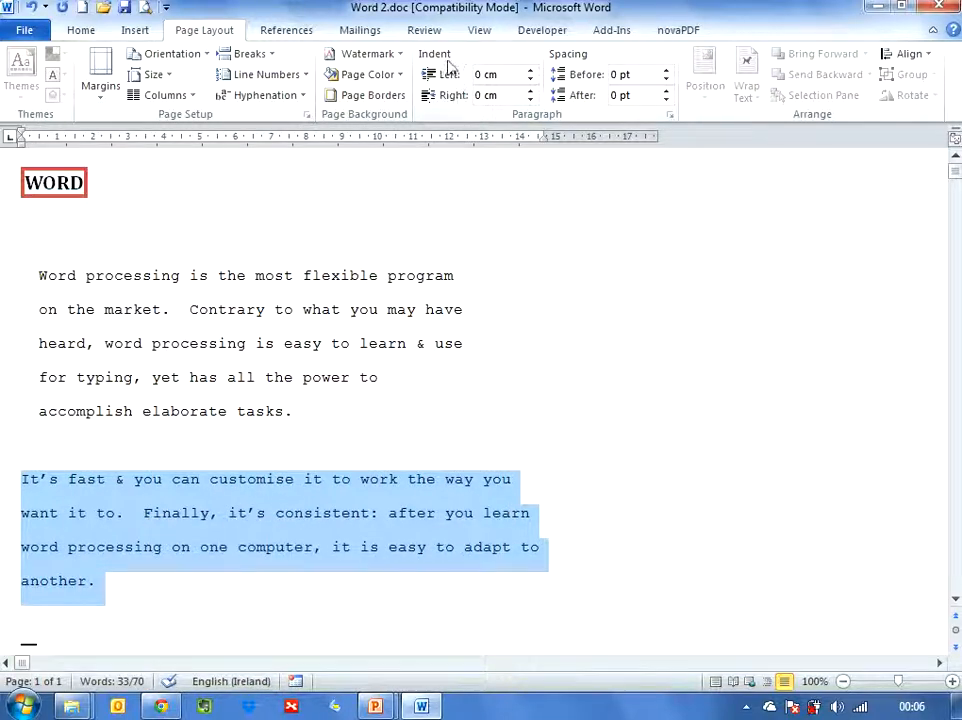
mouse_move(563, 125)
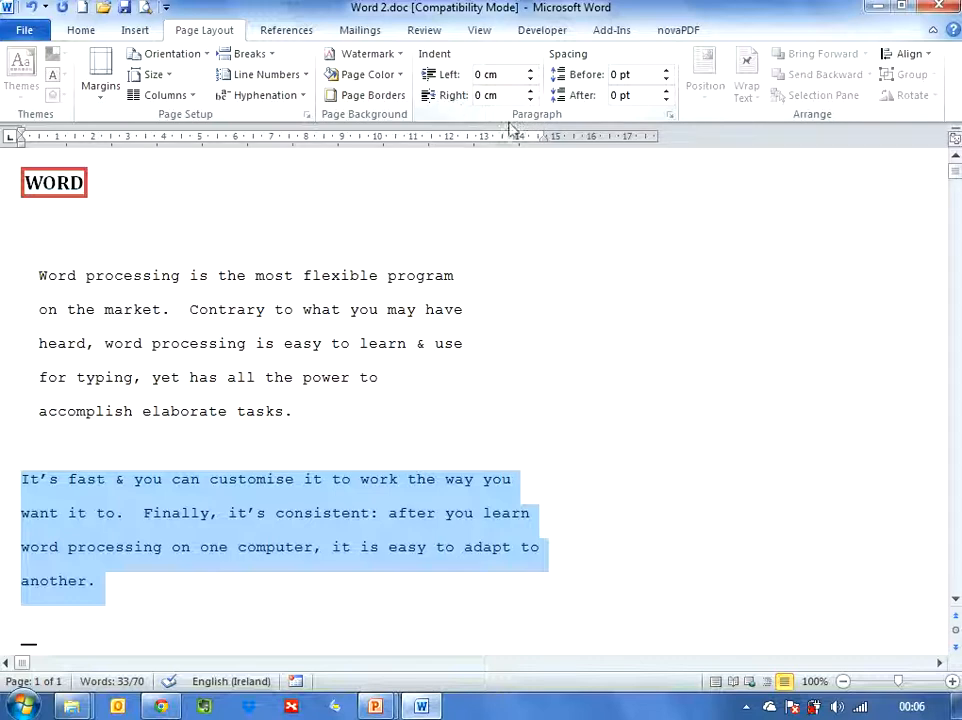
Raise the second paragraph's right indent to 2 cm so it wraps narrower.
left_click(531, 90)
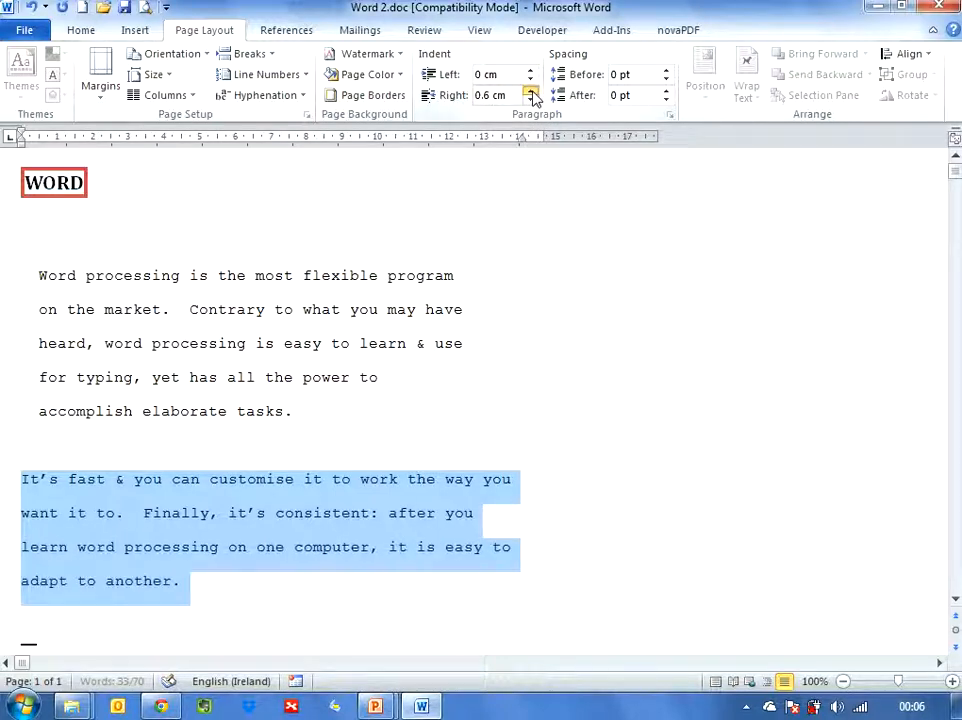
left_click(531, 89)
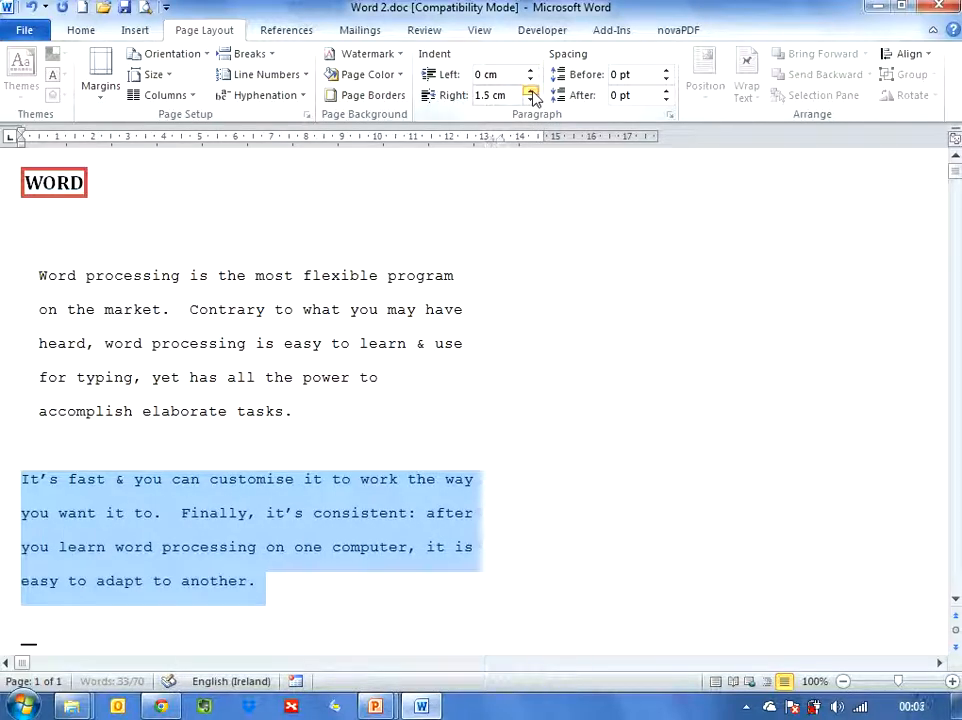
left_click(530, 90)
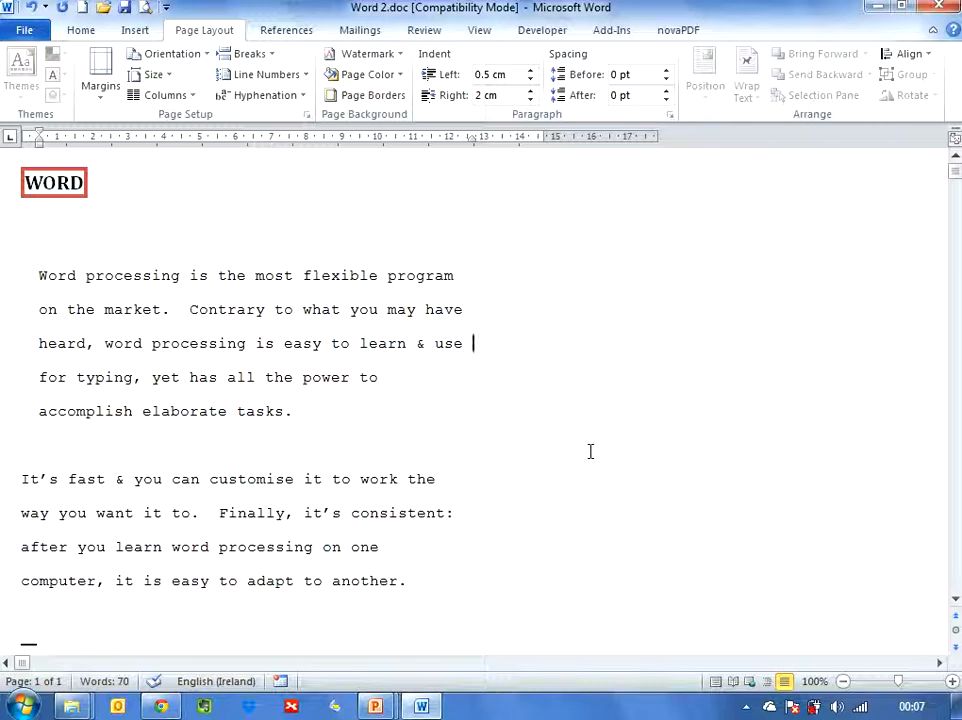
mouse_move(547, 513)
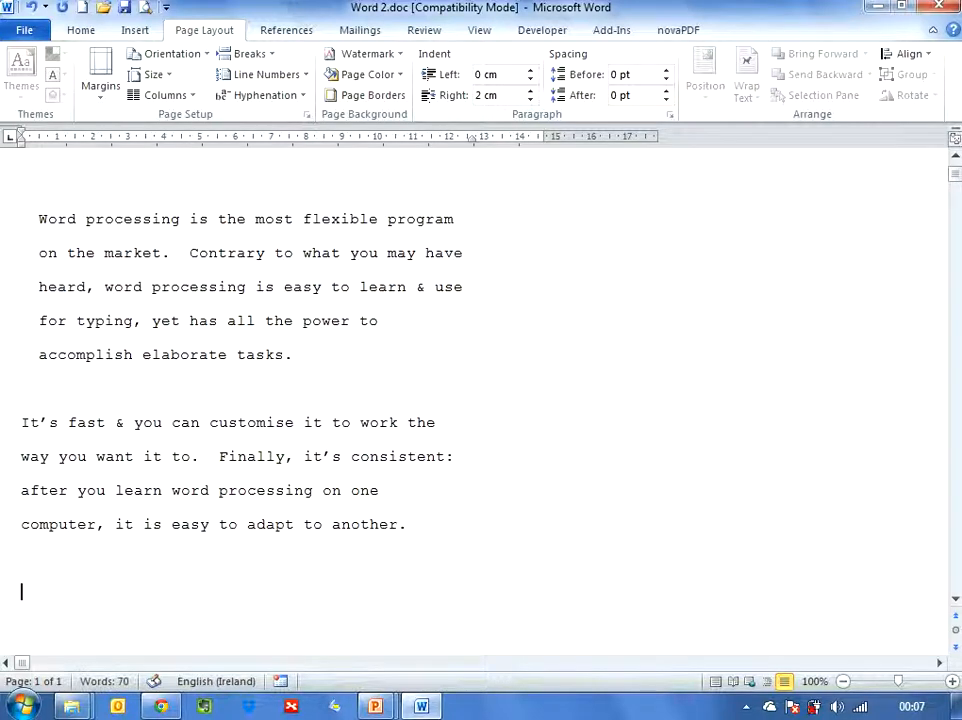
Type the name 'Joan' on the empty line below the second paragraph.
type("Joan")
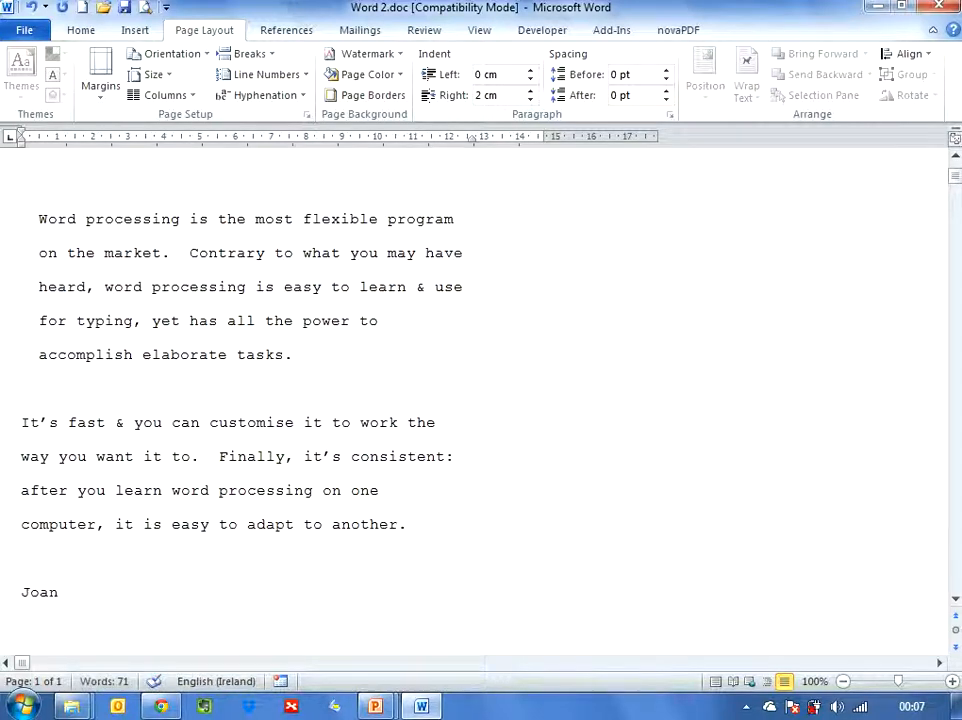
left_click(58, 592)
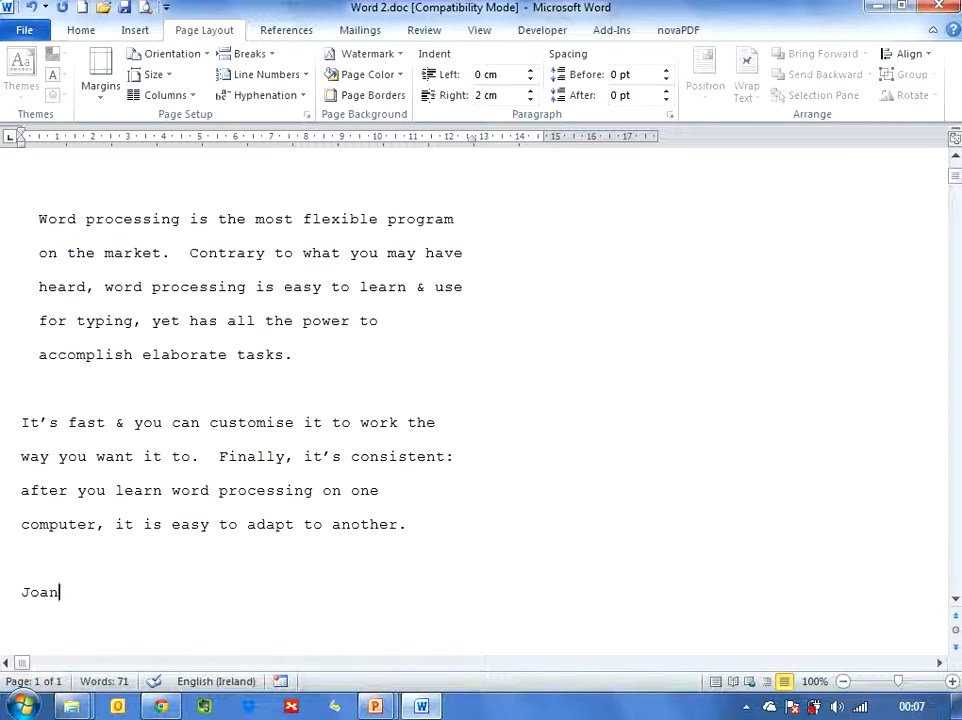
mouse_move(15, 155)
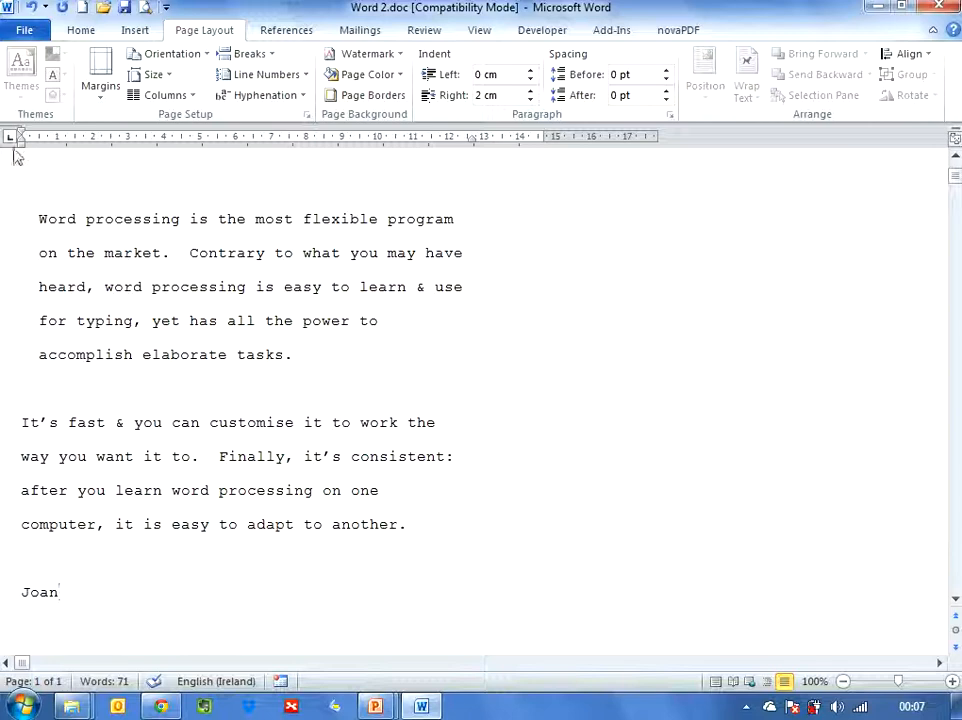
mouse_move(13, 137)
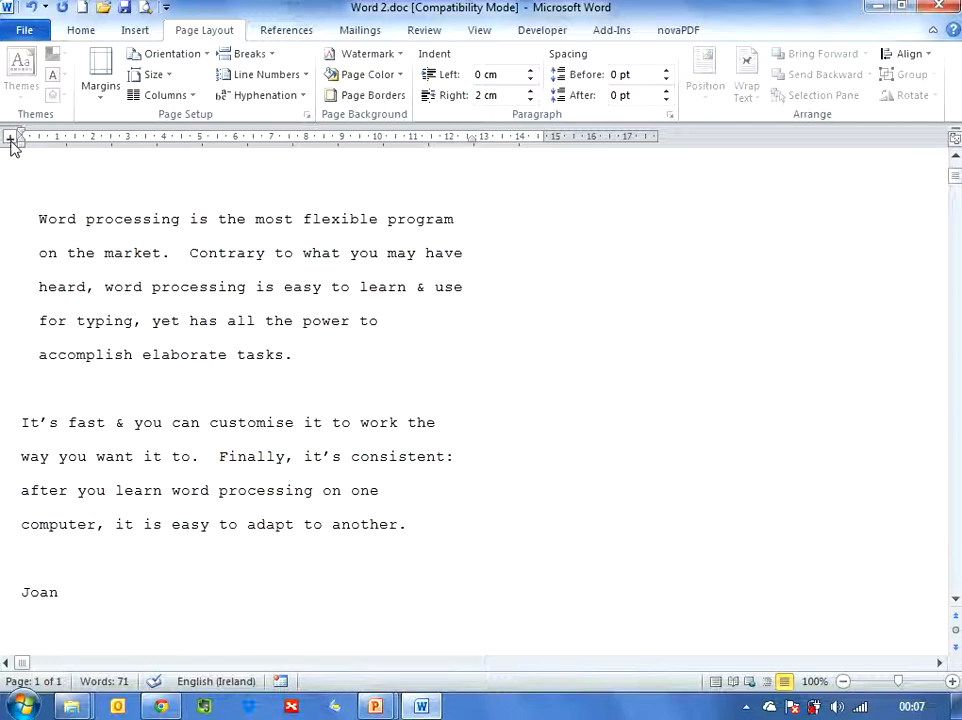
Choose a tab stop type and put the cursor before 'Joan' to tab it to 2 cm.
left_click(57, 591)
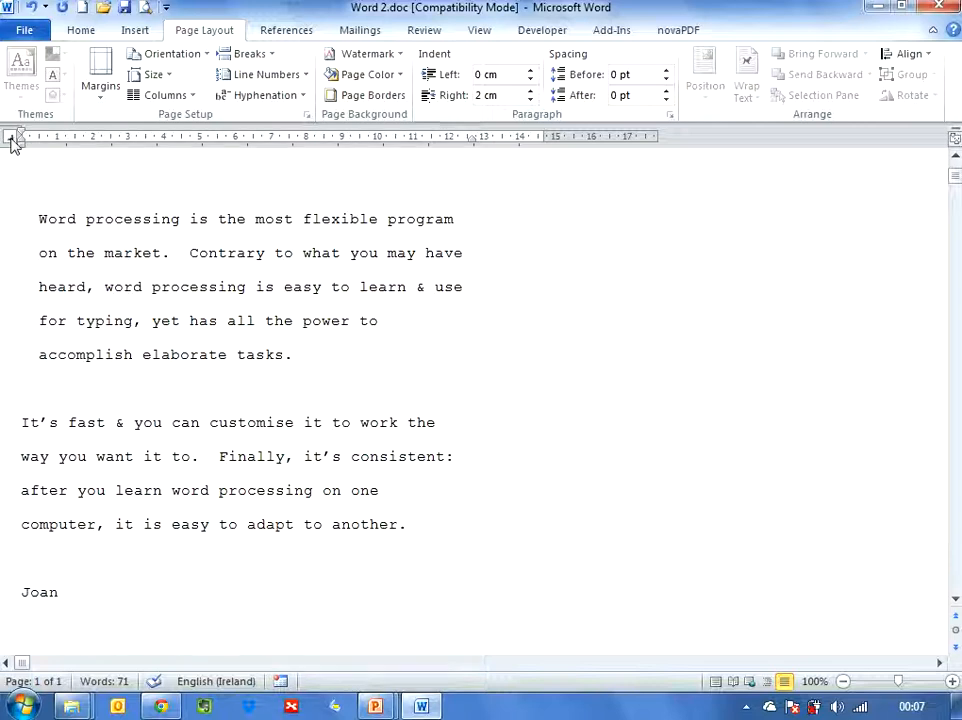
mouse_move(12, 138)
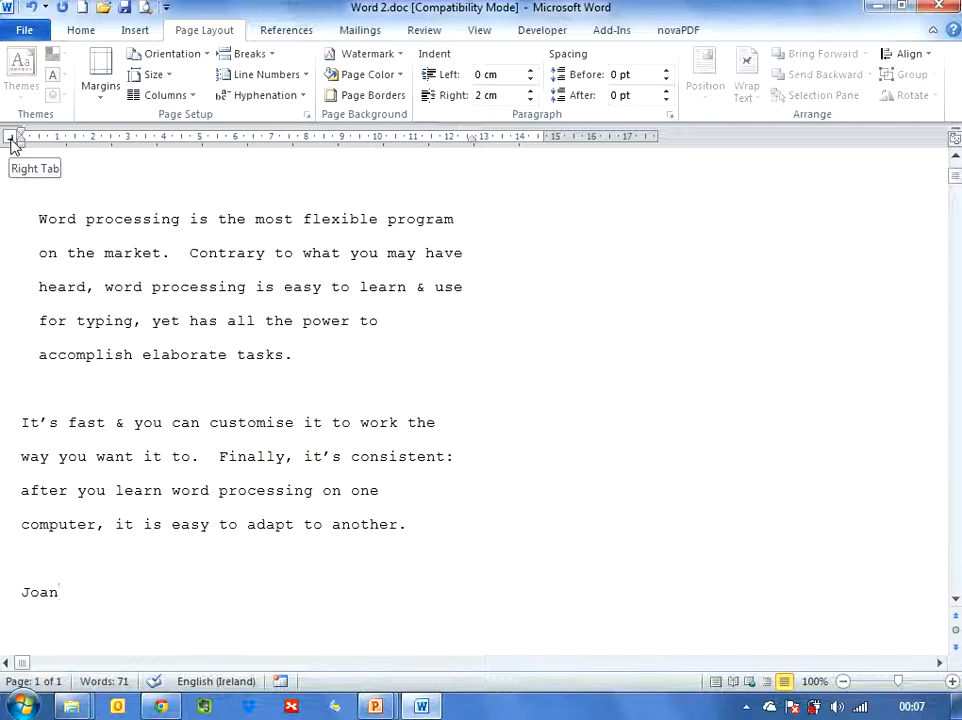
mouse_move(12, 138)
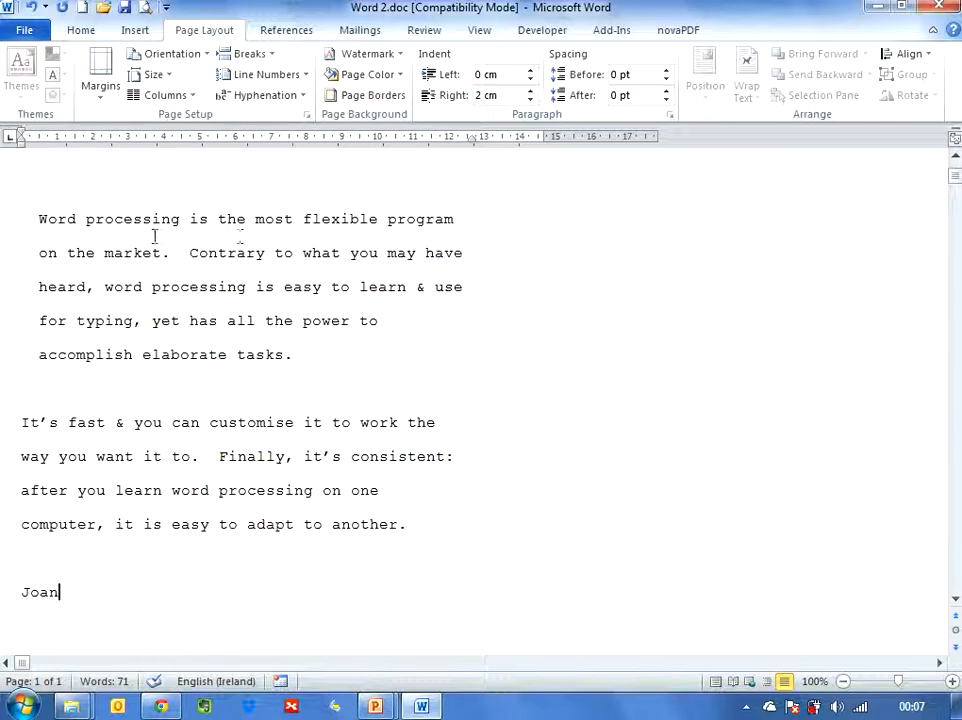
mouse_move(90, 157)
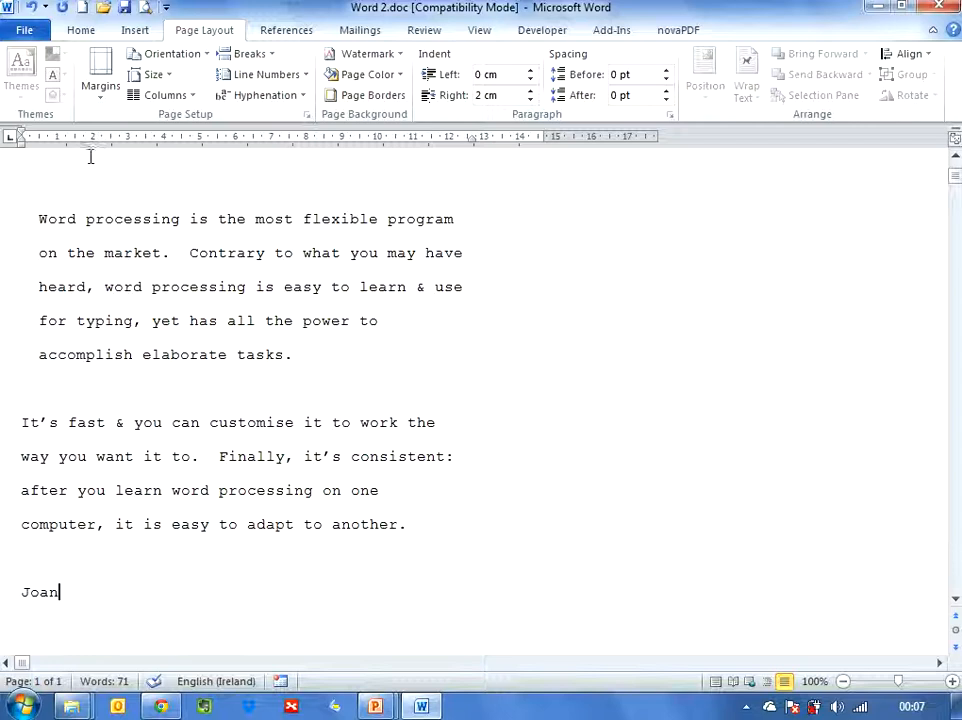
mouse_move(95, 150)
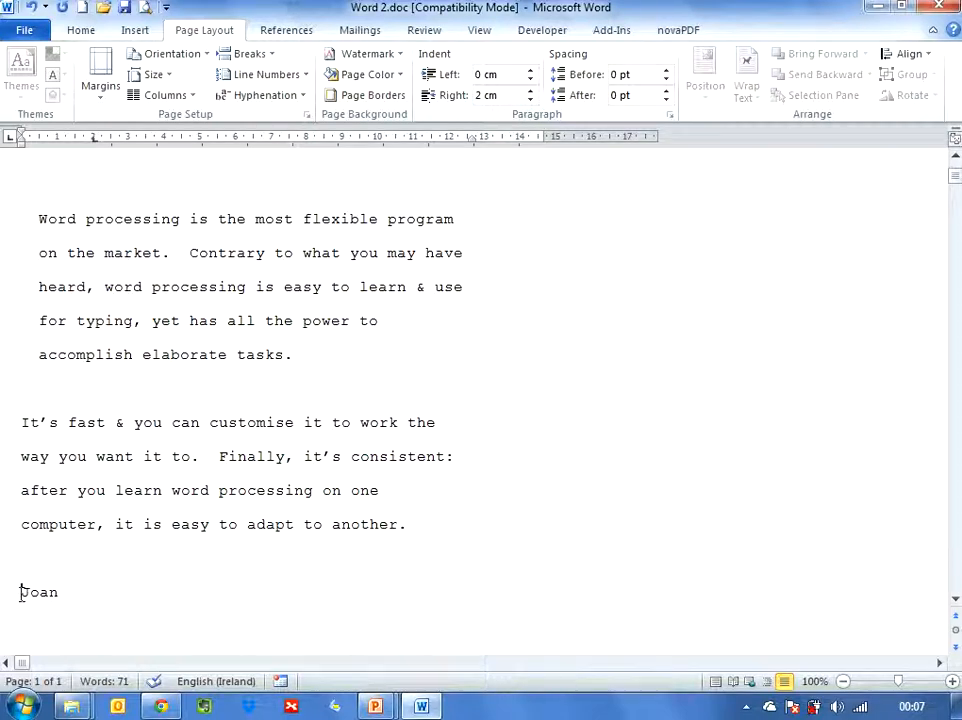
mouse_move(441, 596)
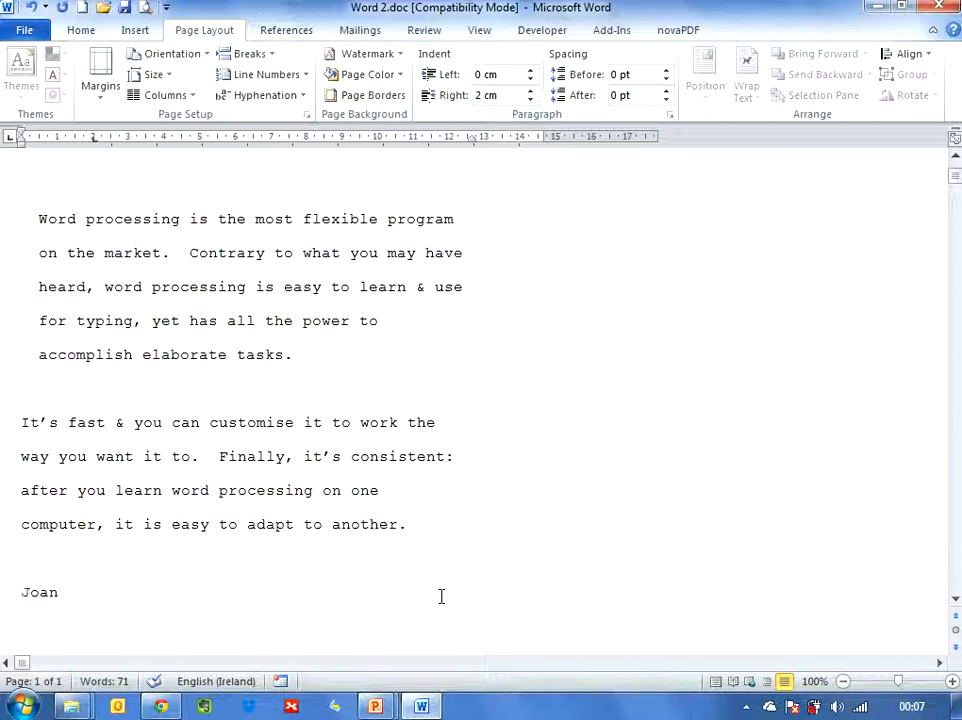
left_click(93, 591)
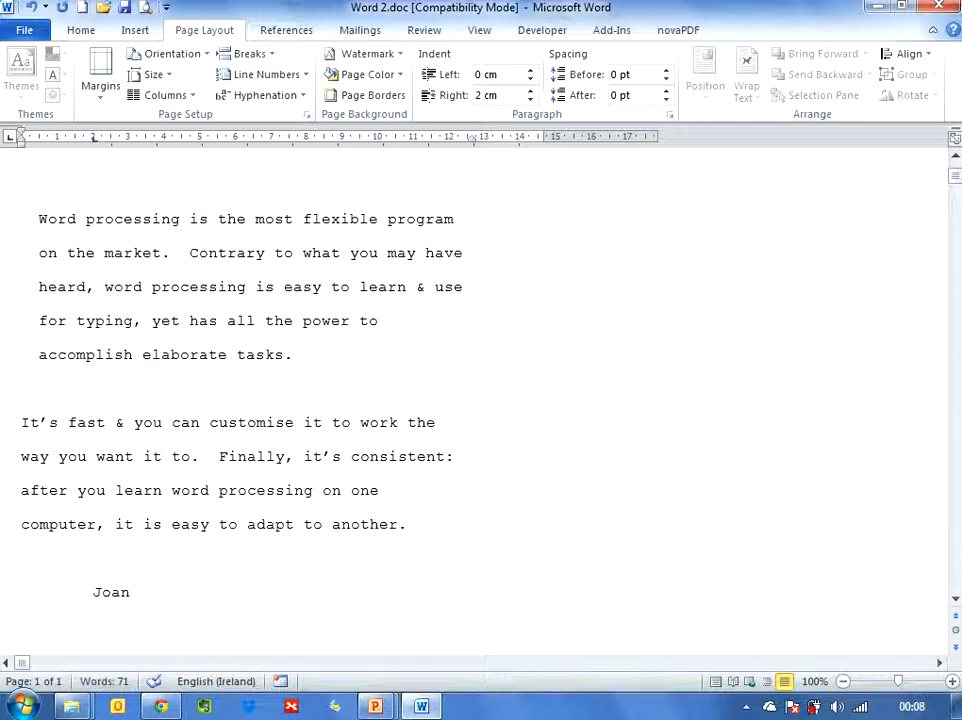
left_click(92, 591)
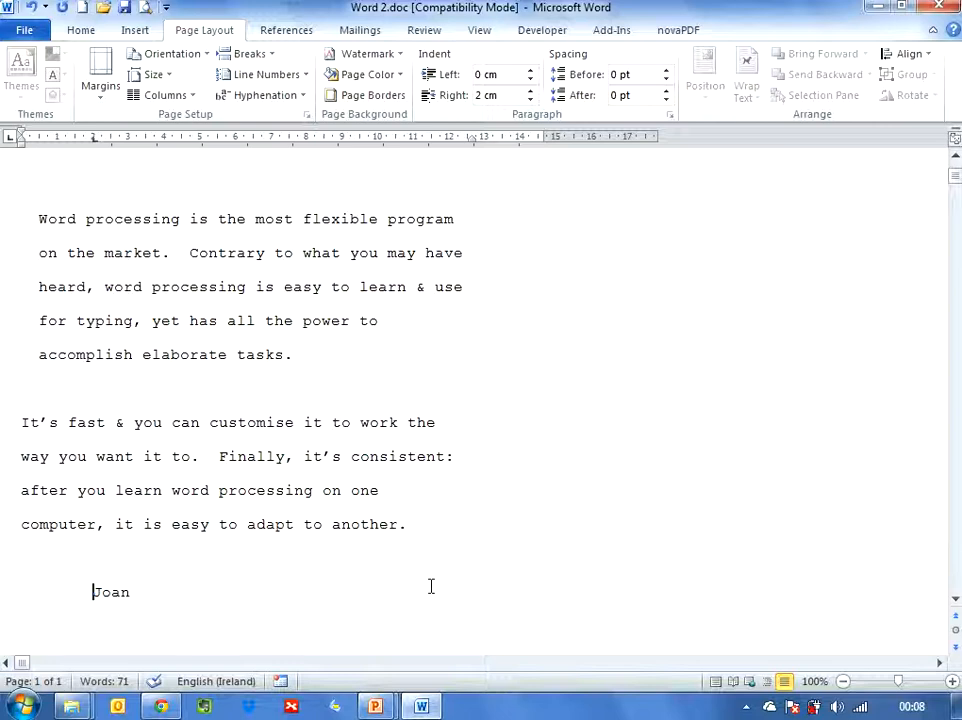
Break the second paragraph before 'Finally' into a separate paragraph.
left_click(22, 422)
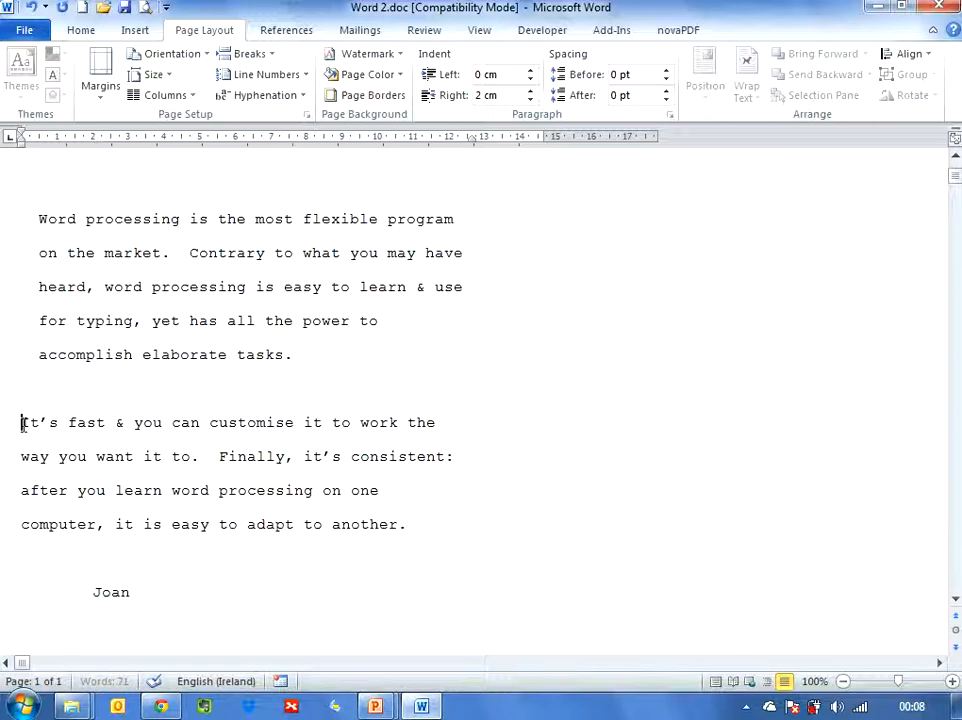
mouse_move(220, 456)
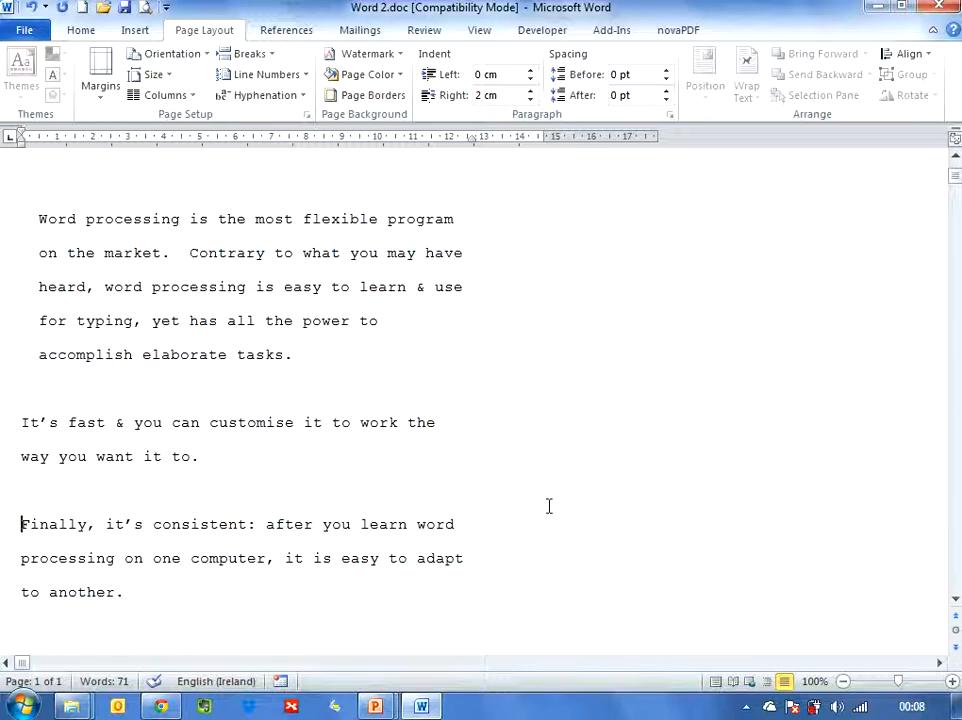
mouse_move(165, 204)
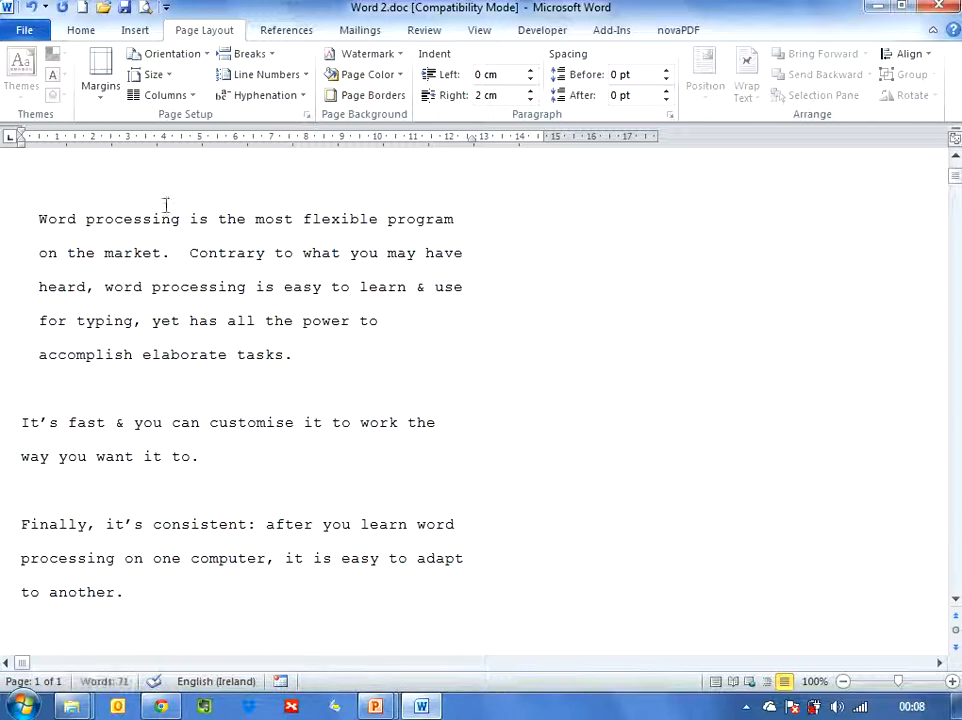
left_click(24, 29)
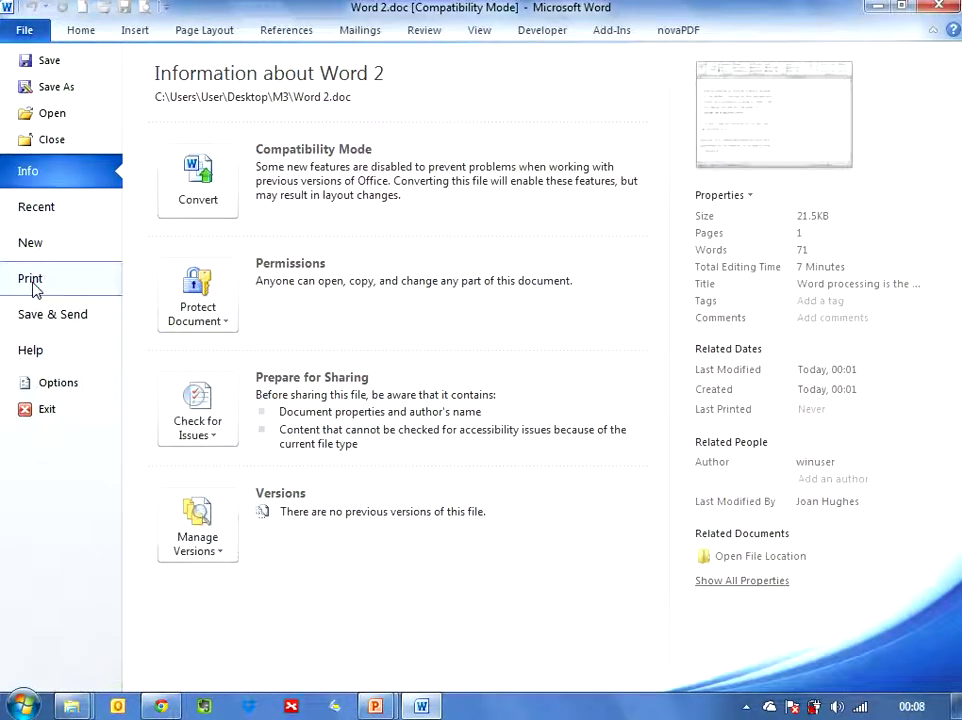
Show the print settings and preview for Word 2.doc with the Samsung printer.
left_click(30, 278)
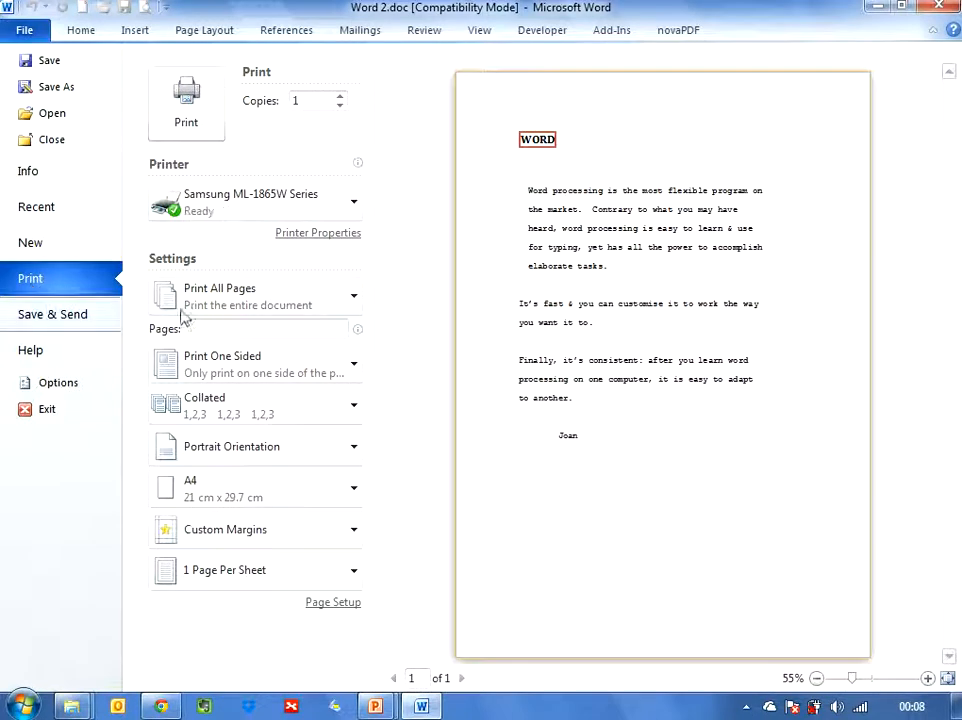
mouse_move(743, 310)
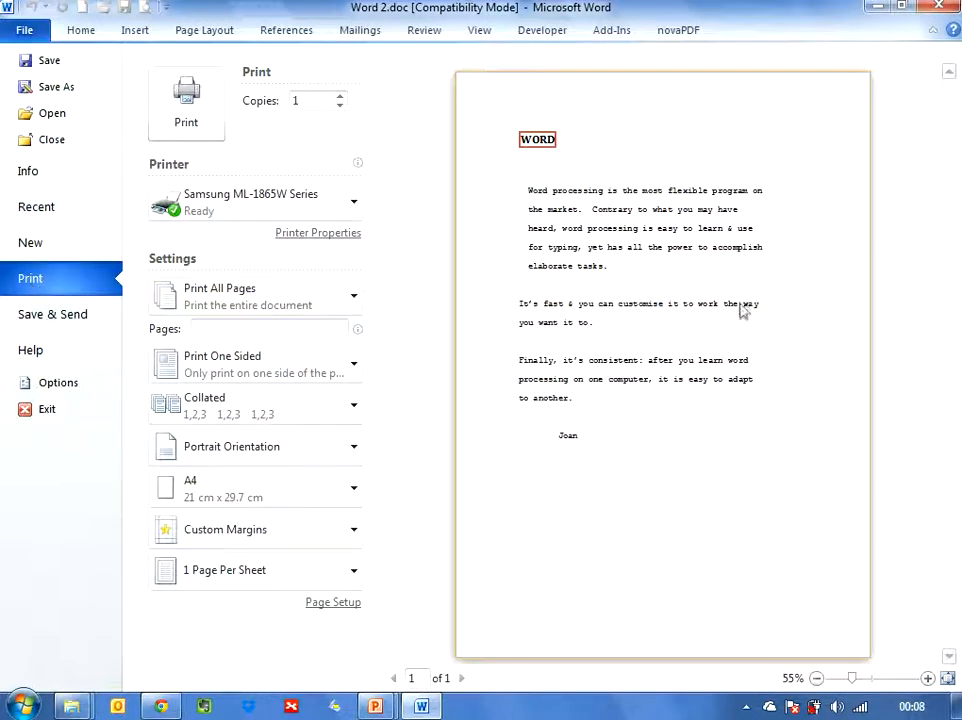
mouse_move(603, 450)
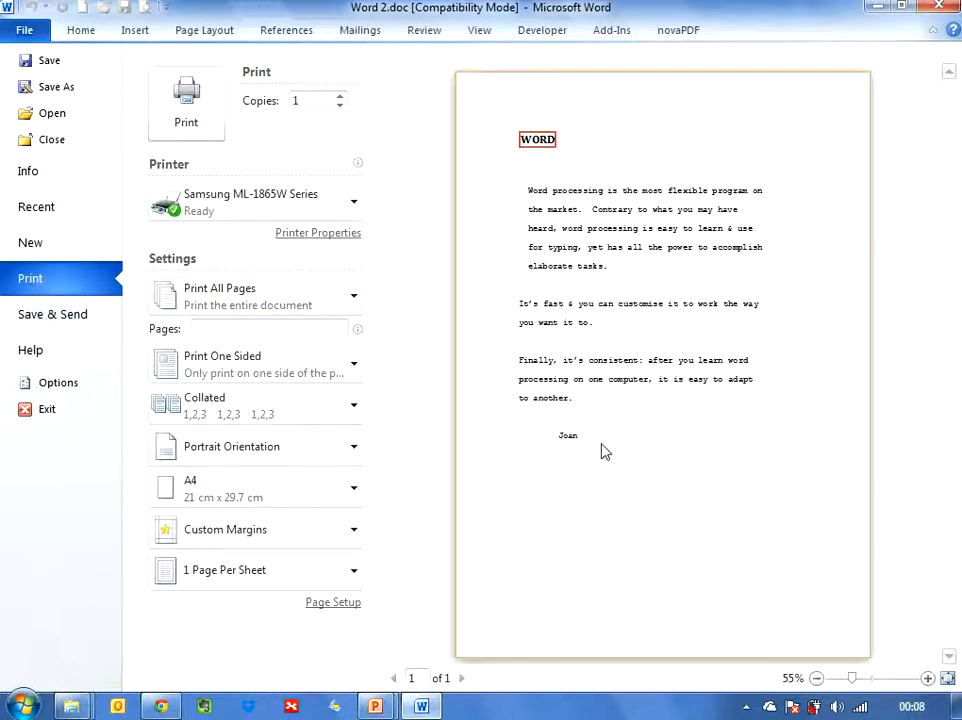
mouse_move(155, 178)
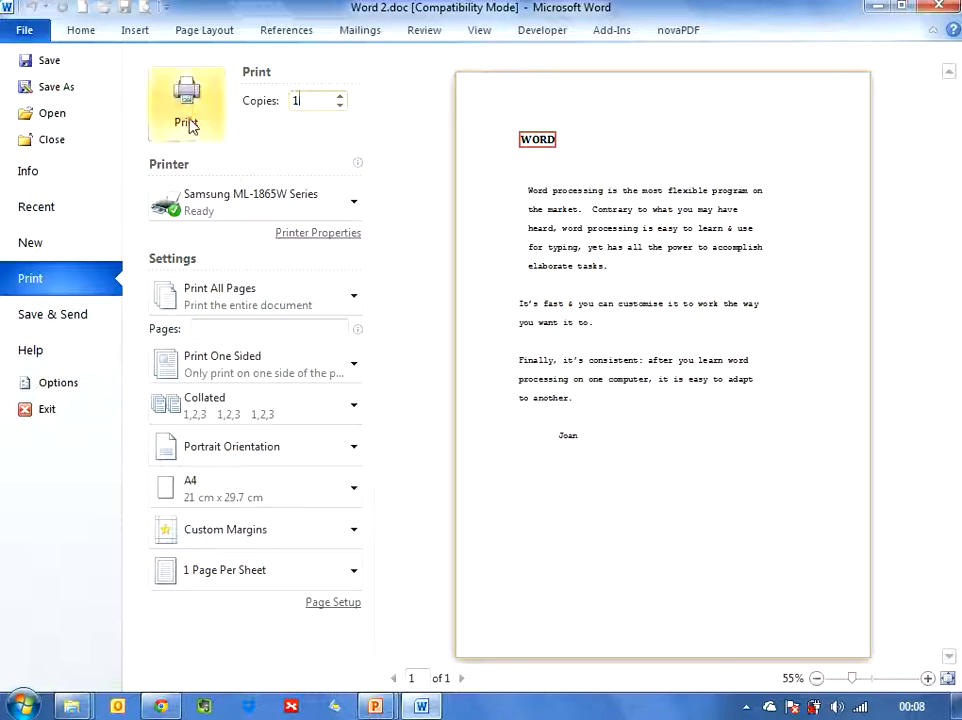
mouse_move(445, 372)
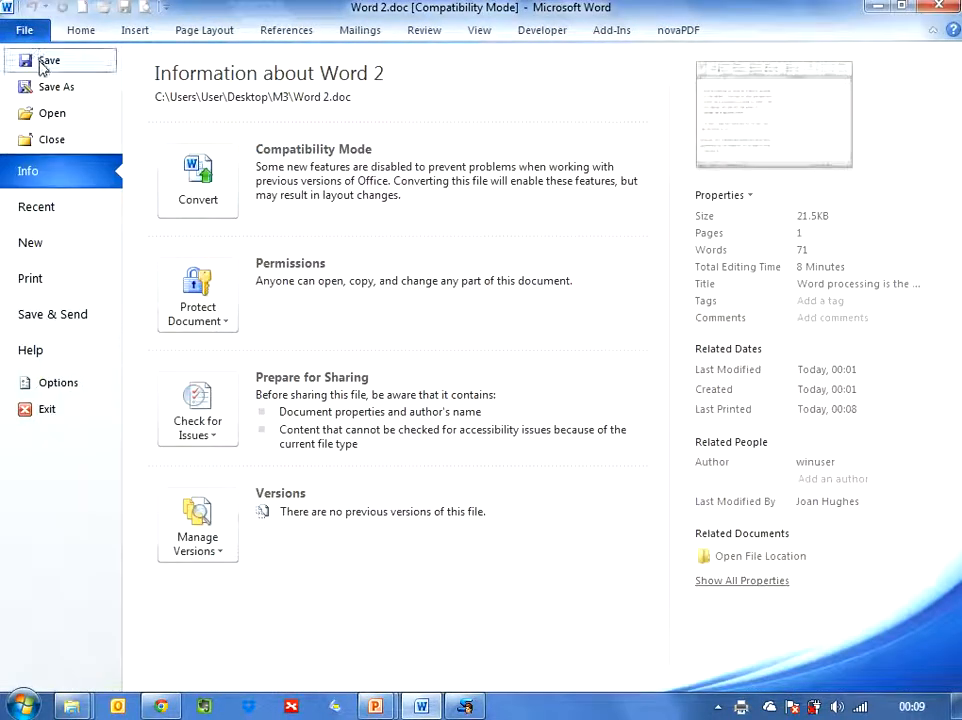
Save Word 2.doc, then close it so no document remains open.
left_click(48, 64)
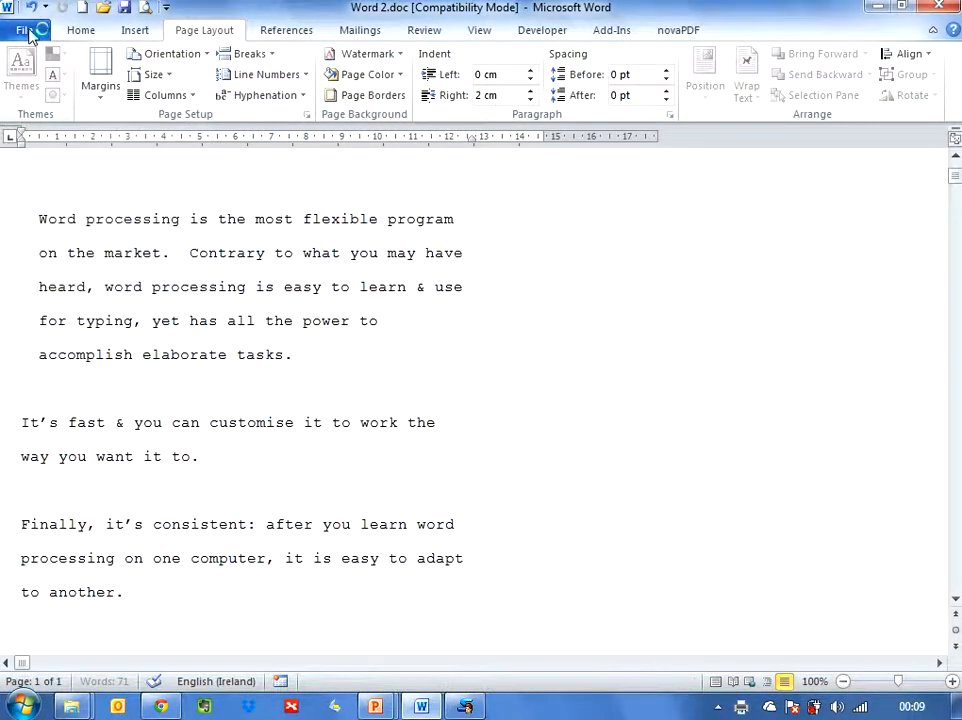
left_click(24, 29)
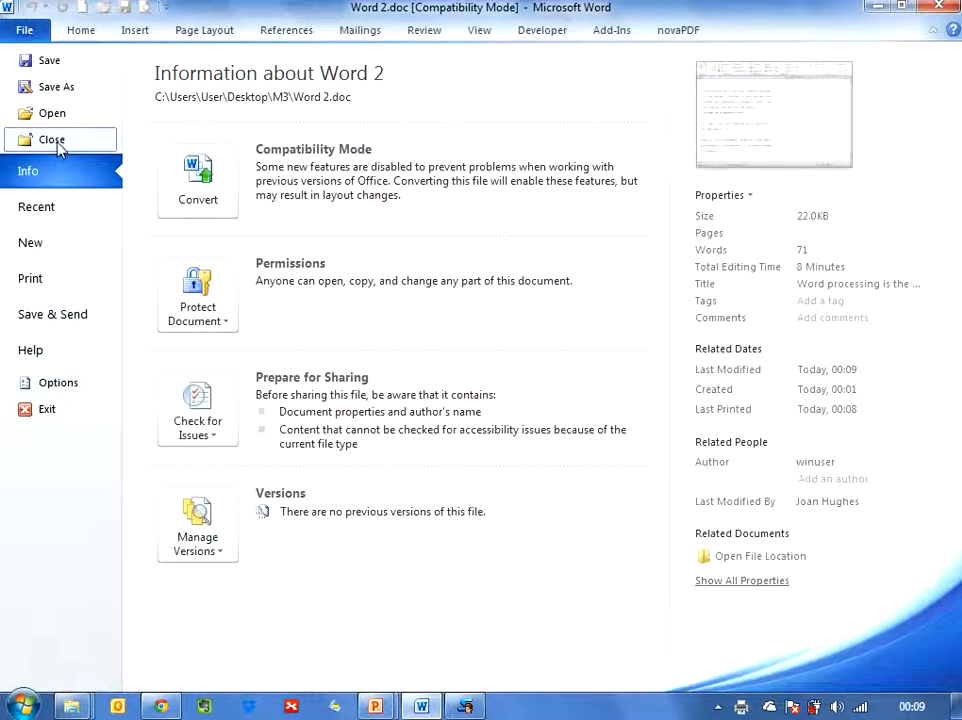
left_click(51, 139)
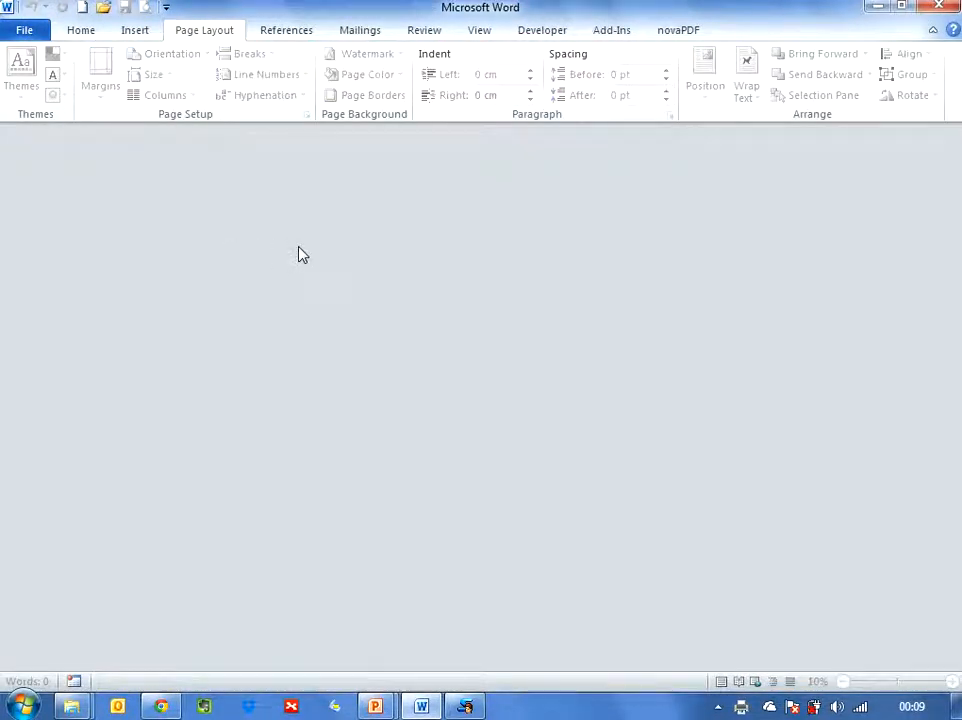